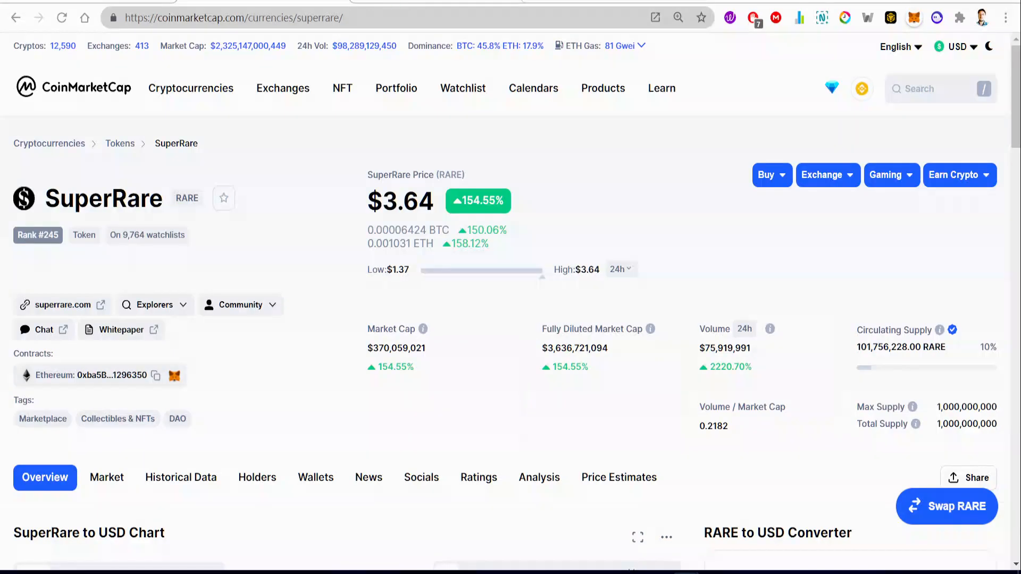
{"action": "mouse_move", "coordinate": [599, 380]}
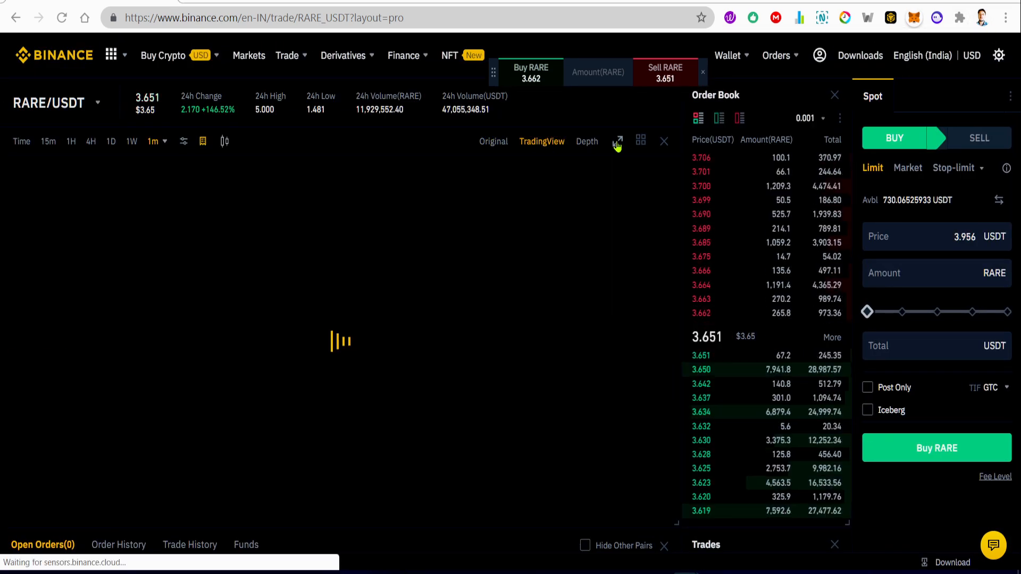
Expand the RARE/USDT one-minute chart to fill the window and pan through the candles.
{"action": "left_click", "coordinate": [541, 142]}
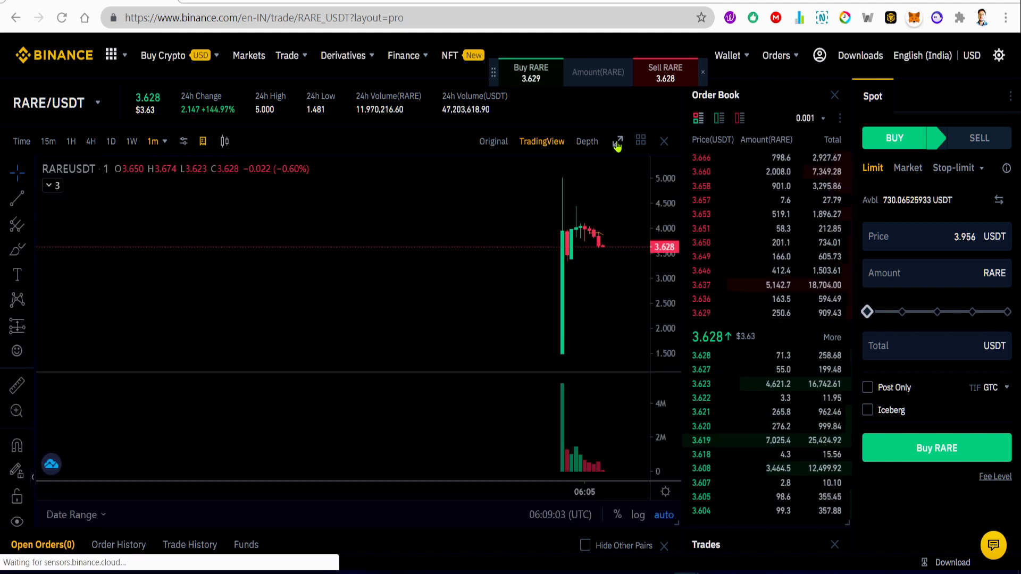
{"action": "left_click", "coordinate": [618, 141]}
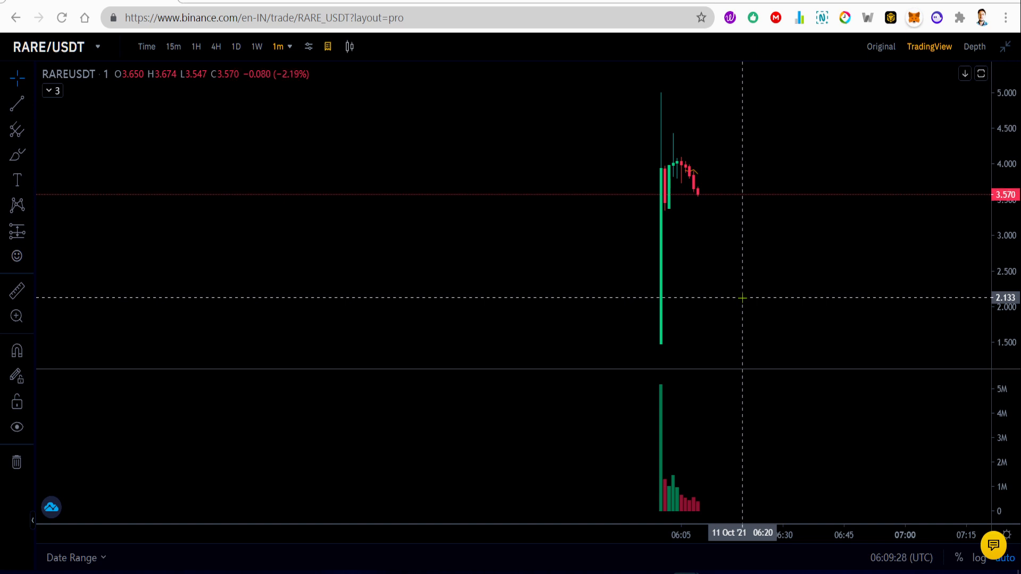
{"action": "mouse_move", "coordinate": [700, 255]}
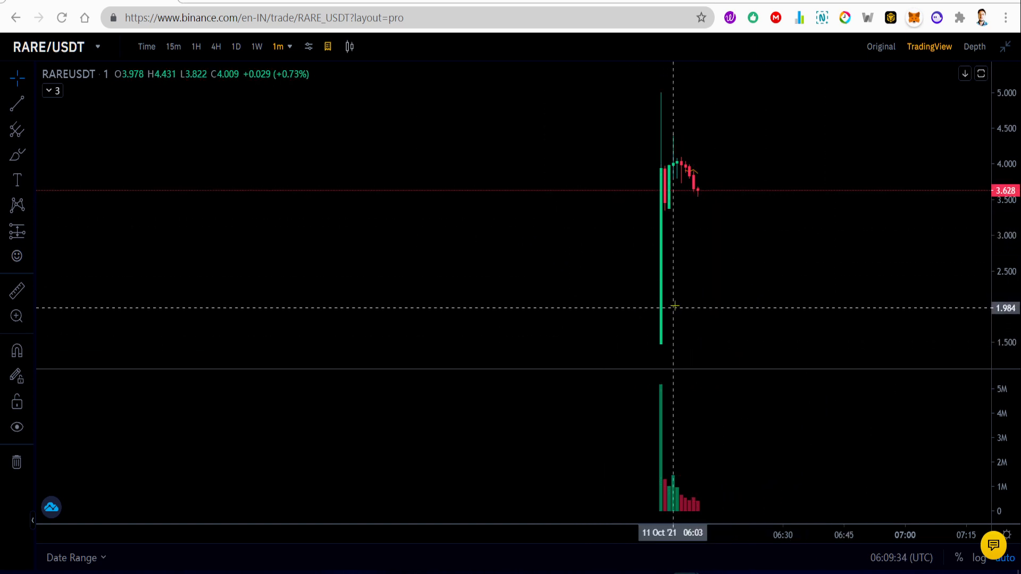
{"action": "mouse_move", "coordinate": [704, 308]}
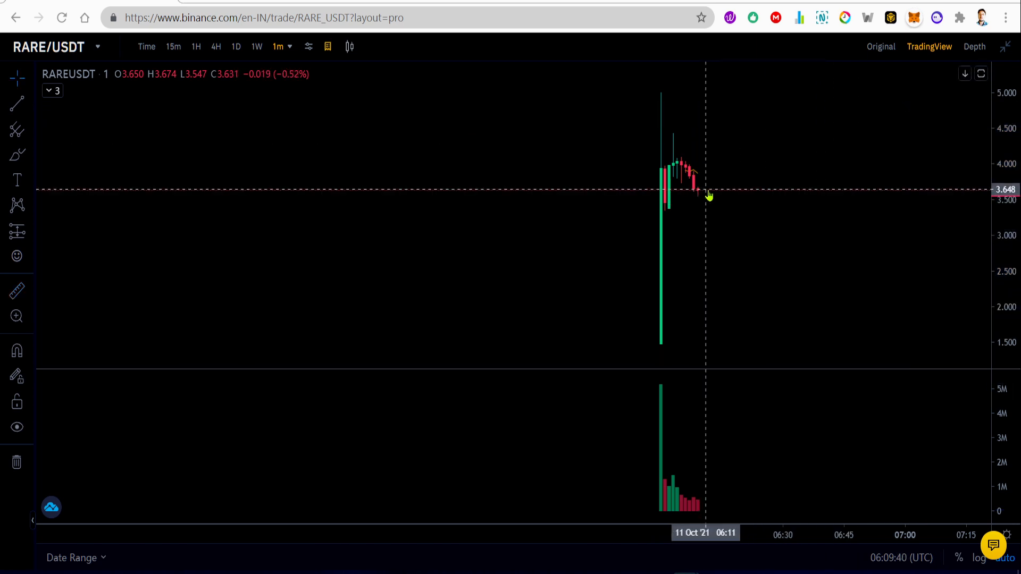
{"action": "left_click_drag", "start_coordinate": [707, 192], "coordinate": [762, 336]}
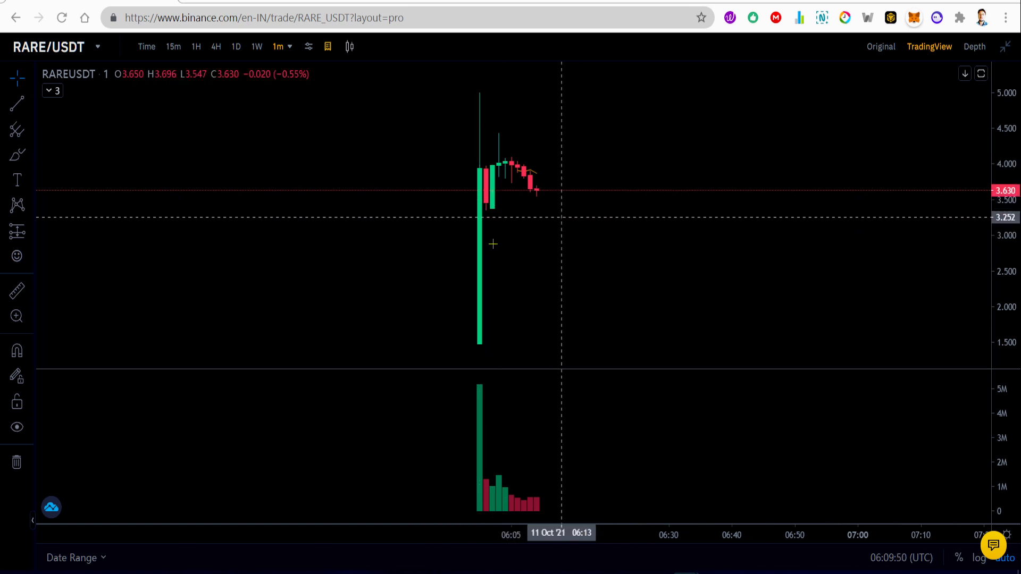
{"action": "mouse_move", "coordinate": [492, 237]}
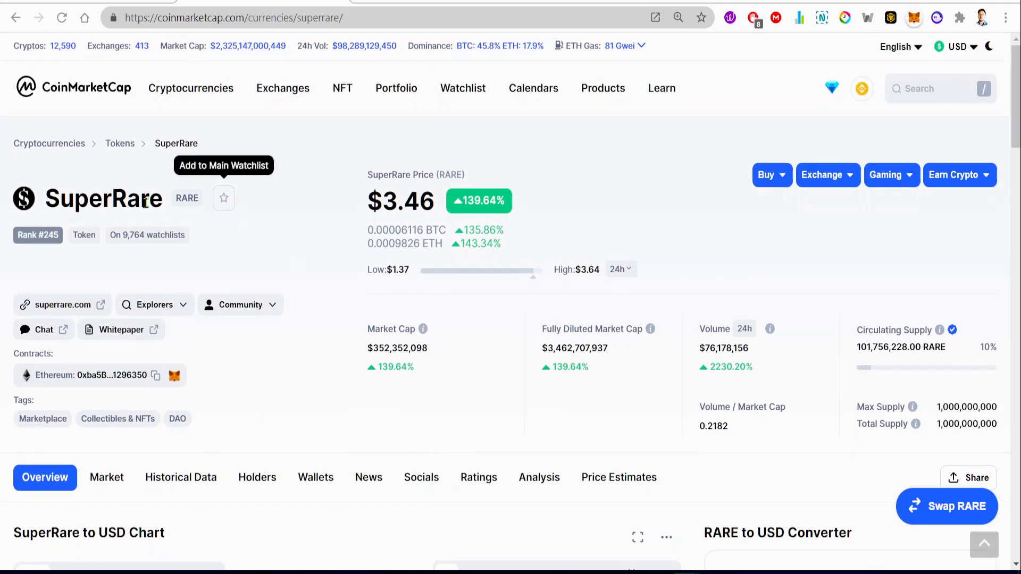
{"action": "mouse_move", "coordinate": [104, 199]}
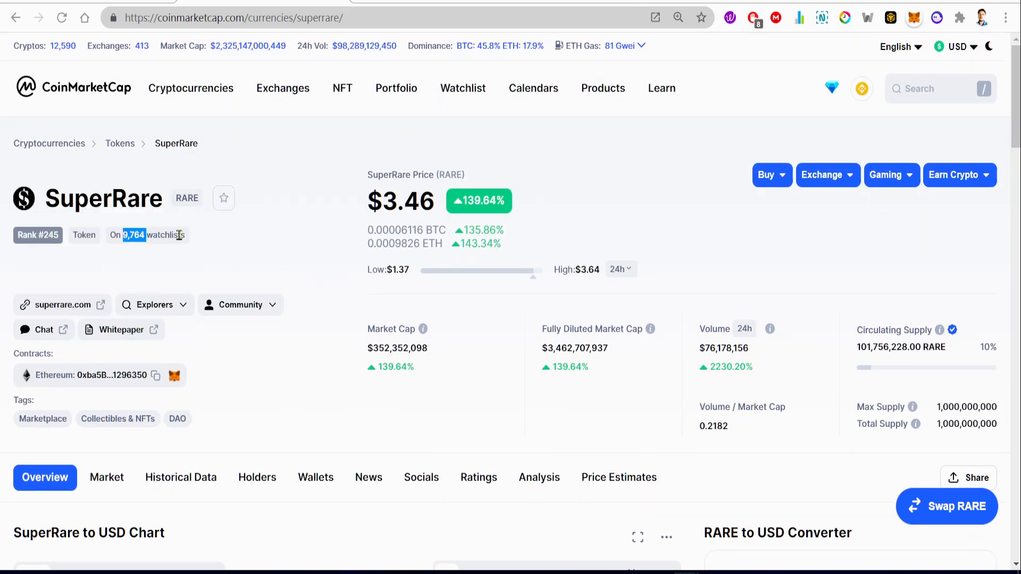
{"action": "mouse_move", "coordinate": [224, 199]}
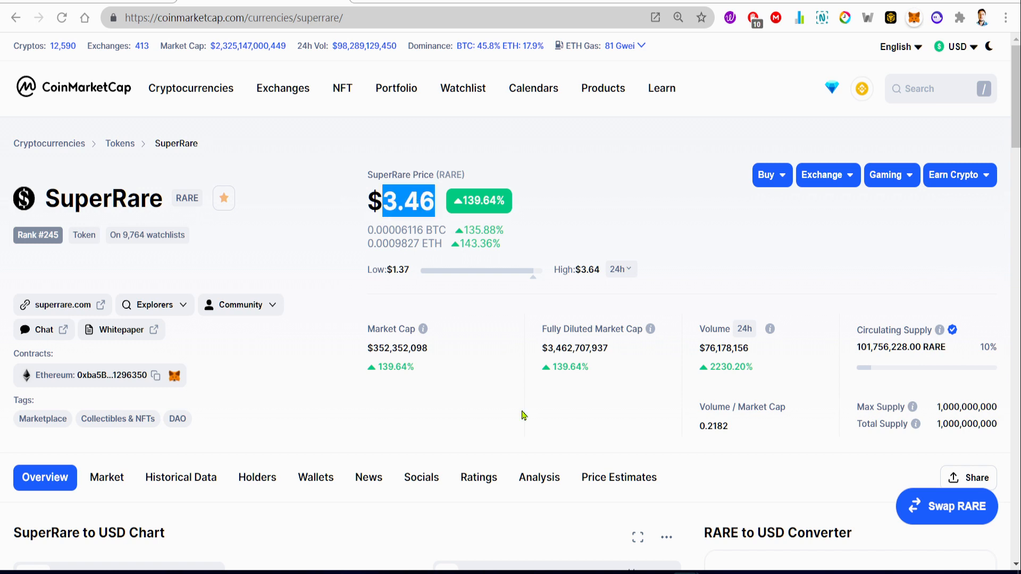
{"action": "mouse_move", "coordinate": [612, 232]}
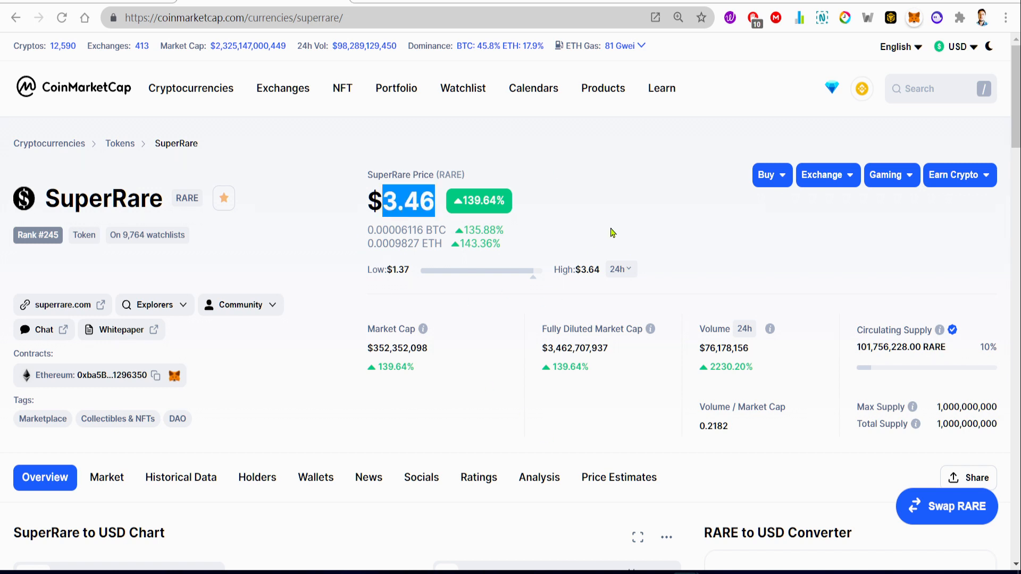
{"action": "mouse_move", "coordinate": [560, 198]}
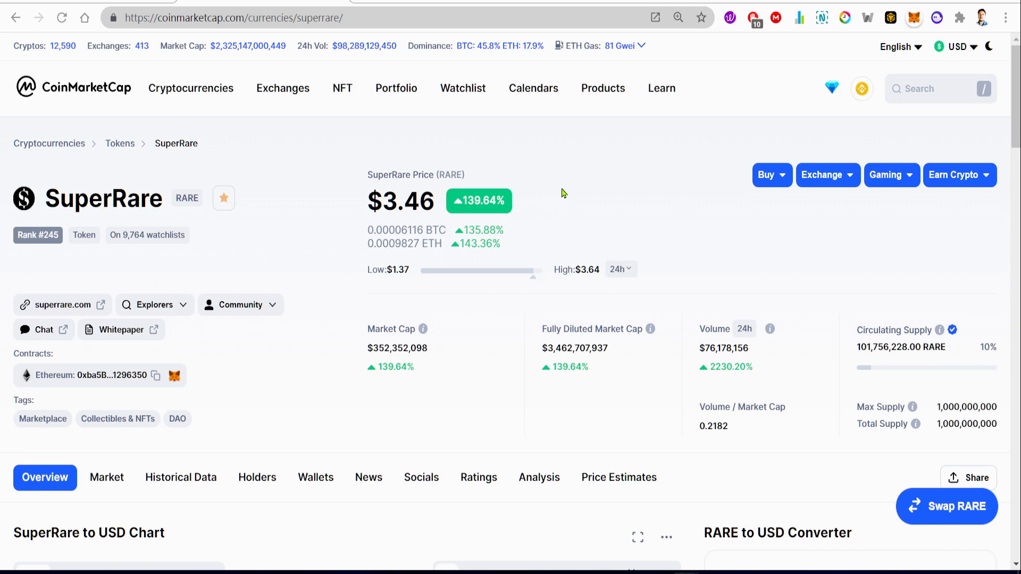
{"action": "mouse_move", "coordinate": [631, 171]}
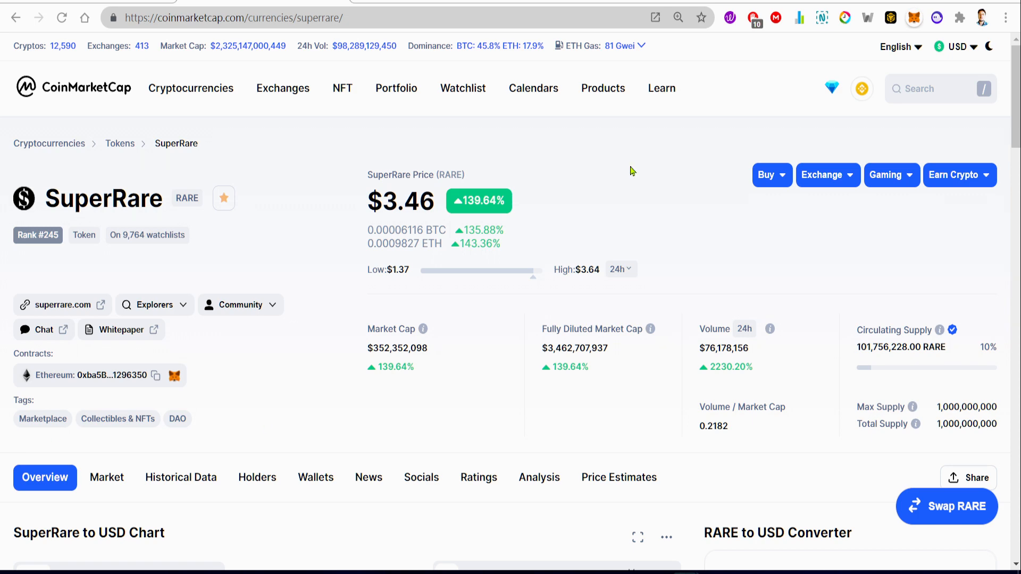
Scroll to the SuperRare to USD chart and select the ALL range.
{"action": "scroll", "scroll_direction": "down", "scroll_amount": 3}
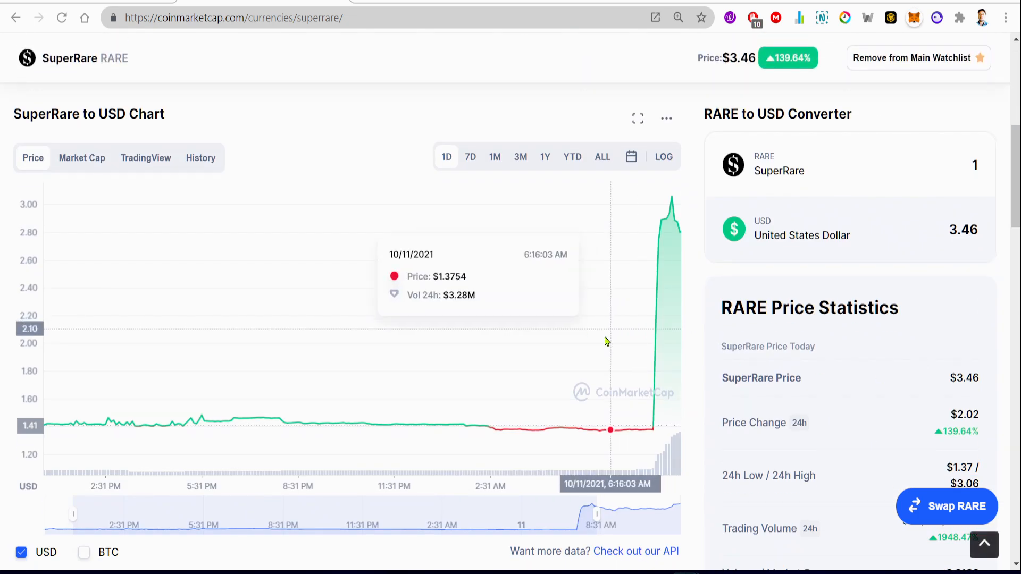
{"action": "mouse_move", "coordinate": [568, 385]}
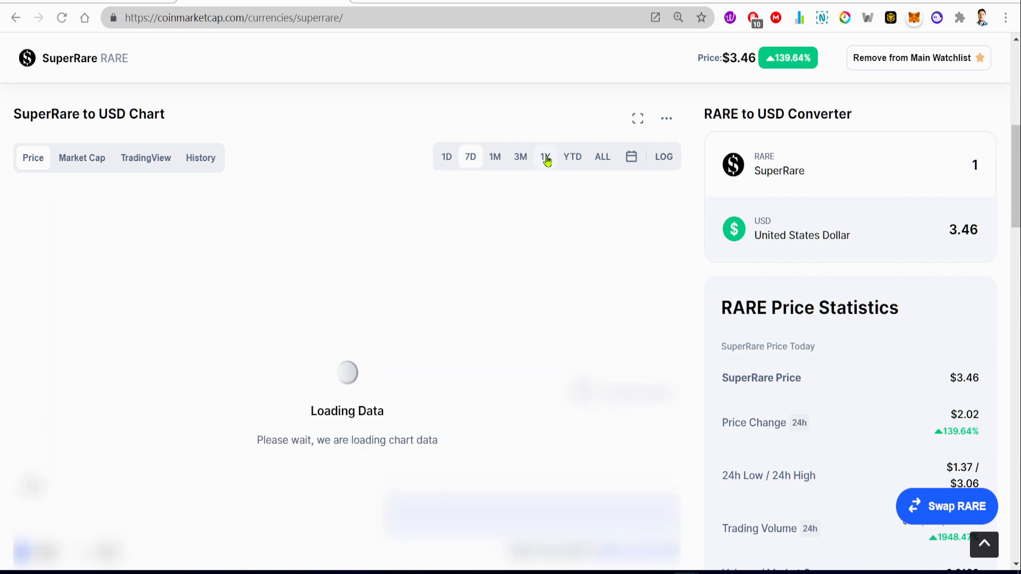
{"action": "left_click", "coordinate": [602, 156]}
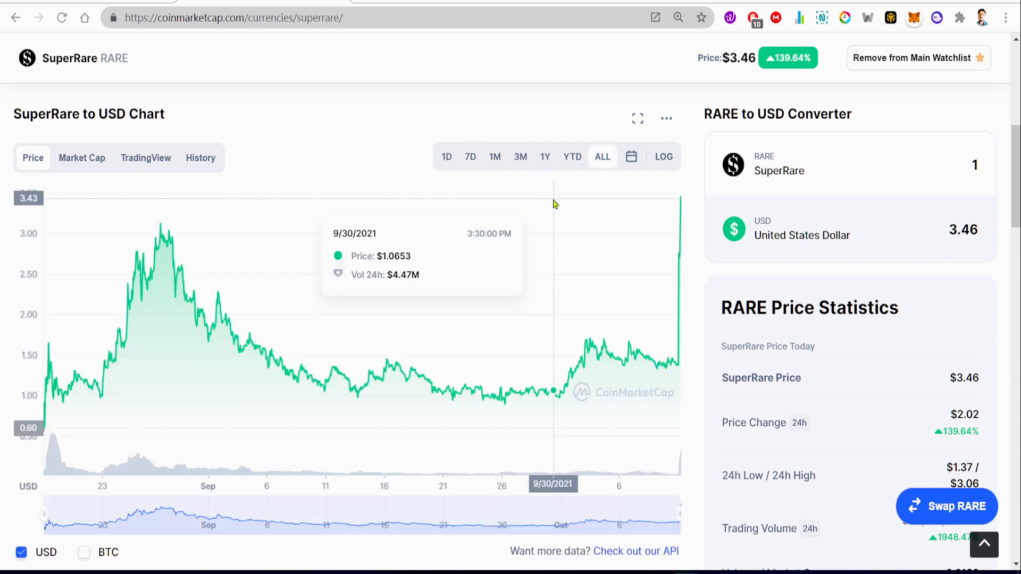
{"action": "mouse_move", "coordinate": [327, 418]}
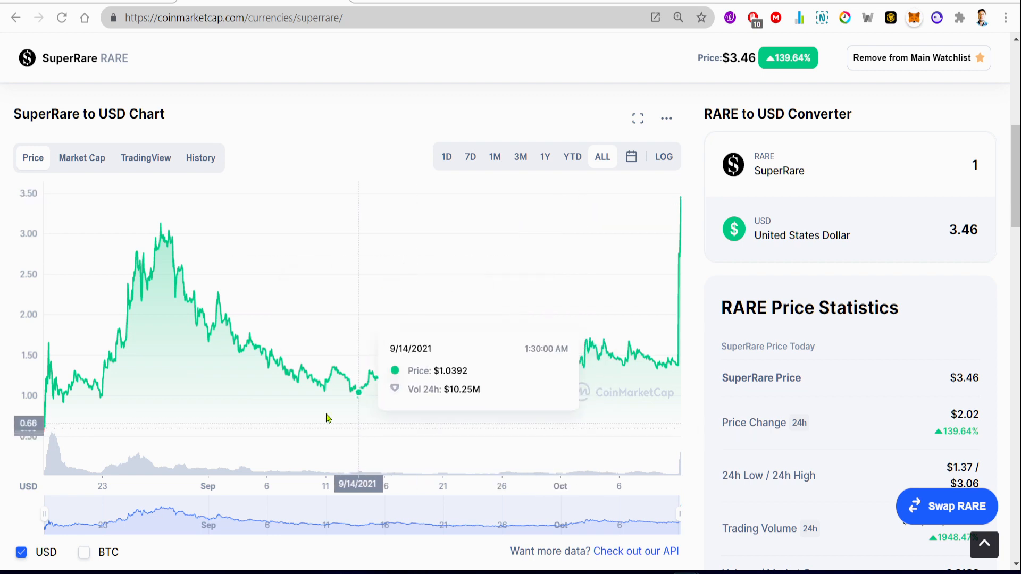
{"action": "mouse_move", "coordinate": [105, 345]}
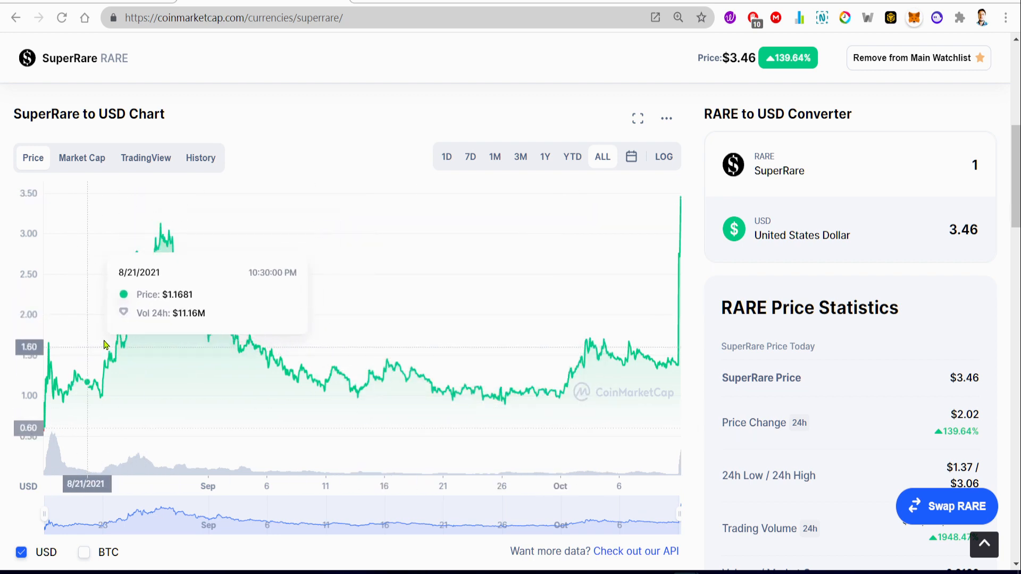
{"action": "mouse_move", "coordinate": [164, 226]}
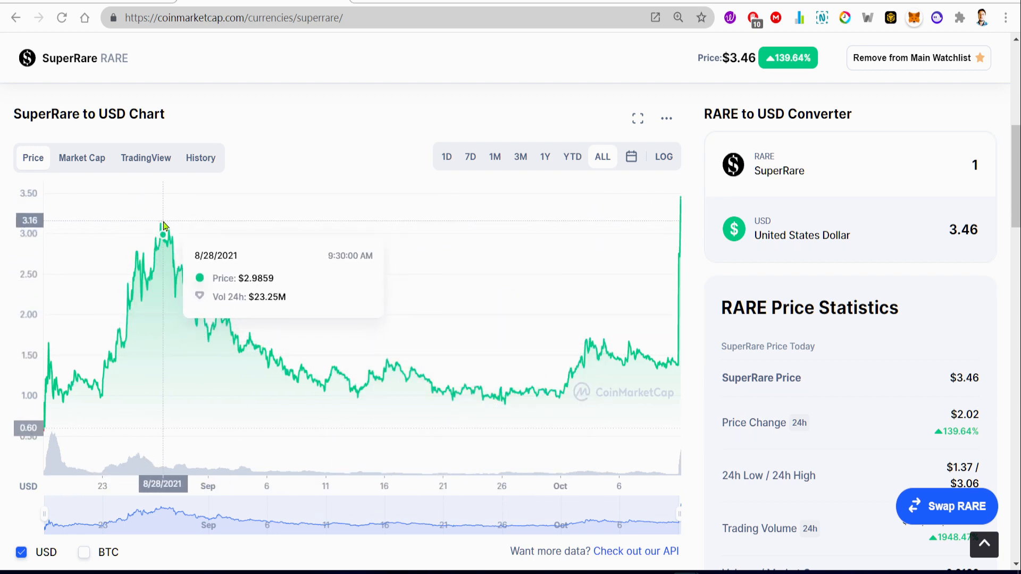
{"action": "mouse_move", "coordinate": [163, 224]}
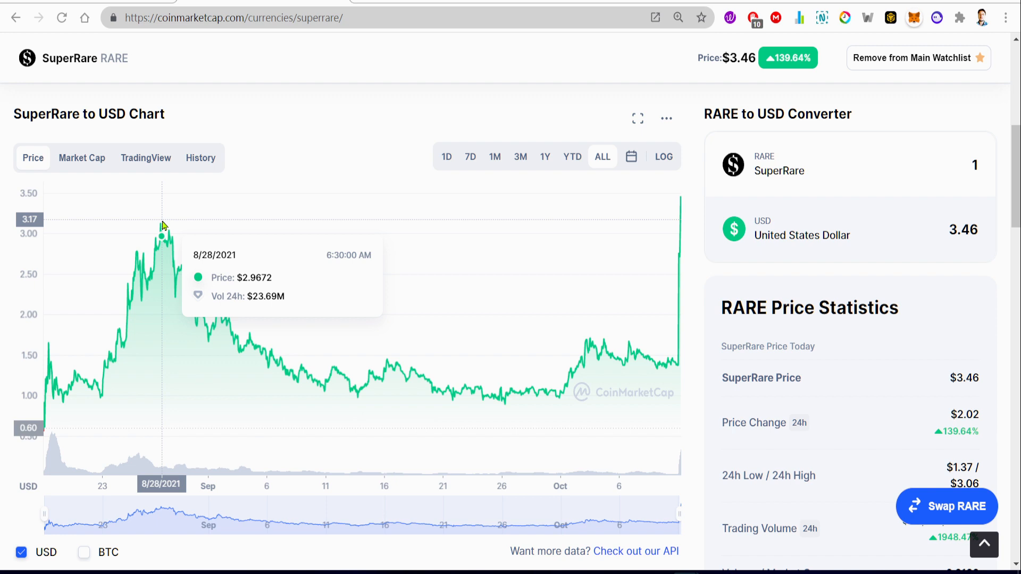
{"action": "mouse_move", "coordinate": [151, 226]}
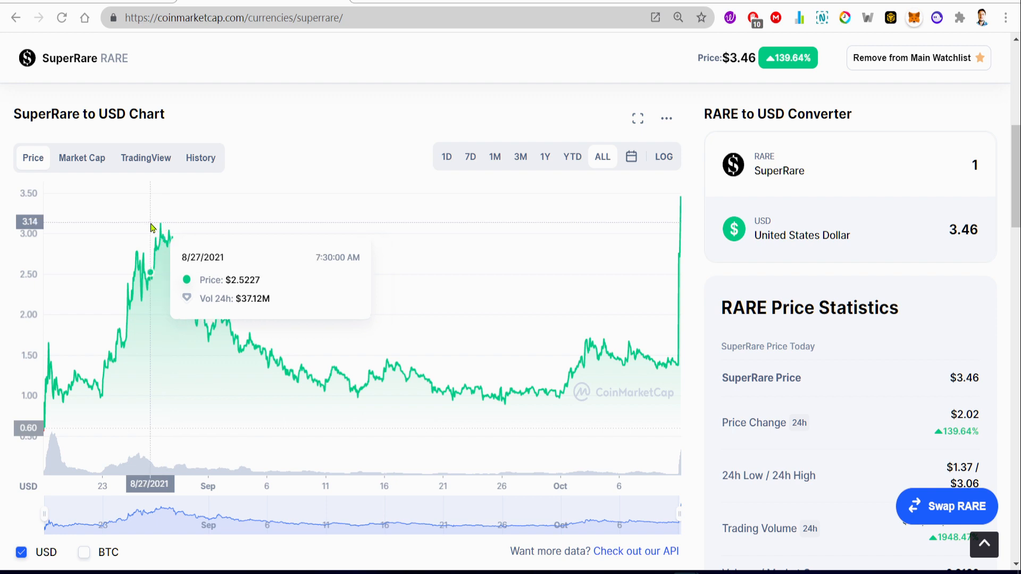
{"action": "mouse_move", "coordinate": [165, 226]}
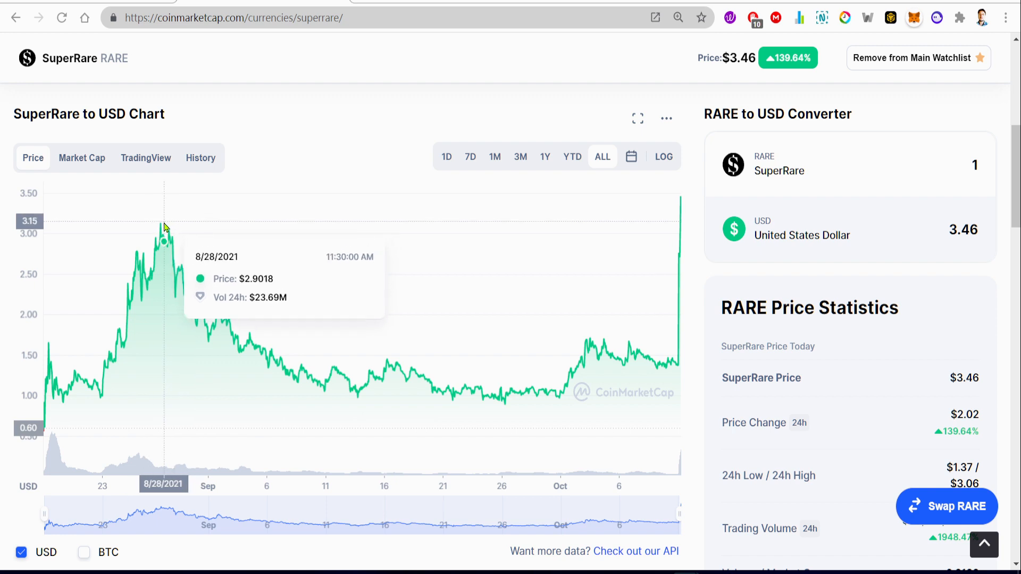
{"action": "mouse_move", "coordinate": [226, 362]}
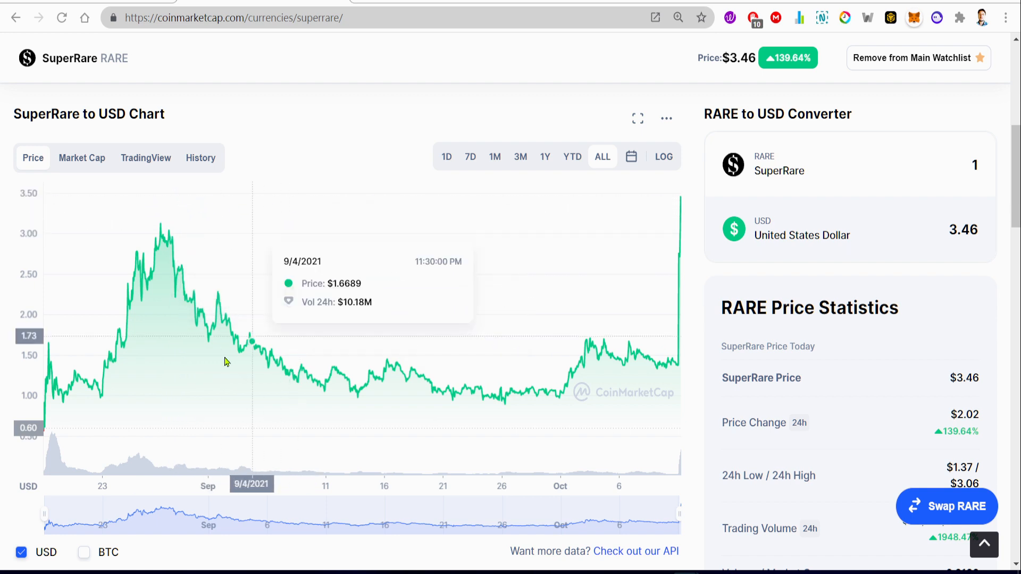
{"action": "mouse_move", "coordinate": [384, 316]}
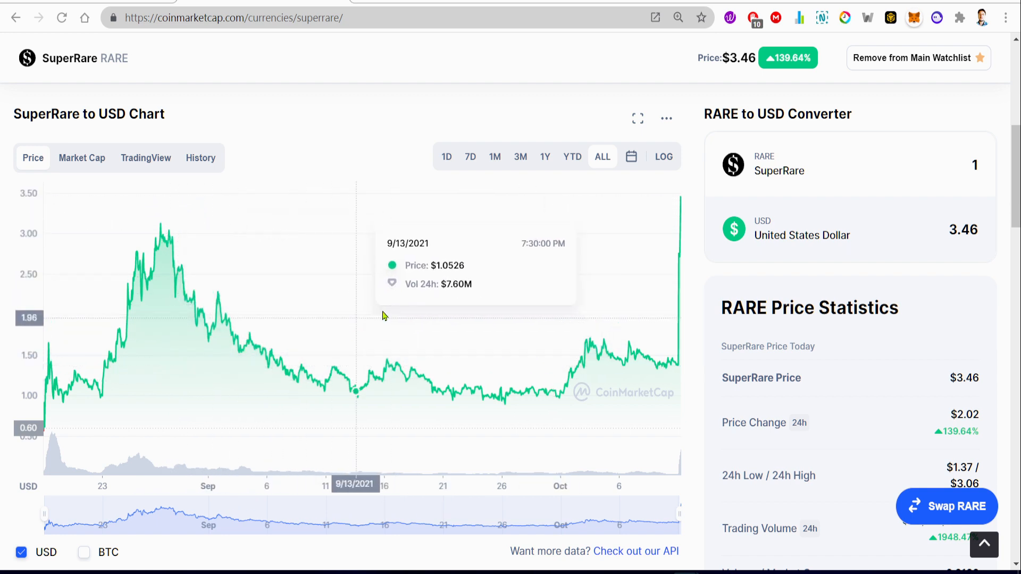
{"action": "mouse_move", "coordinate": [425, 348]}
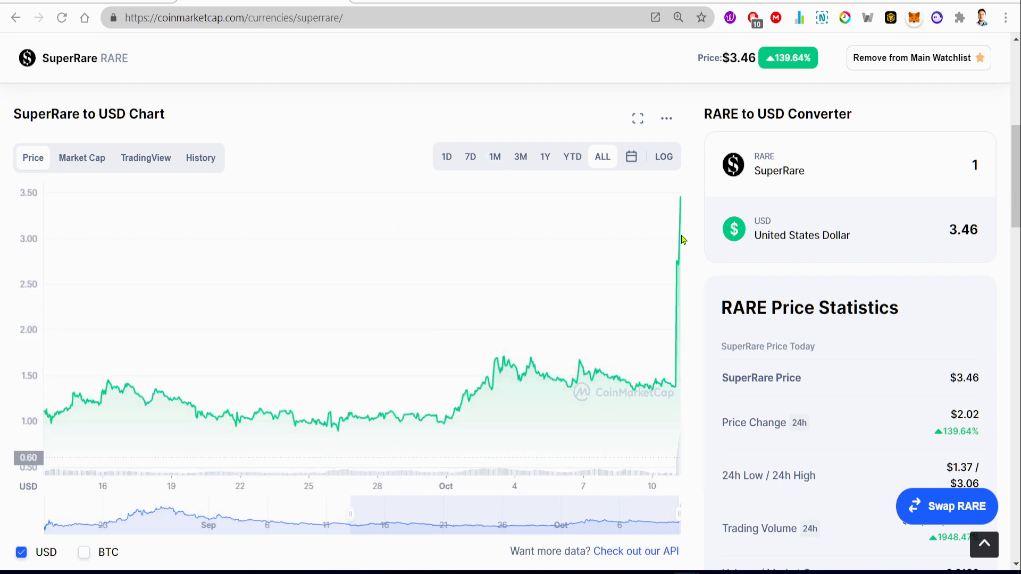
{"action": "mouse_move", "coordinate": [683, 238]}
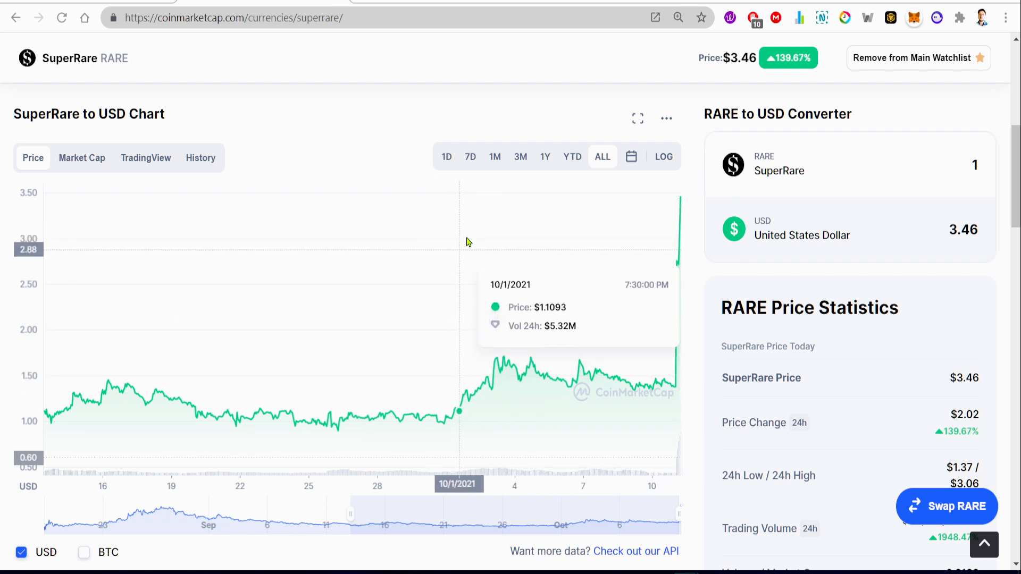
{"action": "mouse_move", "coordinate": [469, 275]}
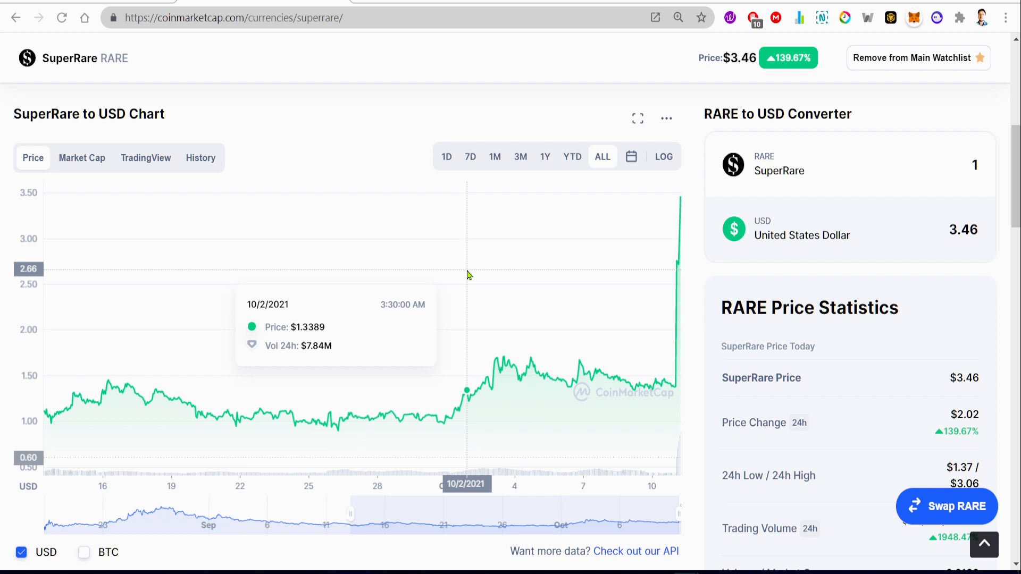
{"action": "mouse_move", "coordinate": [446, 348]}
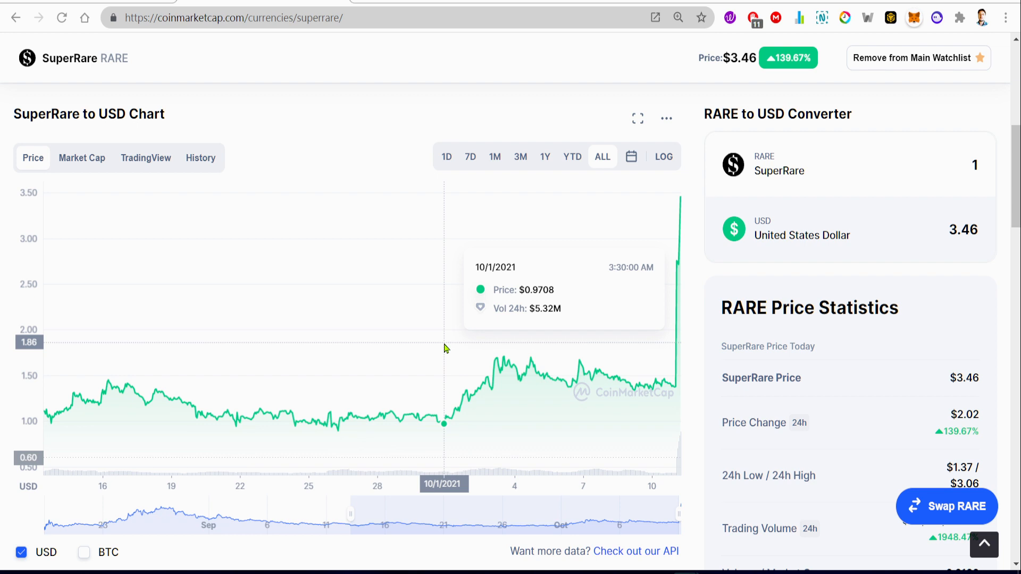
{"action": "mouse_move", "coordinate": [444, 334]}
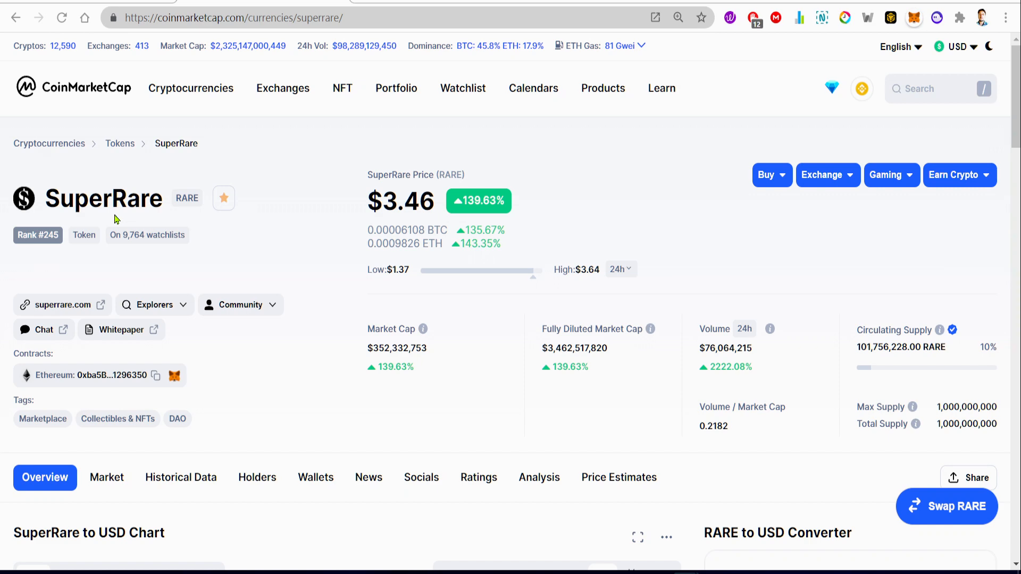
View SuperRare's Etherscan token page (8,696 holders, 62,822 transfers), then return to CoinMarketCap.
{"action": "left_click", "coordinate": [107, 376]}
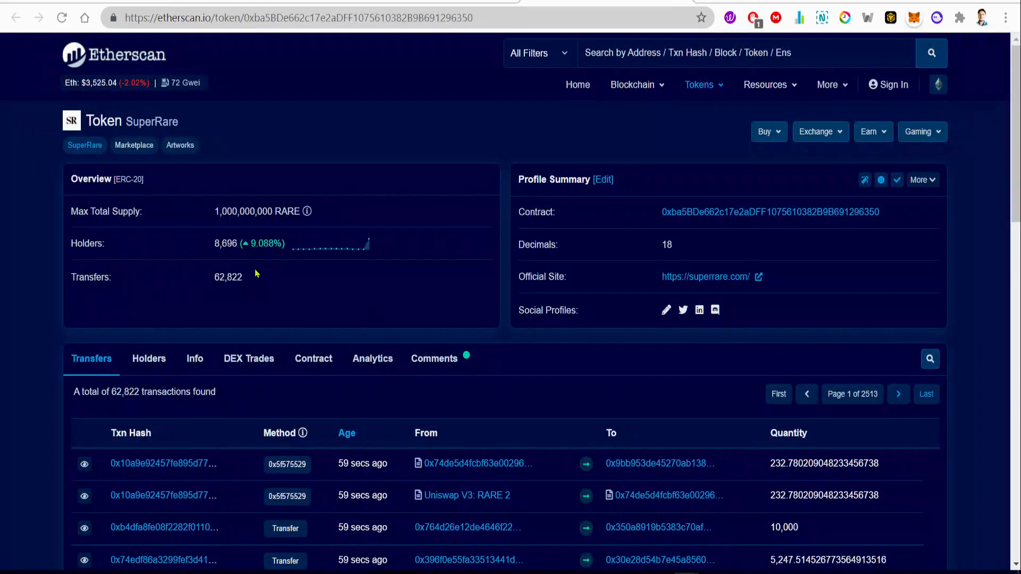
{"action": "mouse_move", "coordinate": [371, 276]}
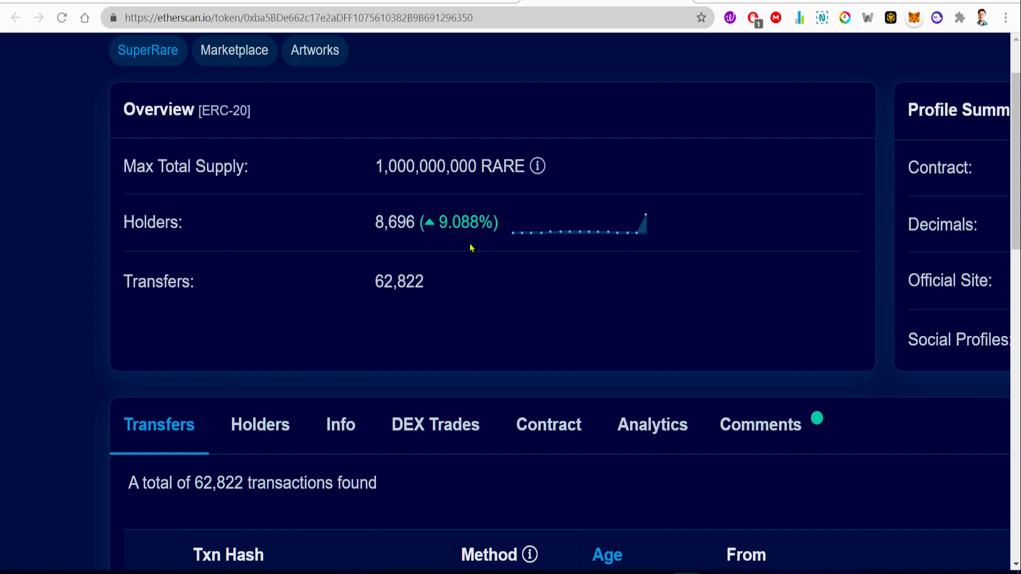
{"action": "mouse_move", "coordinate": [492, 310]}
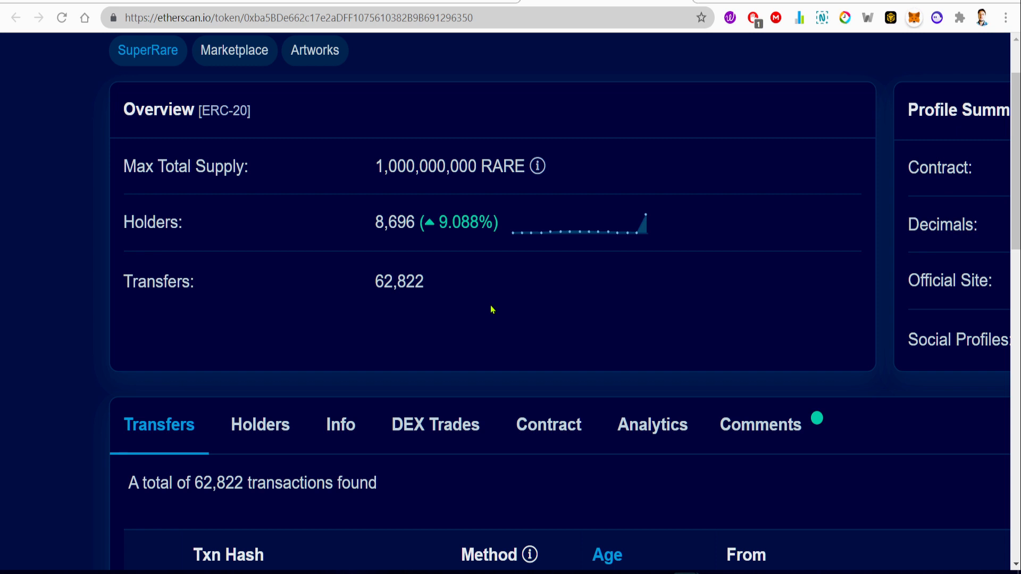
{"action": "mouse_move", "coordinate": [494, 303]}
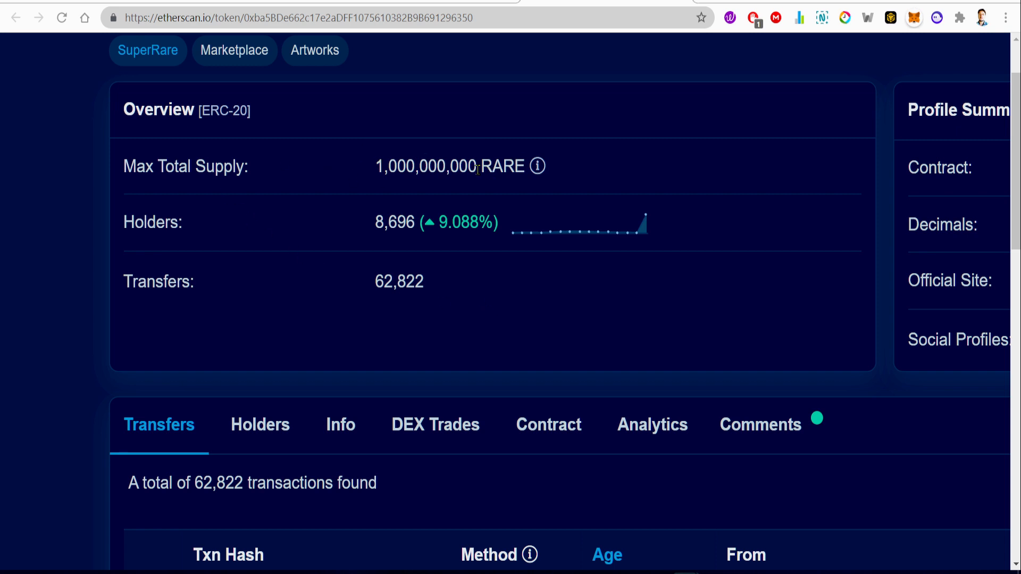
{"action": "mouse_move", "coordinate": [335, 181]}
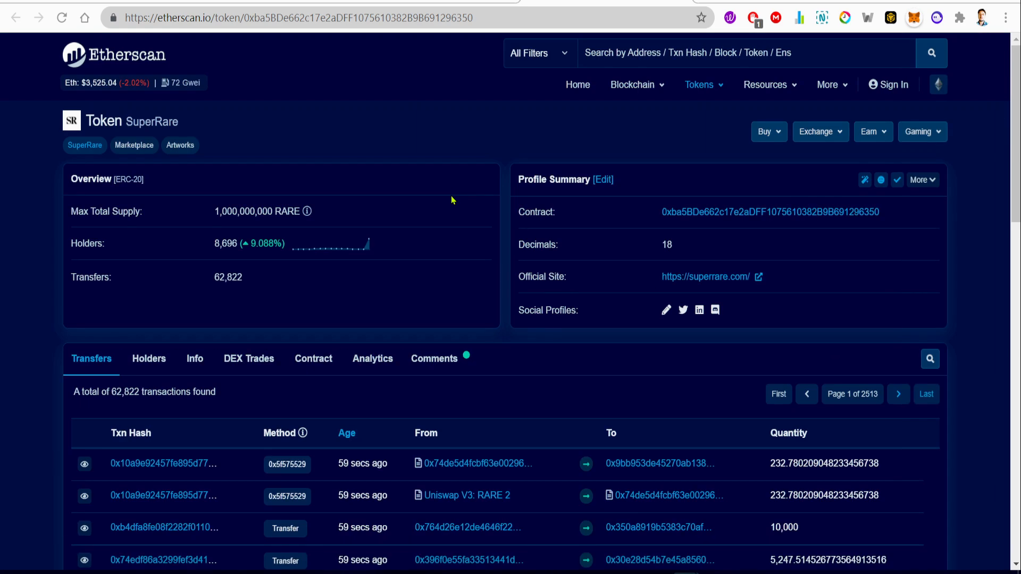
{"action": "left_click", "coordinate": [705, 277]}
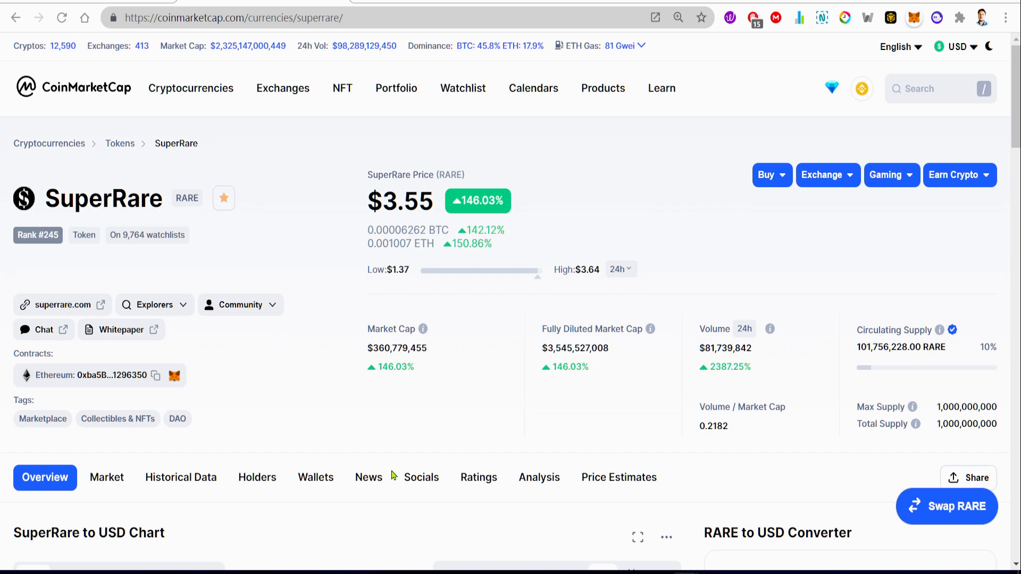
{"action": "mouse_move", "coordinate": [393, 476]}
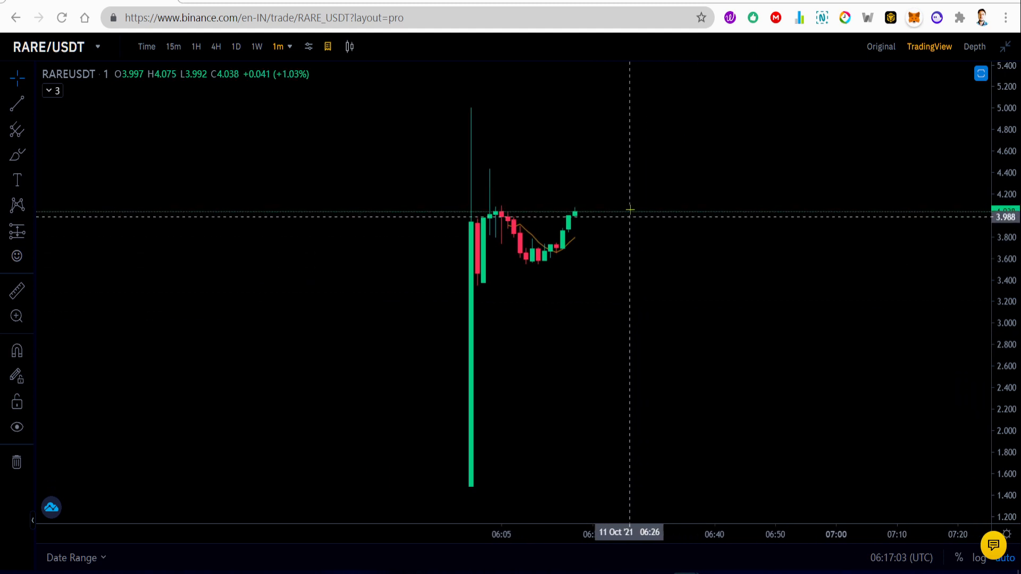
{"action": "mouse_move", "coordinate": [549, 268]}
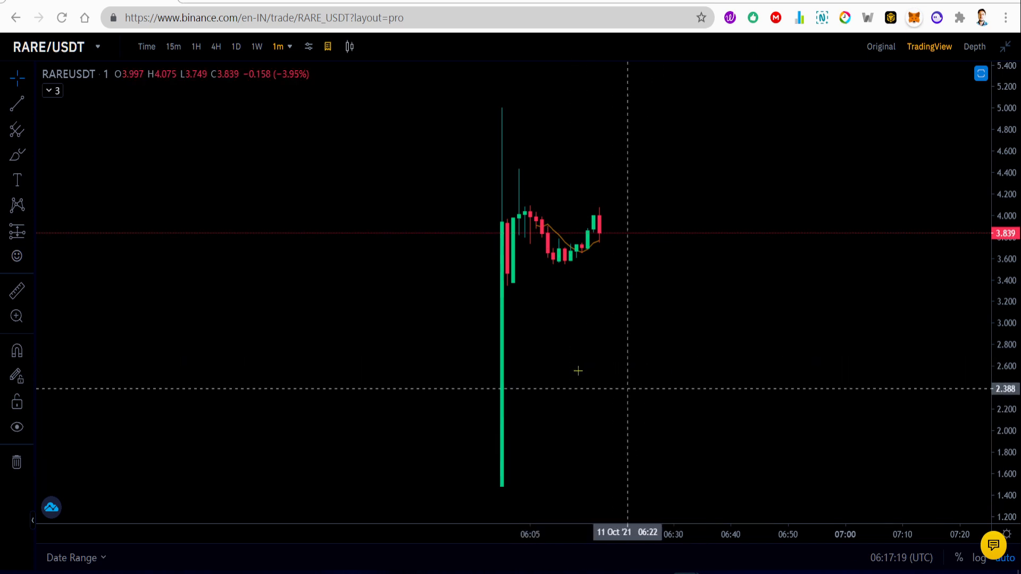
{"action": "mouse_move", "coordinate": [576, 322]}
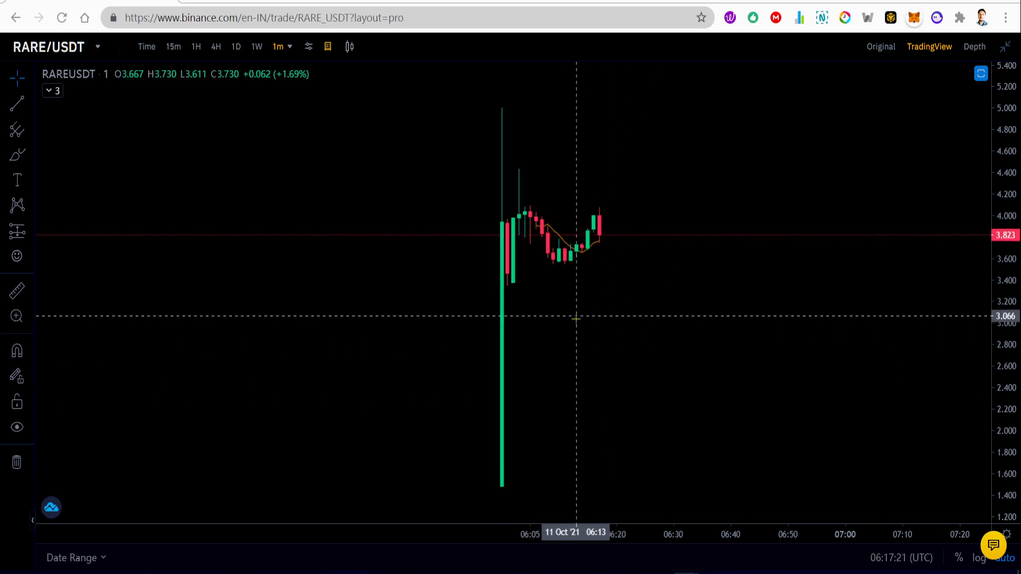
{"action": "mouse_move", "coordinate": [636, 336]}
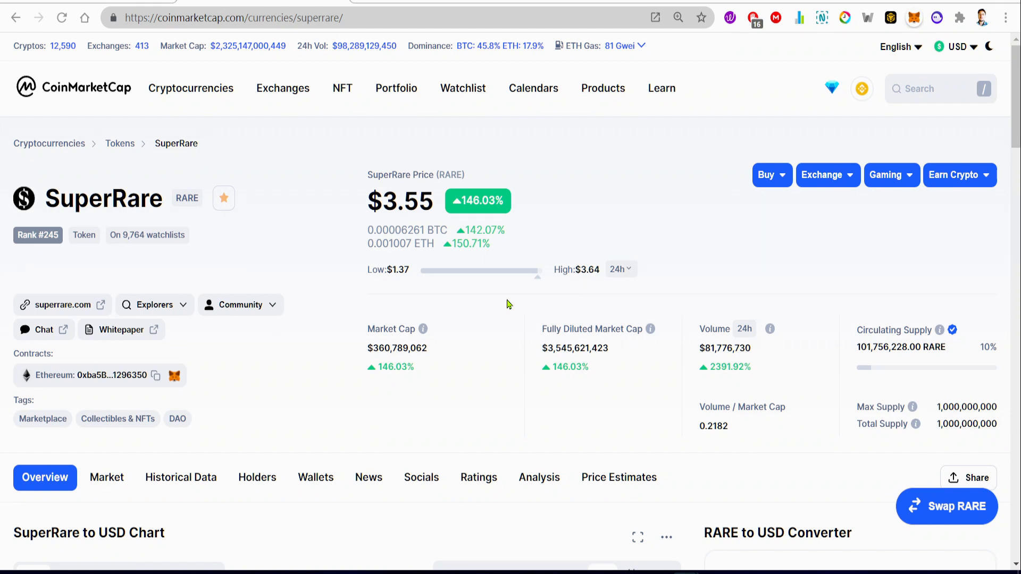
{"action": "mouse_move", "coordinate": [741, 279]}
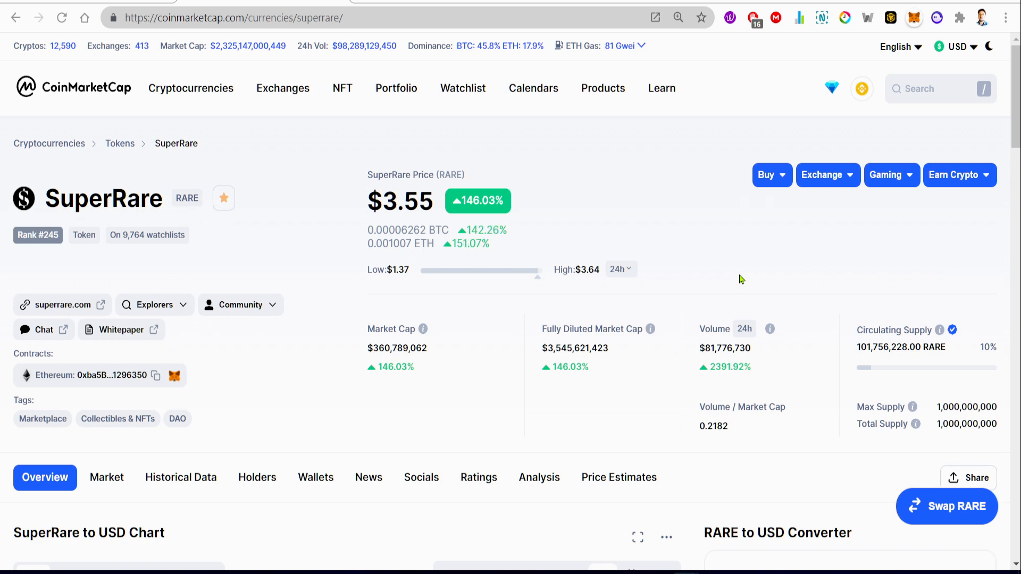
Open SuperRare's Markets tab and browse its 19 spot trading pairs, returning to the top.
{"action": "scroll", "scroll_direction": "down", "scroll_amount": 3}
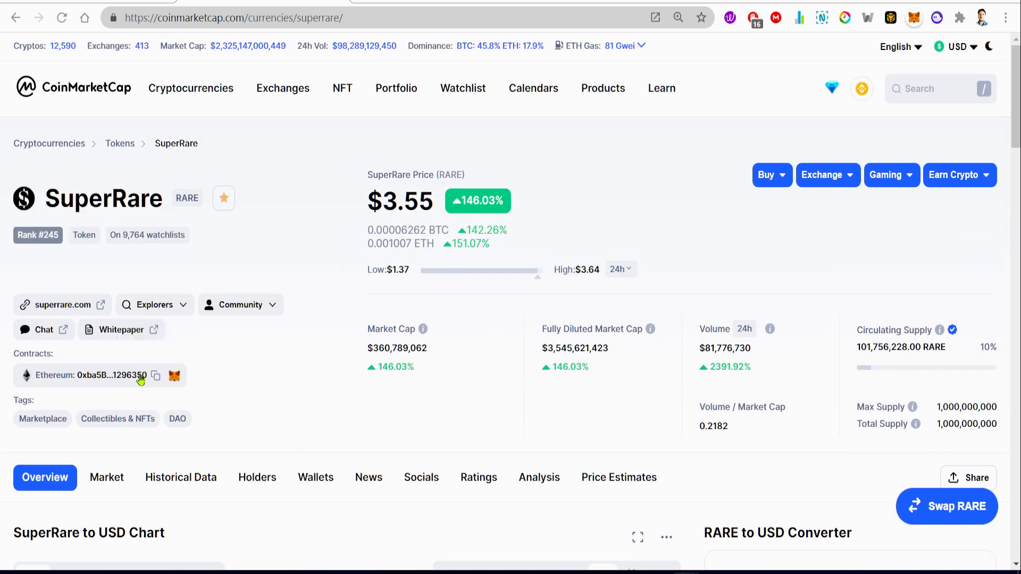
{"action": "scroll", "scroll_direction": "down", "scroll_amount": 3}
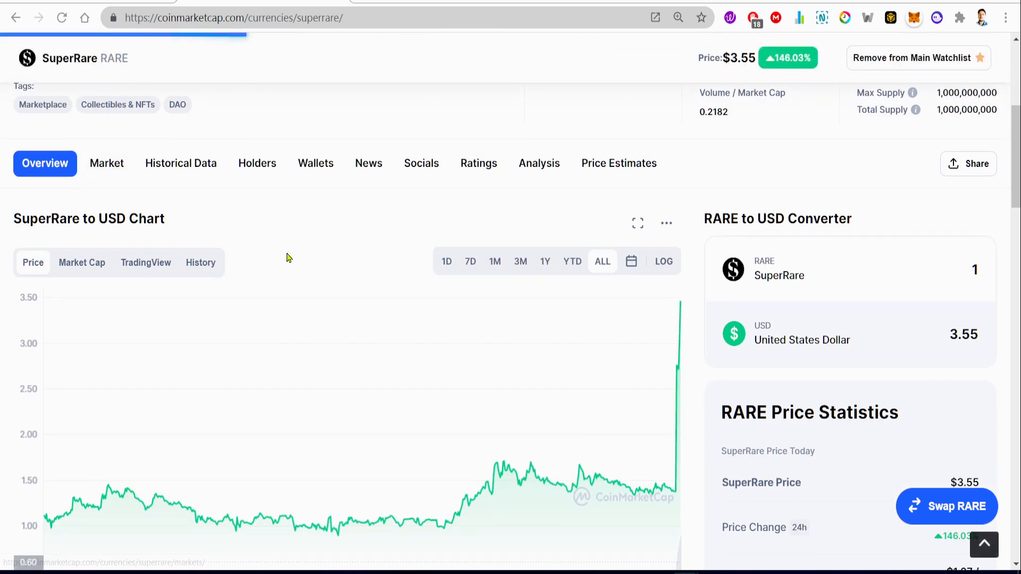
{"action": "left_click", "coordinate": [106, 163]}
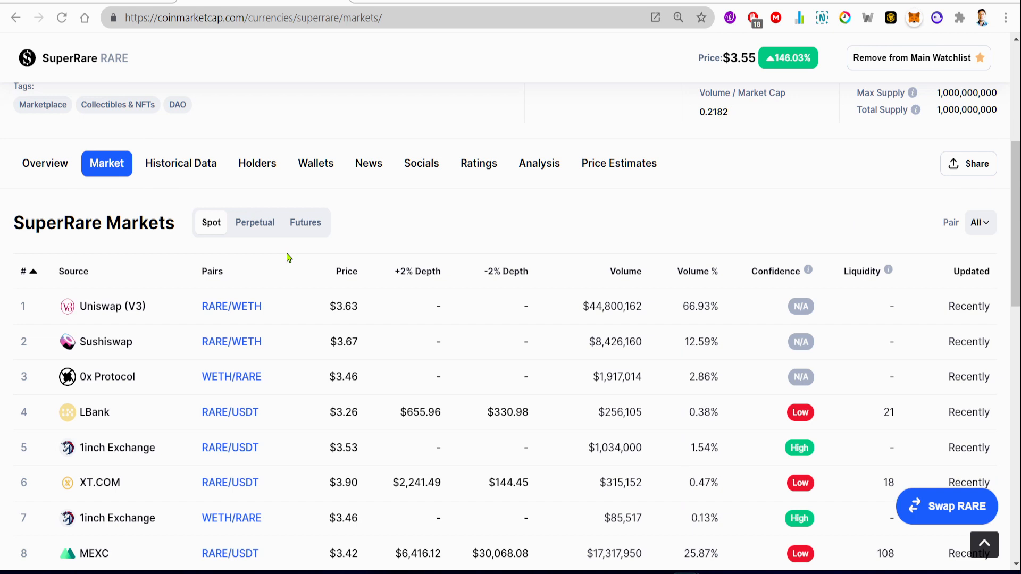
{"action": "scroll", "scroll_direction": "down", "scroll_amount": 3}
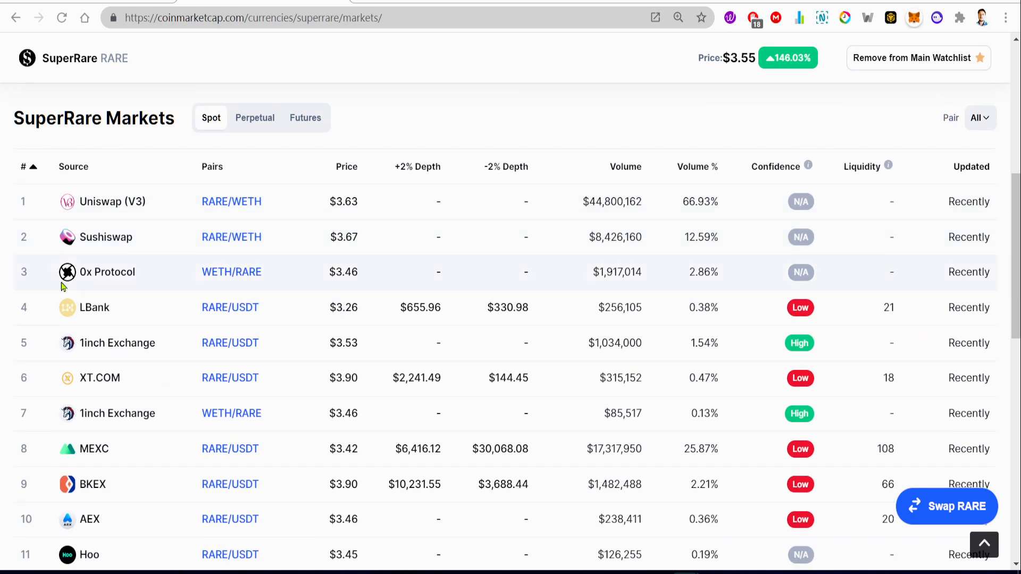
{"action": "mouse_move", "coordinate": [270, 211]}
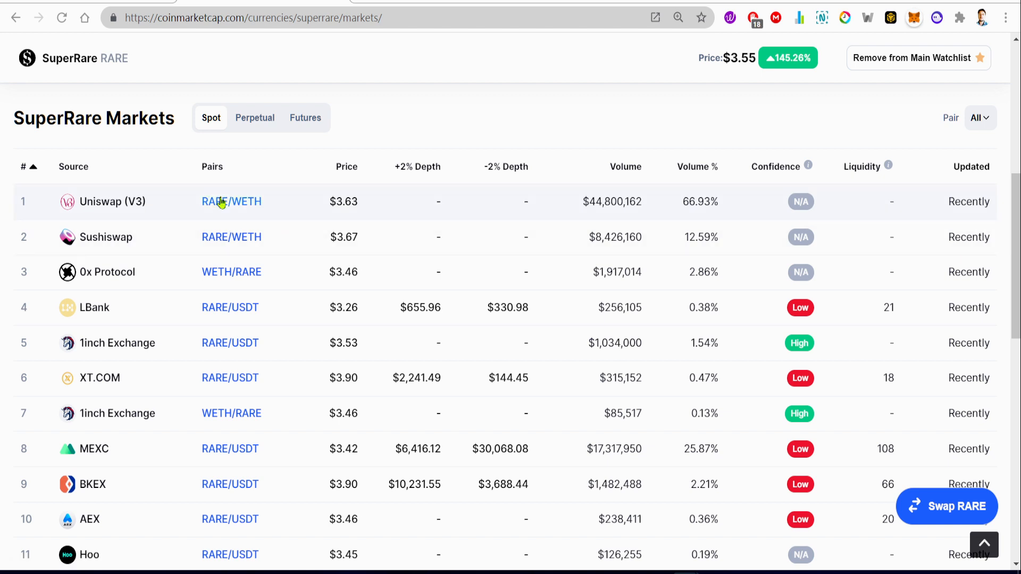
{"action": "mouse_move", "coordinate": [181, 256]}
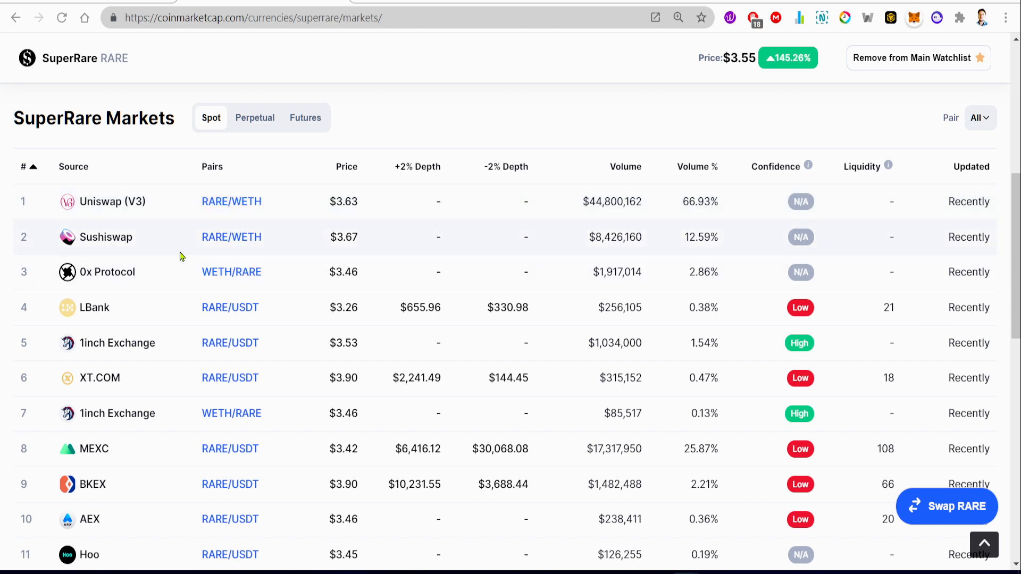
{"action": "mouse_move", "coordinate": [74, 212]}
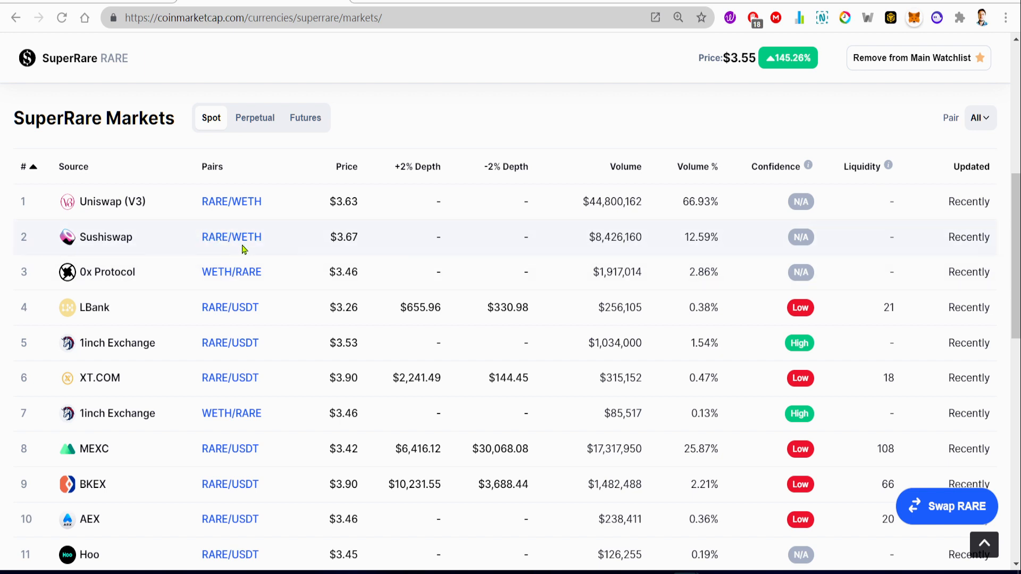
{"action": "scroll", "scroll_direction": "down", "scroll_amount": 3}
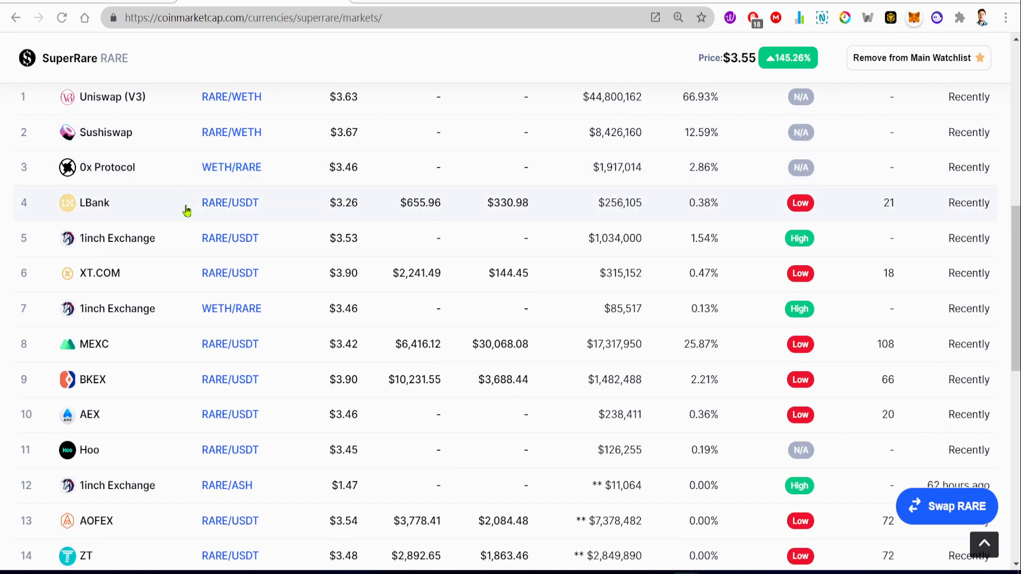
{"action": "mouse_move", "coordinate": [280, 157]}
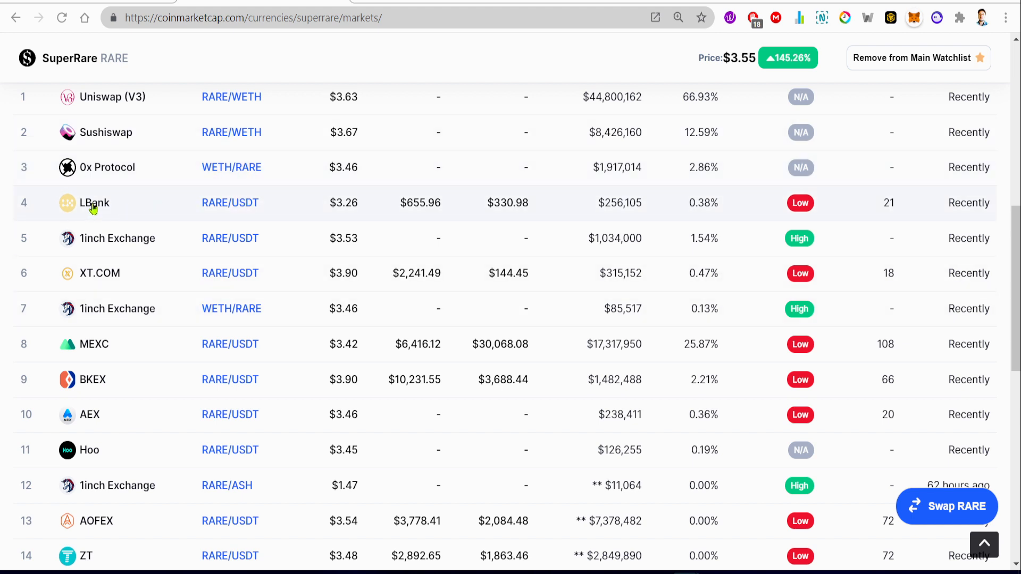
{"action": "mouse_move", "coordinate": [225, 209]}
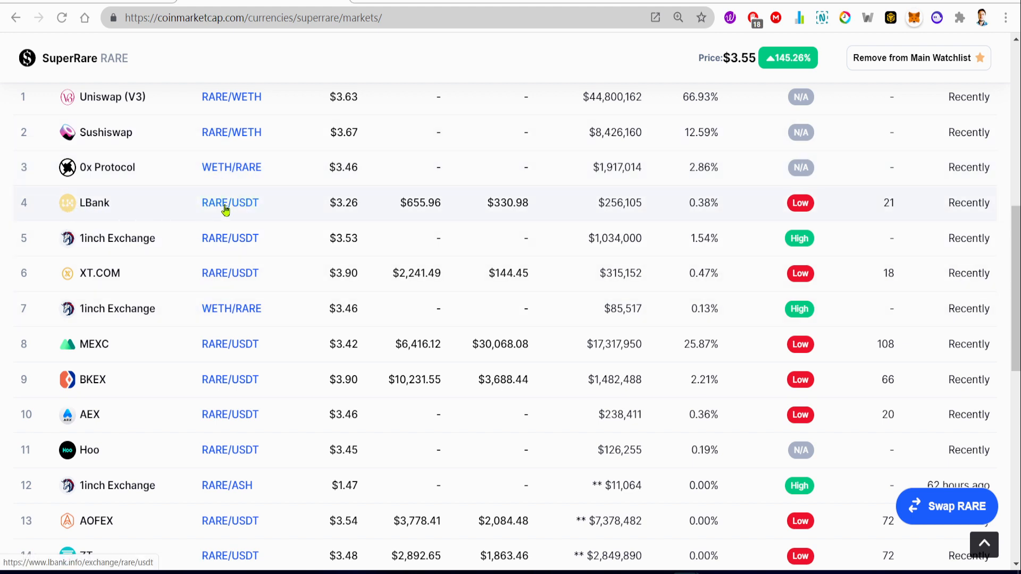
{"action": "mouse_move", "coordinate": [180, 268]}
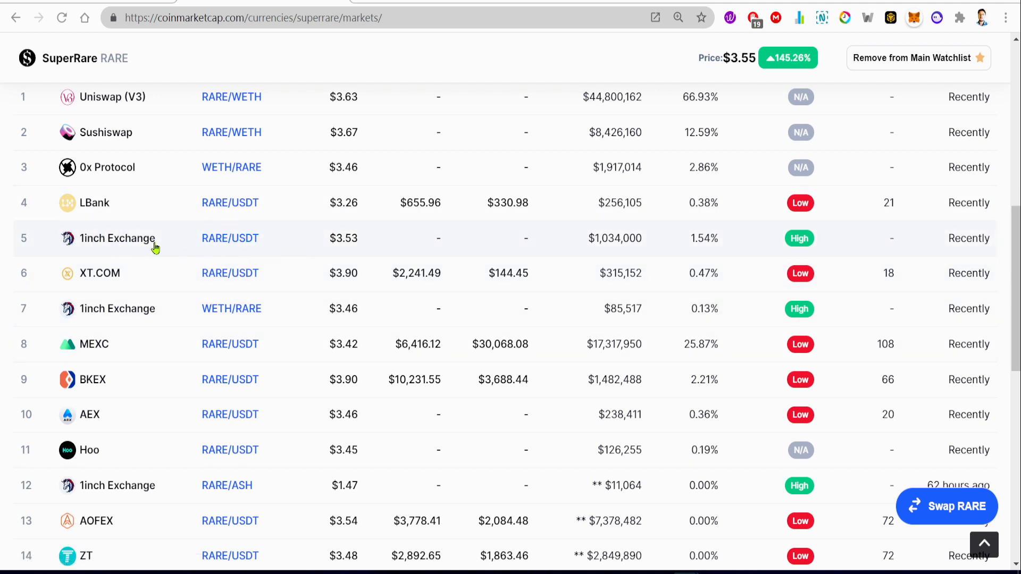
{"action": "mouse_move", "coordinate": [92, 274]}
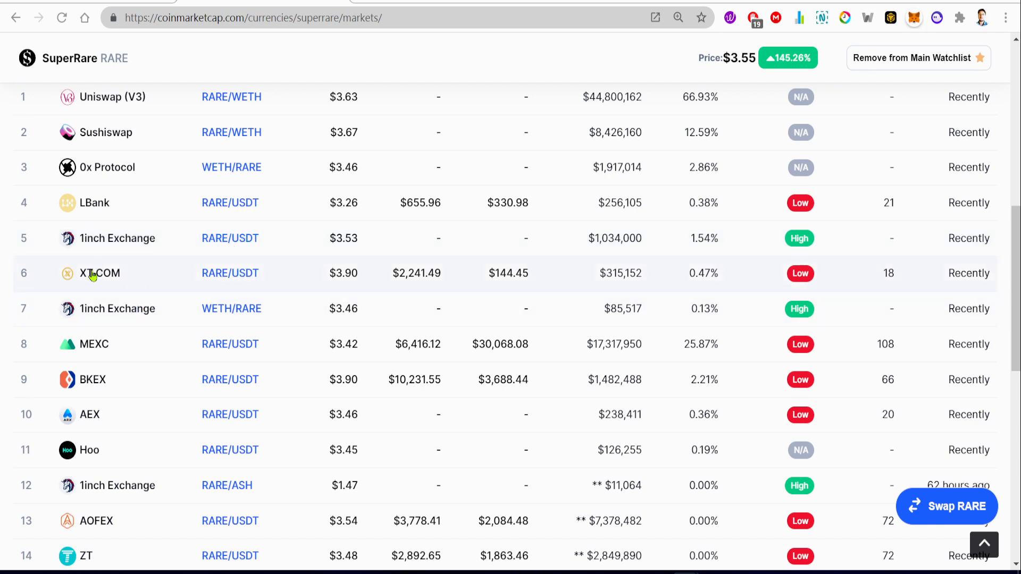
{"action": "scroll", "scroll_direction": "down", "scroll_amount": 3}
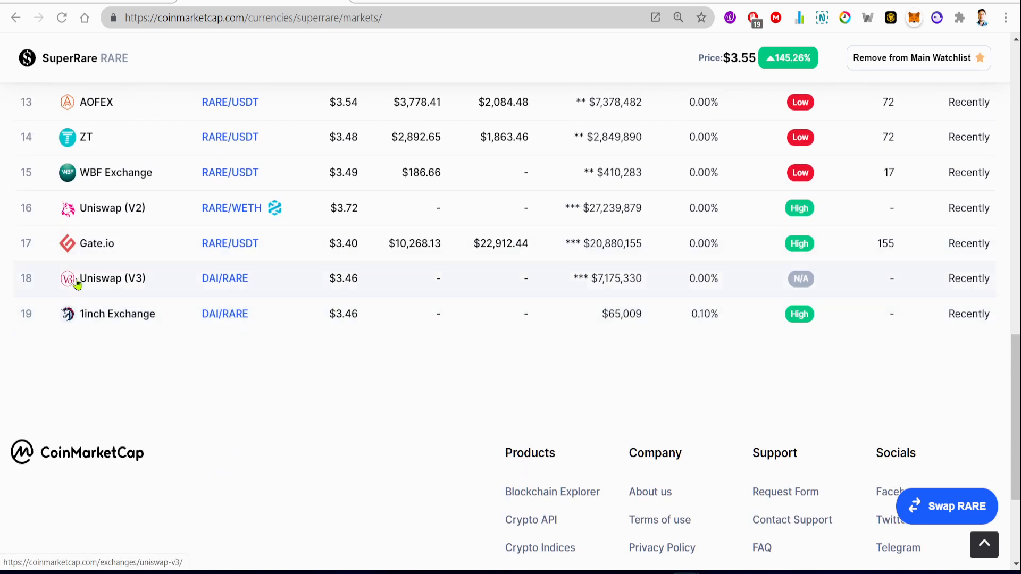
{"action": "mouse_move", "coordinate": [89, 251]}
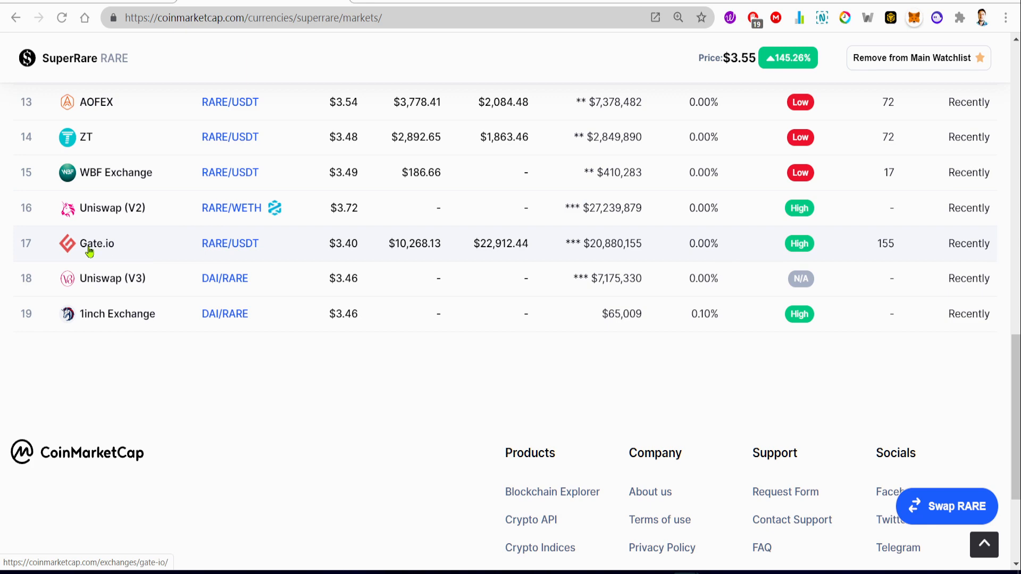
{"action": "mouse_move", "coordinate": [267, 280]}
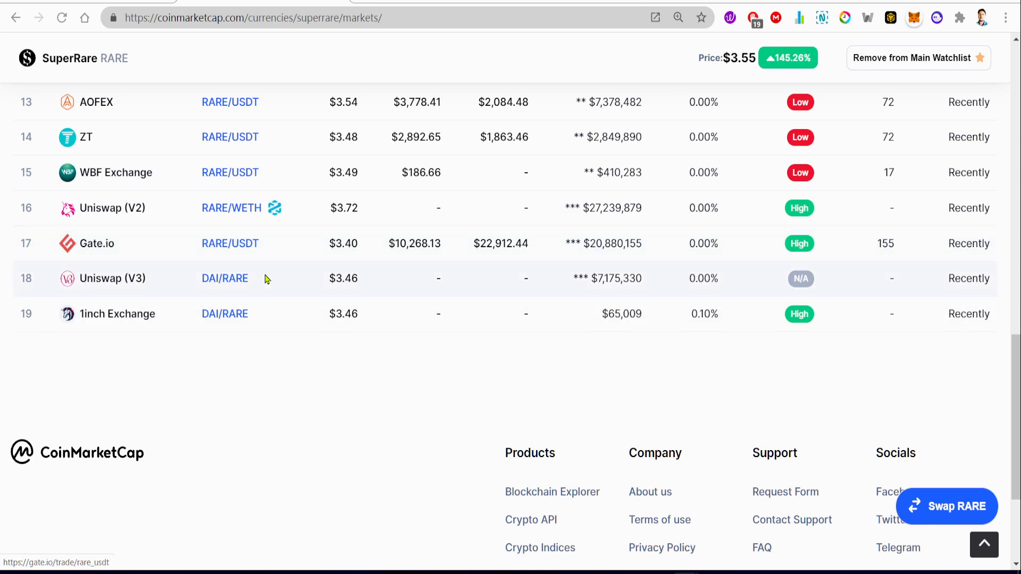
{"action": "mouse_move", "coordinate": [406, 313]}
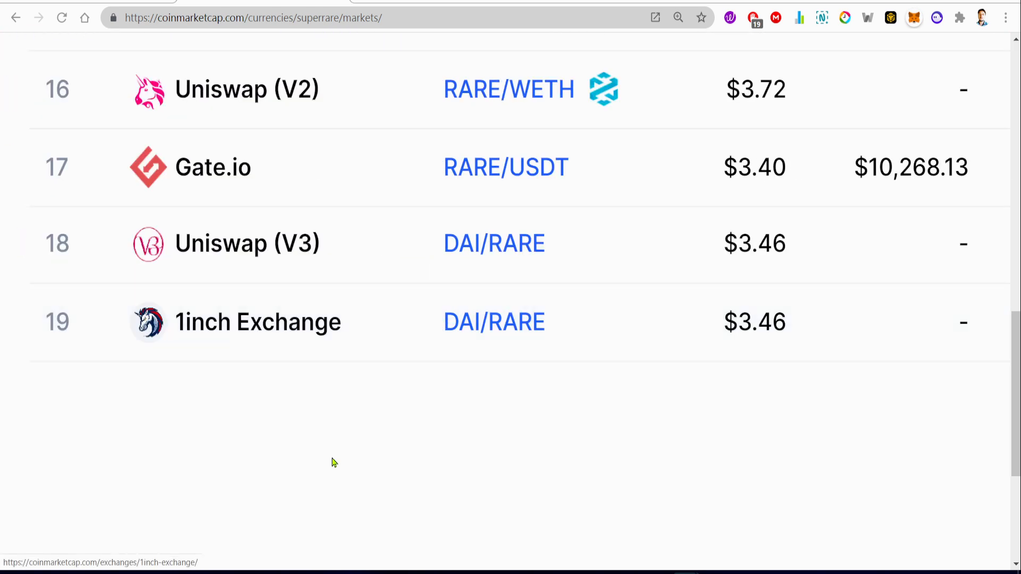
{"action": "scroll", "scroll_direction": "up", "scroll_amount": 3}
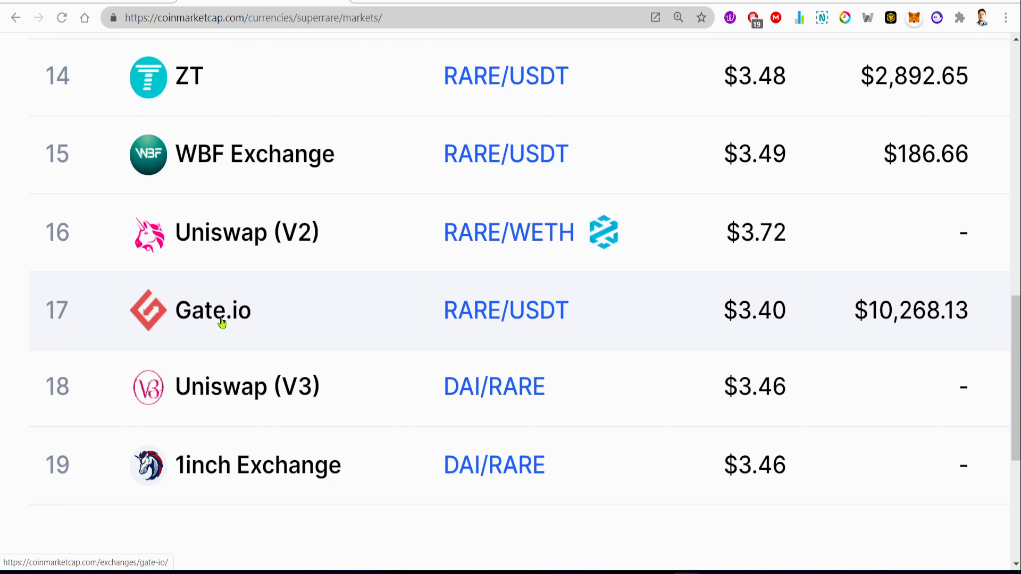
{"action": "mouse_move", "coordinate": [295, 260]}
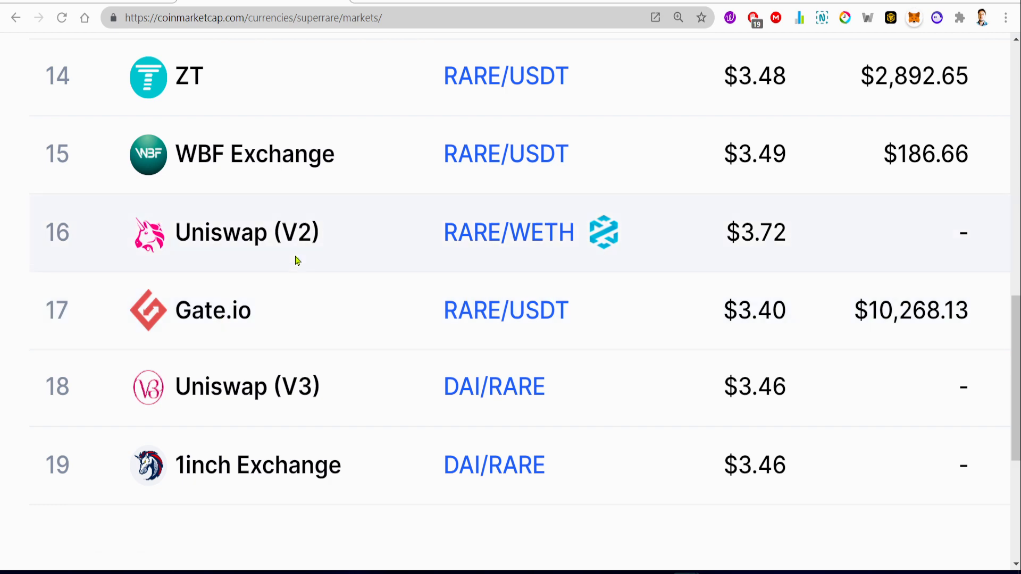
{"action": "scroll", "scroll_direction": "down", "scroll_amount": 3}
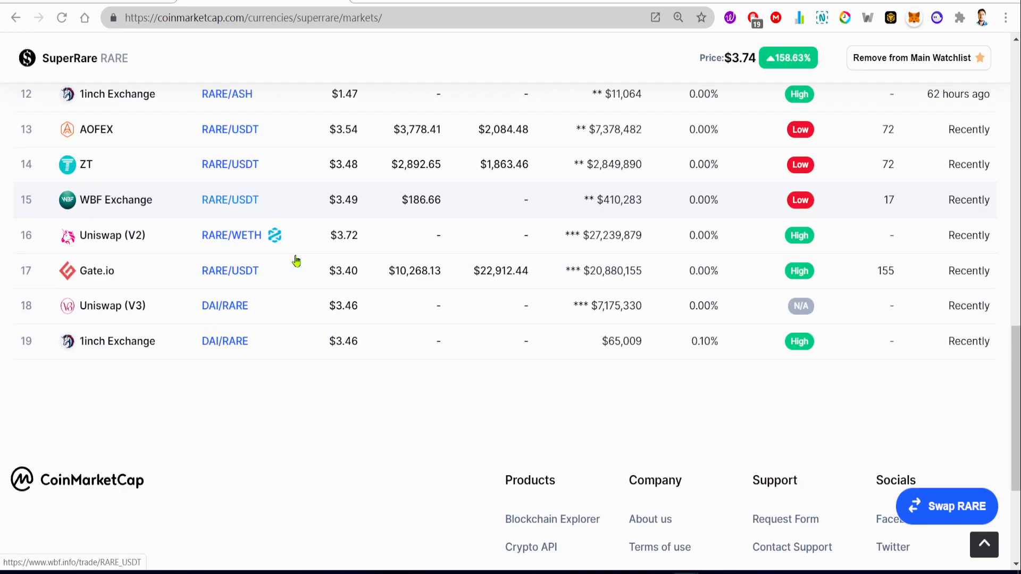
{"action": "scroll", "scroll_direction": "up", "scroll_amount": 3}
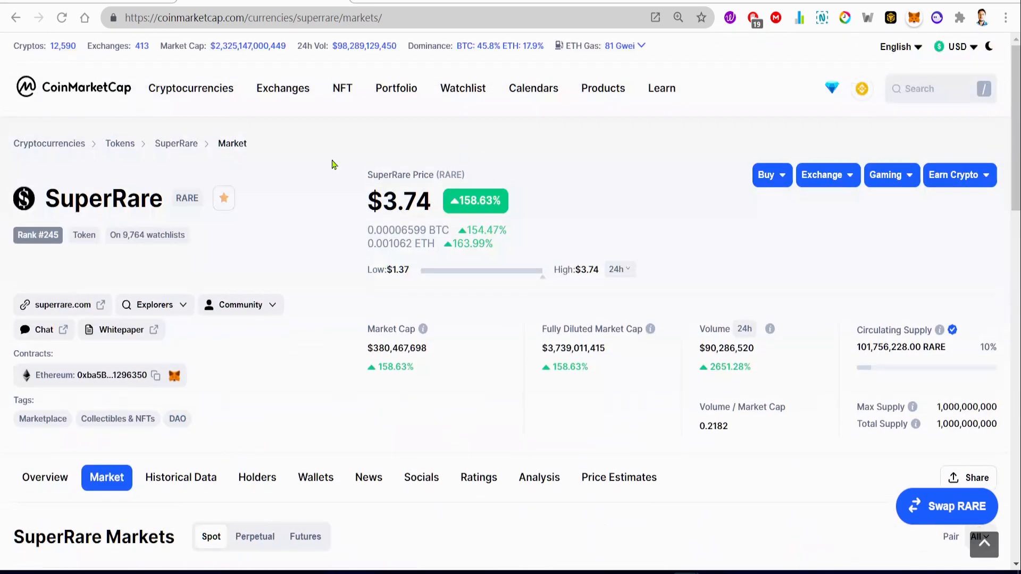
{"action": "mouse_move", "coordinate": [531, 308]}
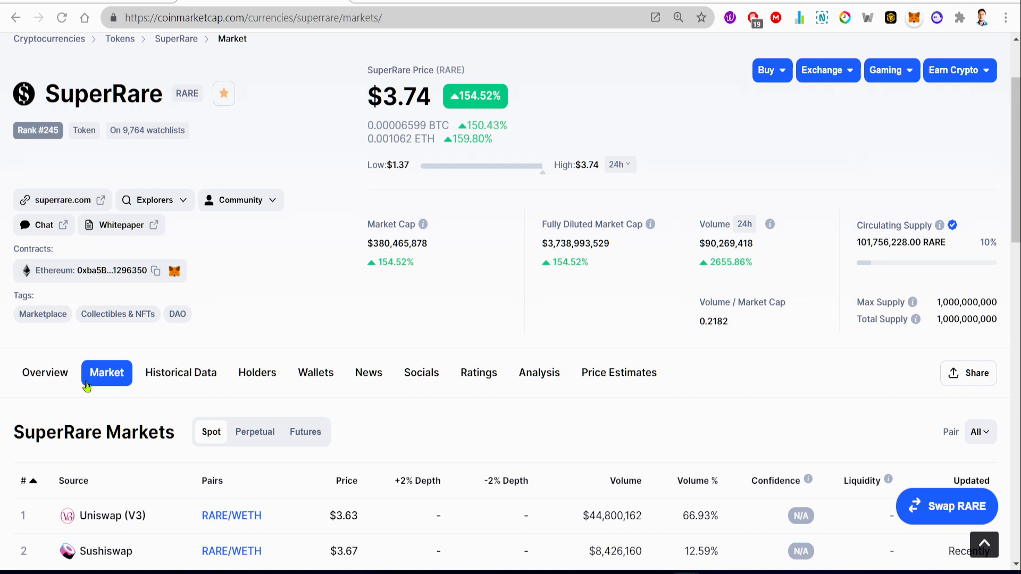
Return to SuperRare's Overview tab and scroll down to the all-time USD chart.
{"action": "left_click", "coordinate": [45, 373]}
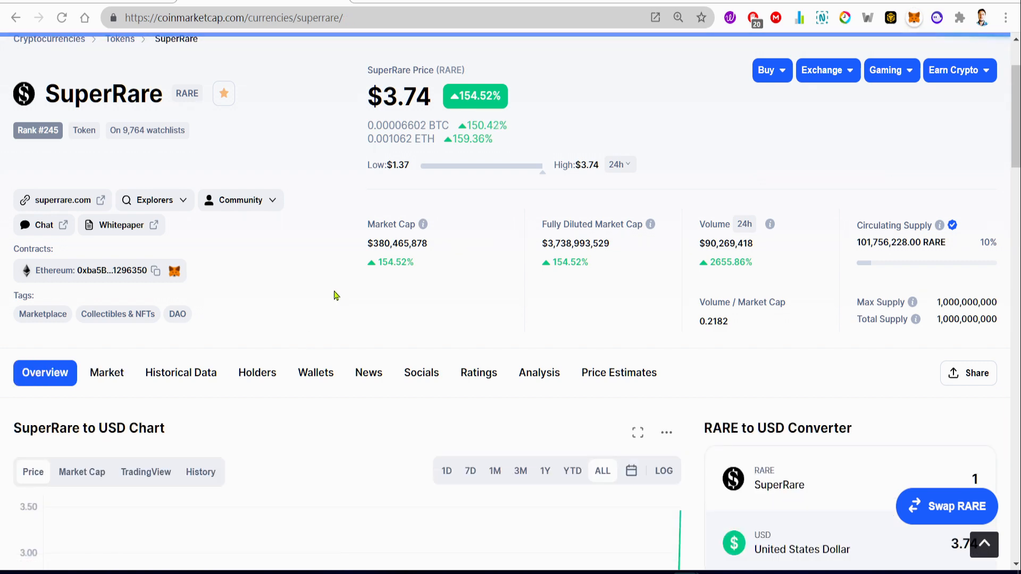
{"action": "scroll", "scroll_direction": "down", "scroll_amount": 3}
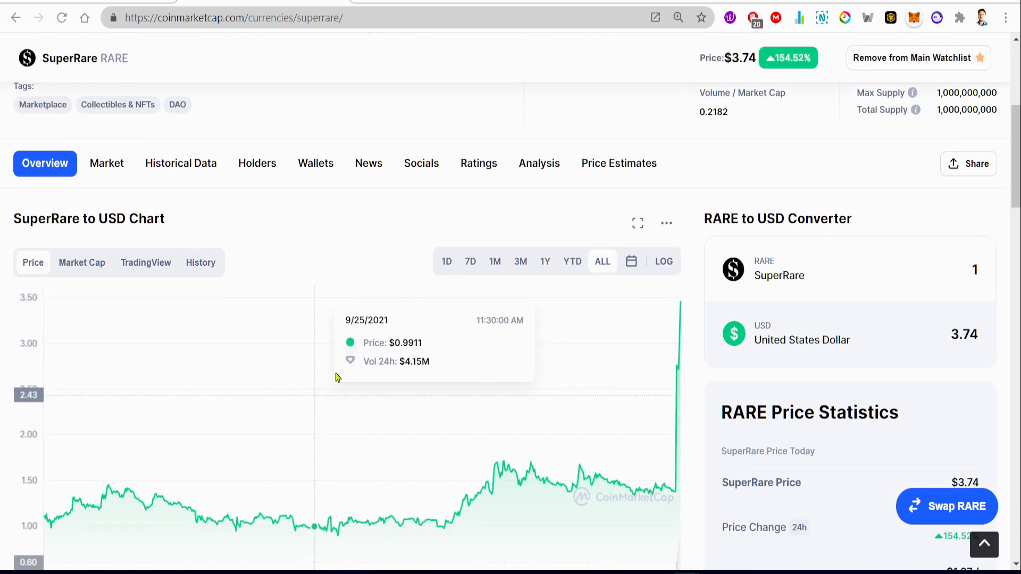
{"action": "scroll", "scroll_direction": "down", "scroll_amount": 3}
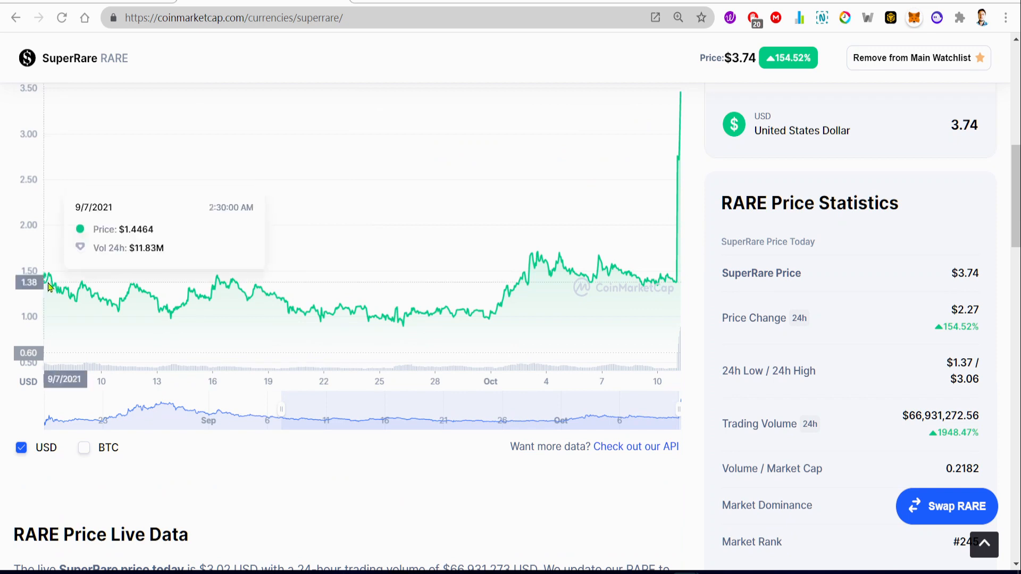
{"action": "mouse_move", "coordinate": [54, 289]}
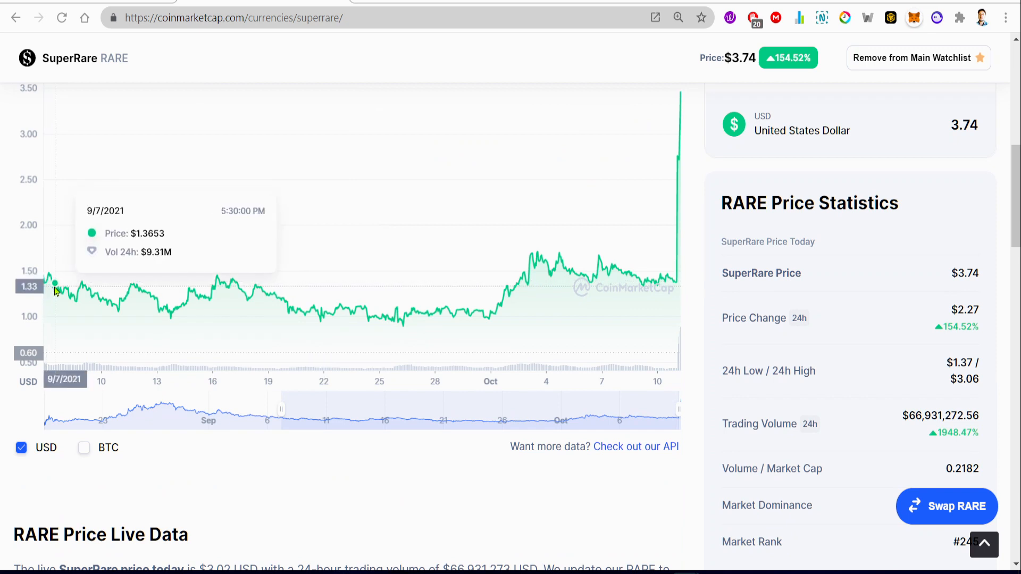
{"action": "mouse_move", "coordinate": [43, 287]}
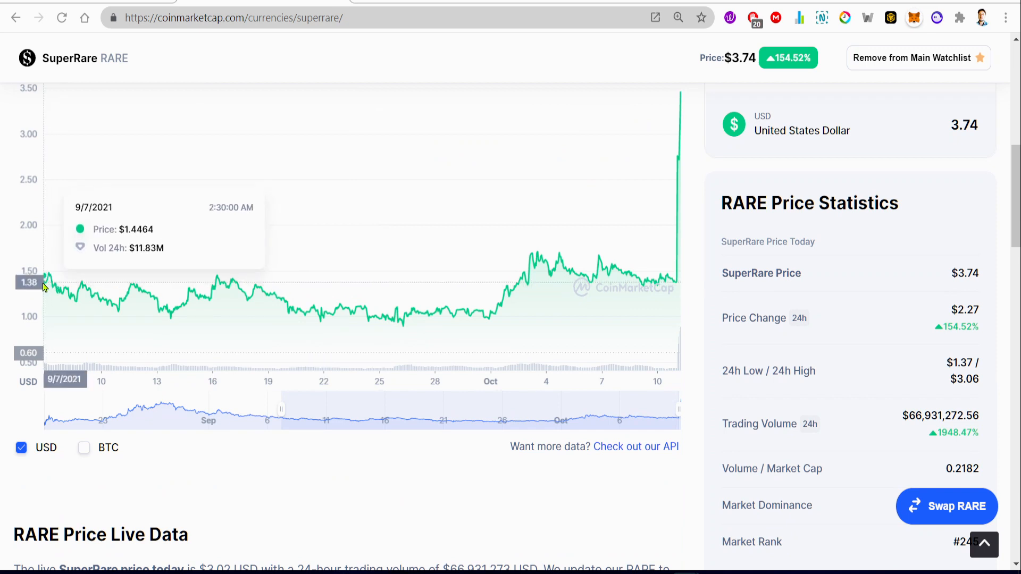
{"action": "mouse_move", "coordinate": [16, 259]}
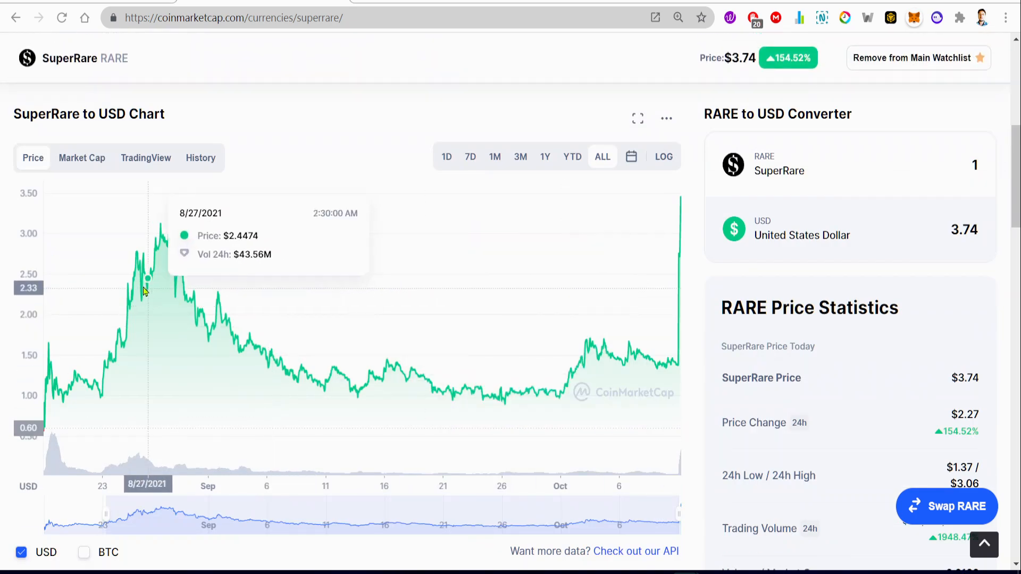
{"action": "mouse_move", "coordinate": [44, 344]}
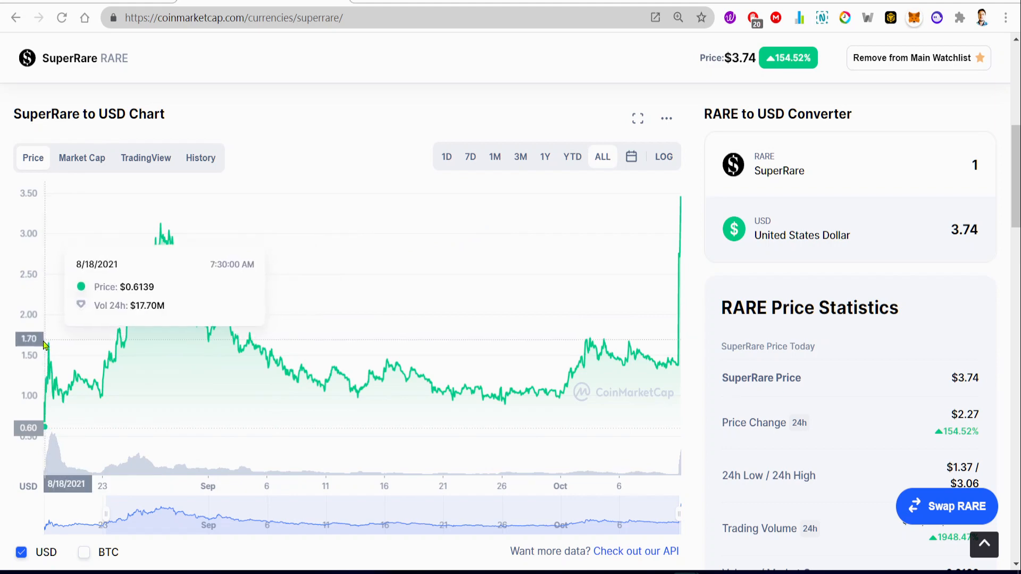
{"action": "mouse_move", "coordinate": [843, 187]}
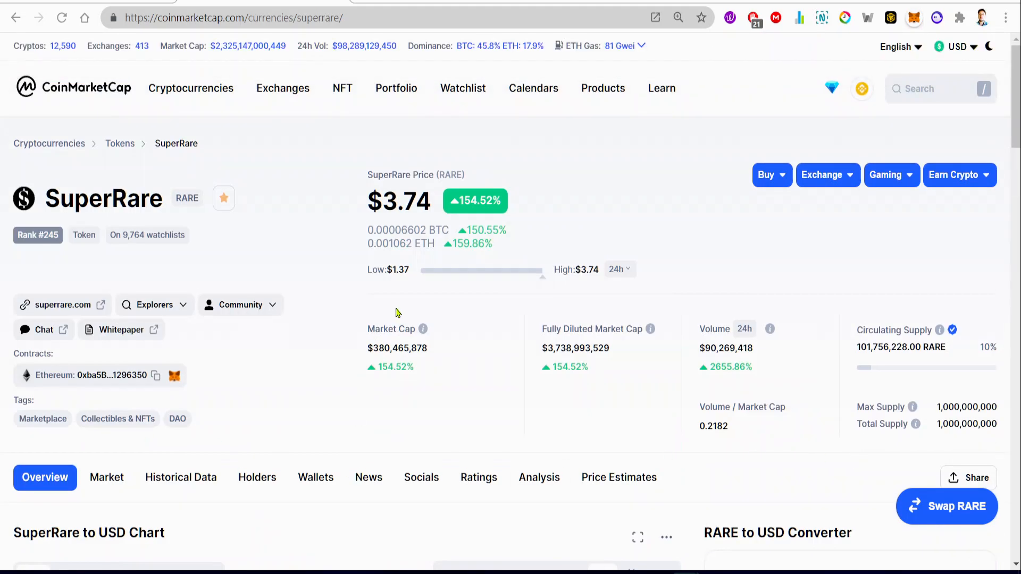
{"action": "mouse_move", "coordinate": [391, 333]}
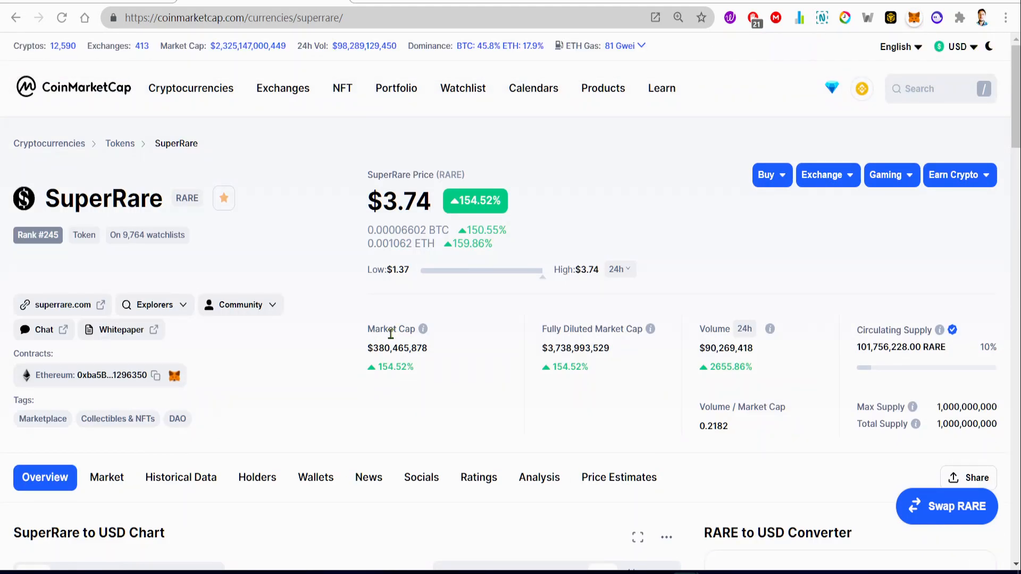
{"action": "mouse_move", "coordinate": [489, 359]}
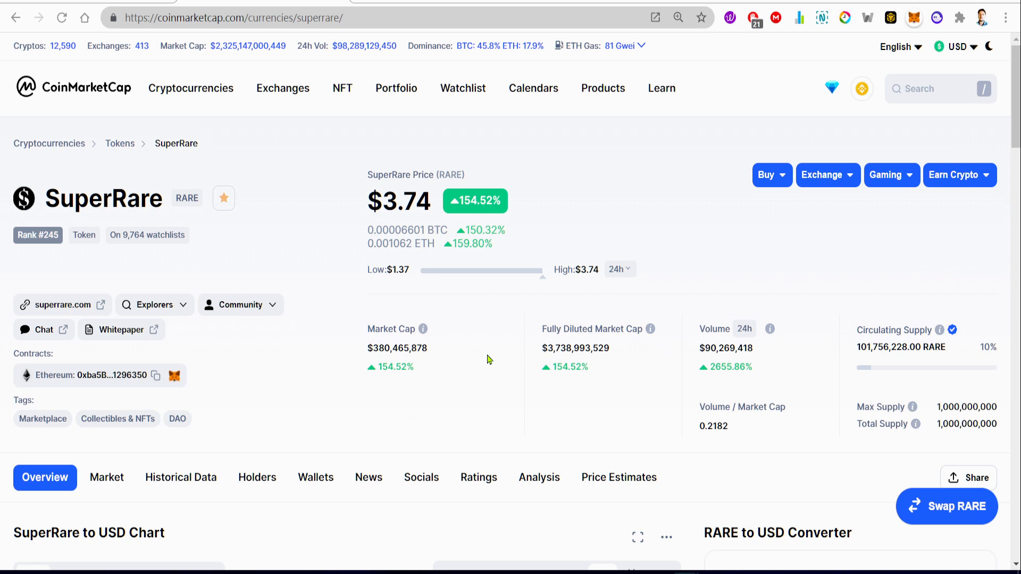
{"action": "mouse_move", "coordinate": [90, 386]}
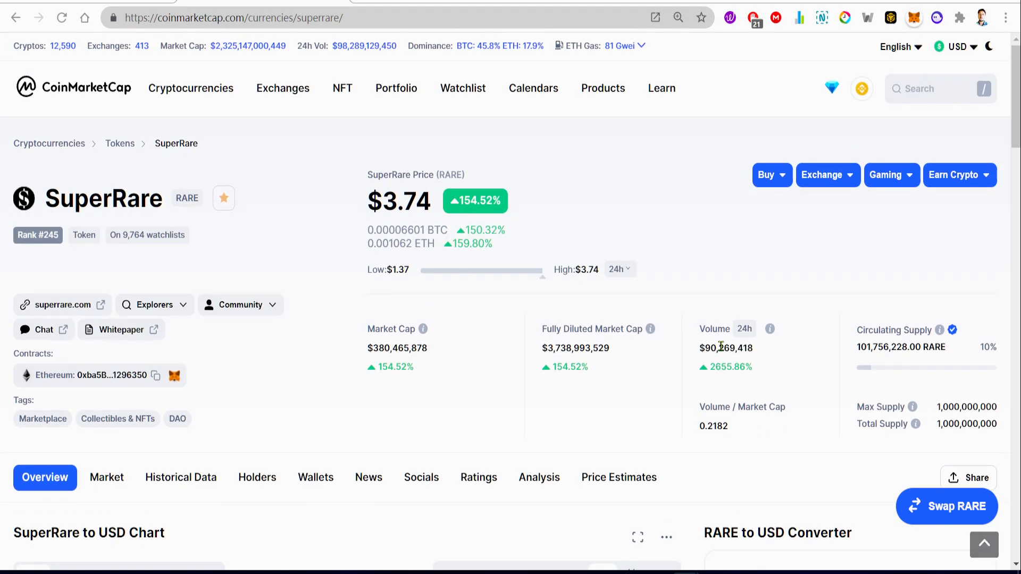
{"action": "mouse_move", "coordinate": [817, 363]}
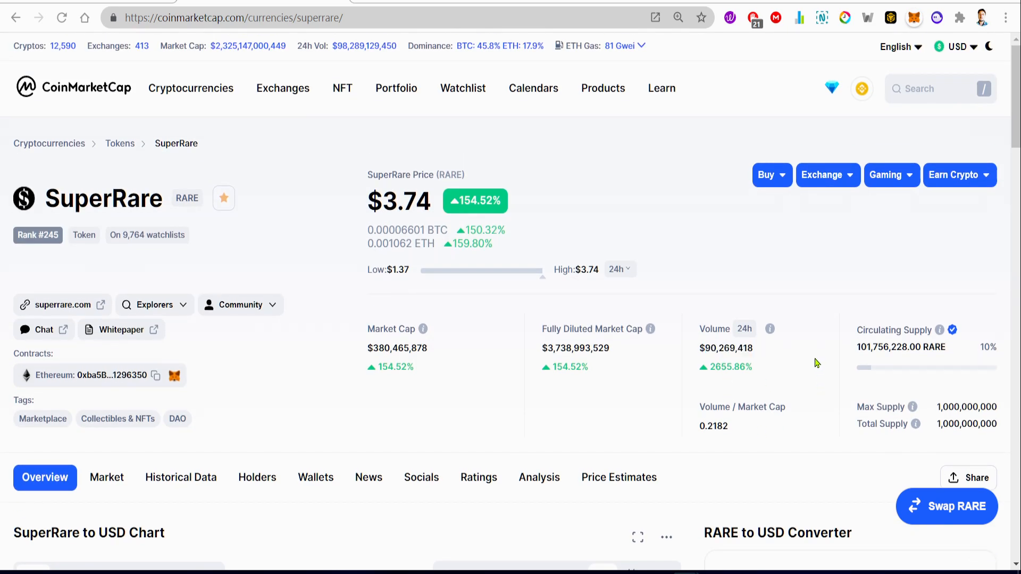
{"action": "double_click", "coordinate": [889, 347]}
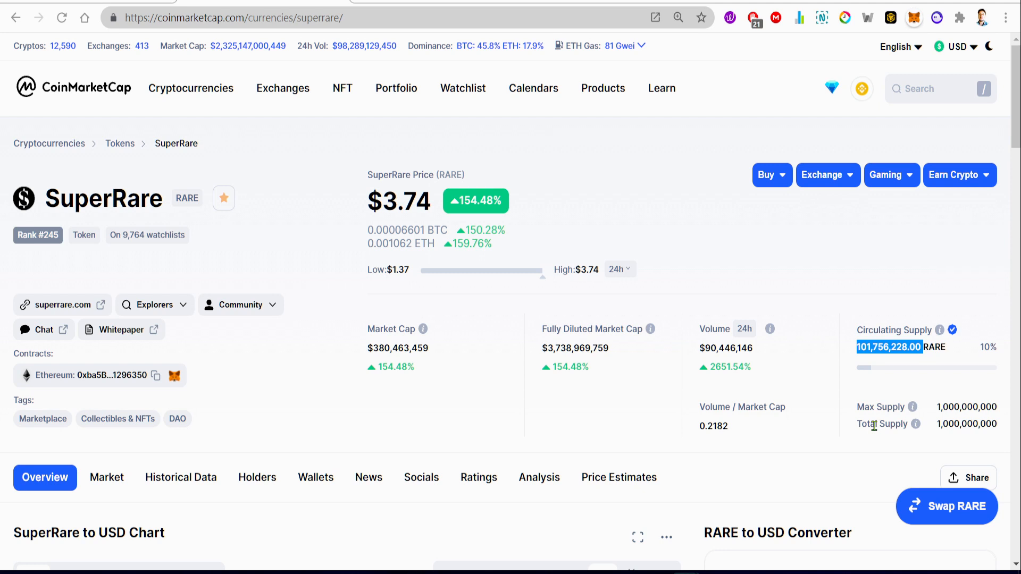
{"action": "mouse_move", "coordinate": [849, 380]}
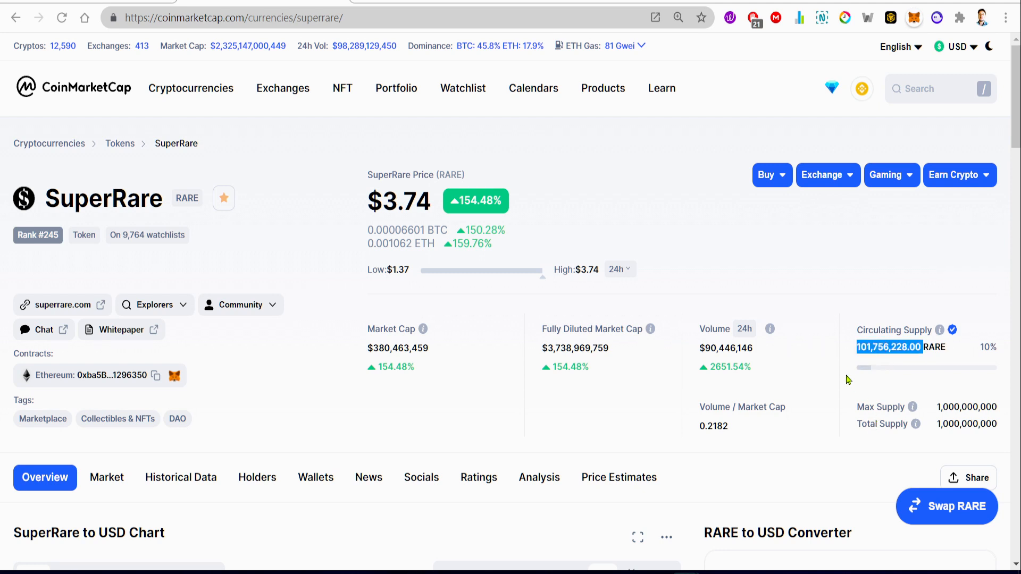
{"action": "left_click", "coordinate": [111, 375]}
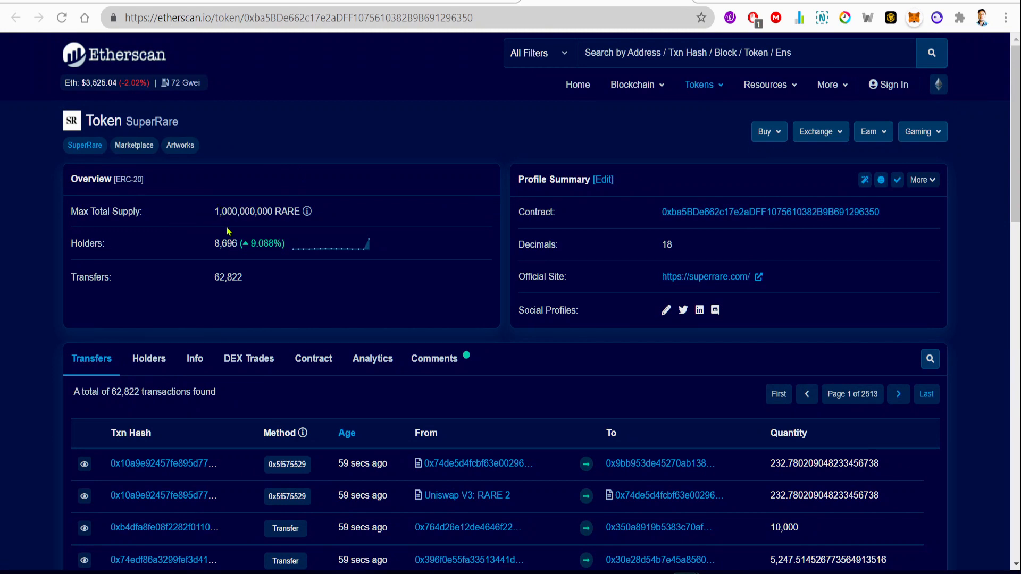
{"action": "mouse_move", "coordinate": [200, 226]}
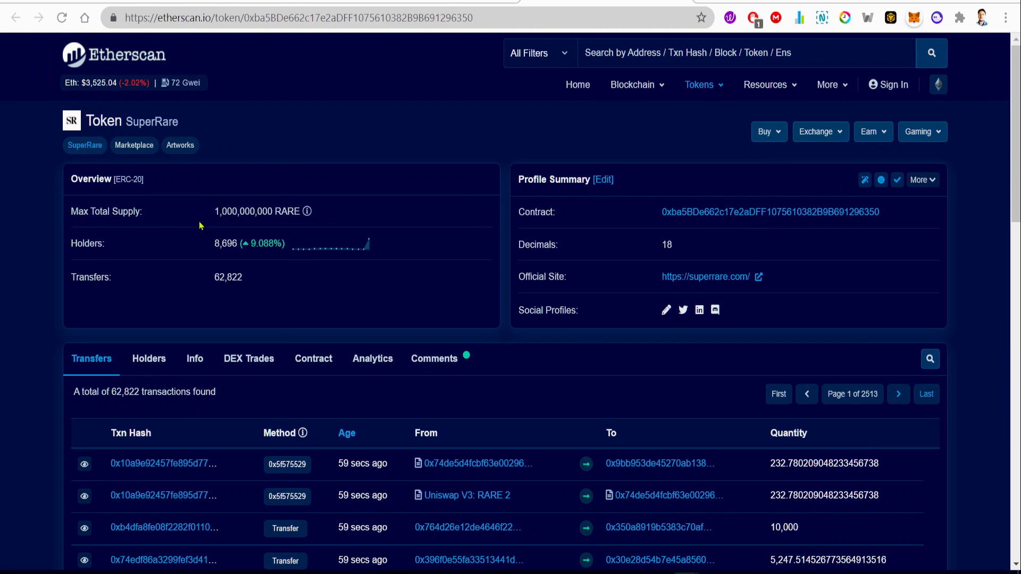
{"action": "left_click", "coordinate": [705, 276]}
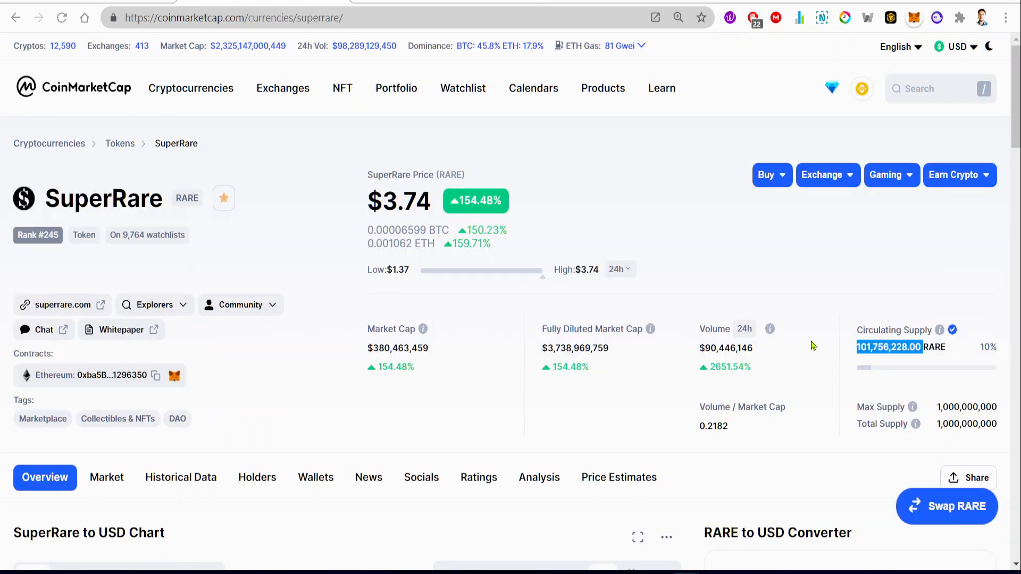
{"action": "left_click", "coordinate": [758, 461]}
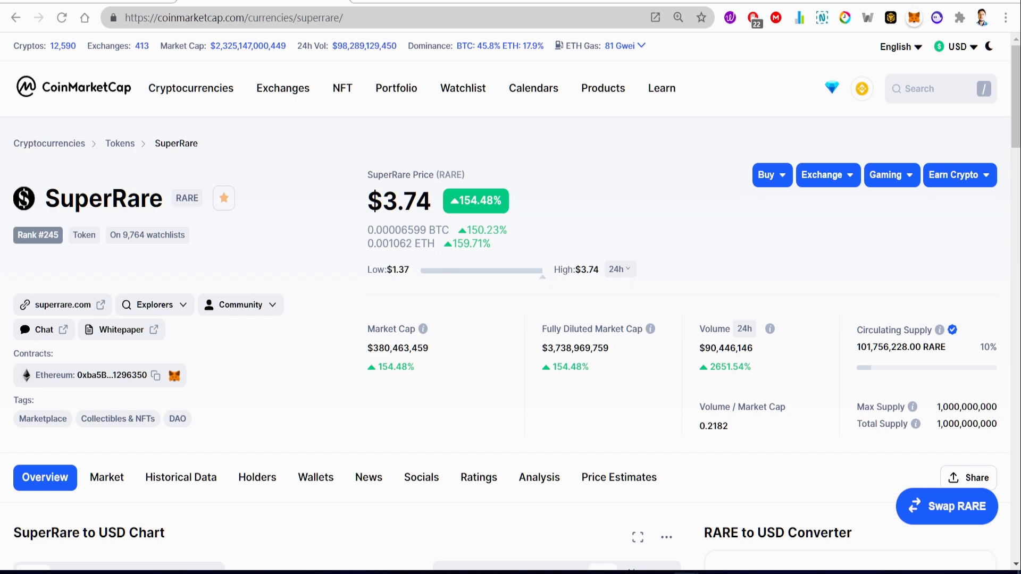
{"action": "mouse_move", "coordinate": [853, 439]}
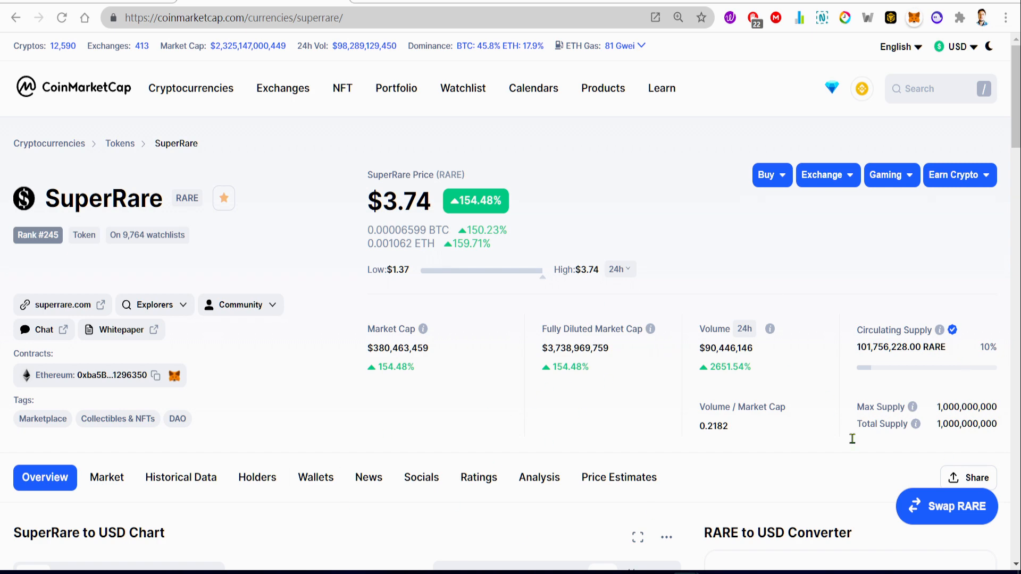
{"action": "scroll", "scroll_direction": "down", "scroll_amount": 3}
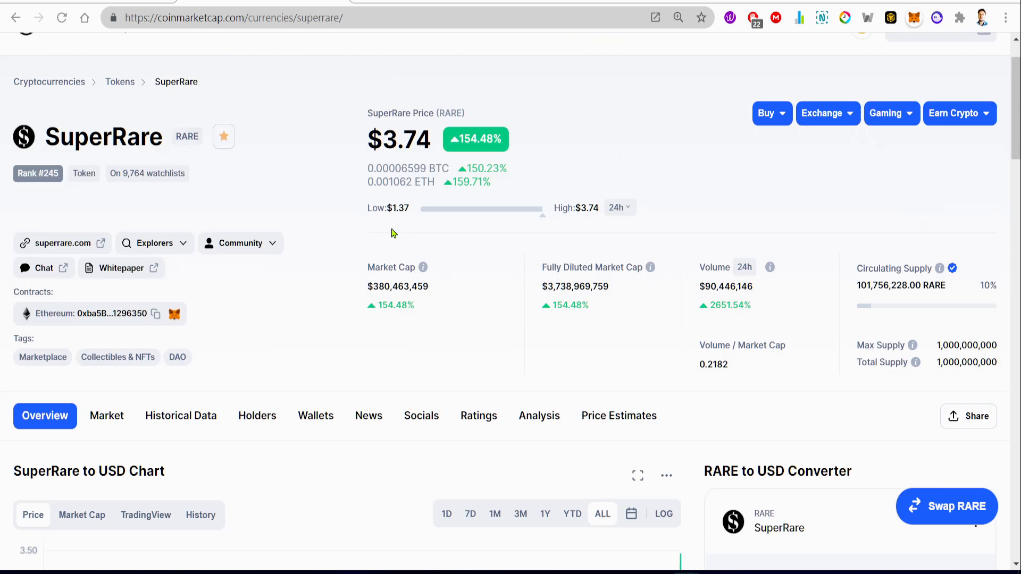
{"action": "scroll", "scroll_direction": "down", "scroll_amount": 3}
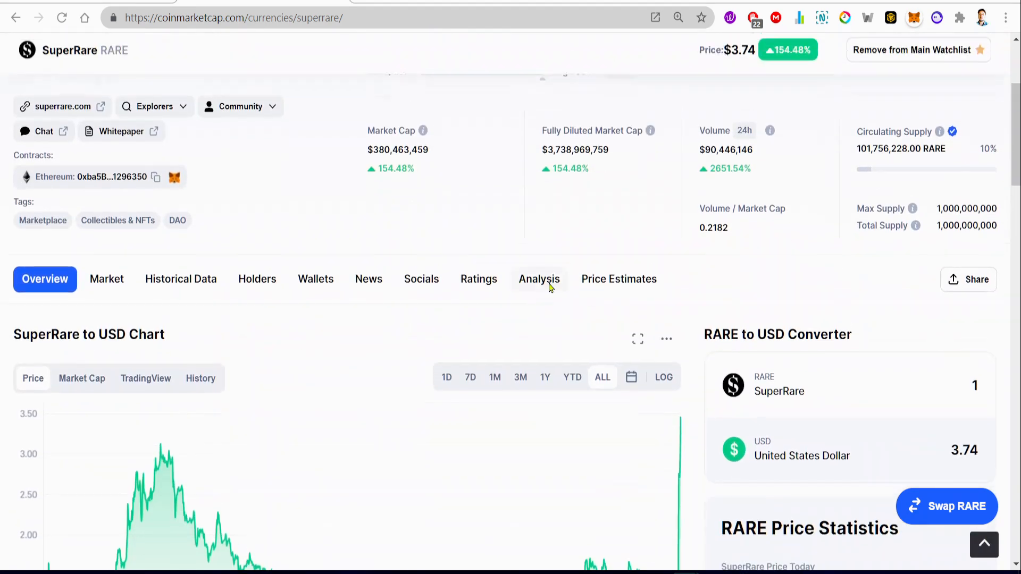
{"action": "scroll", "scroll_direction": "up", "scroll_amount": 3}
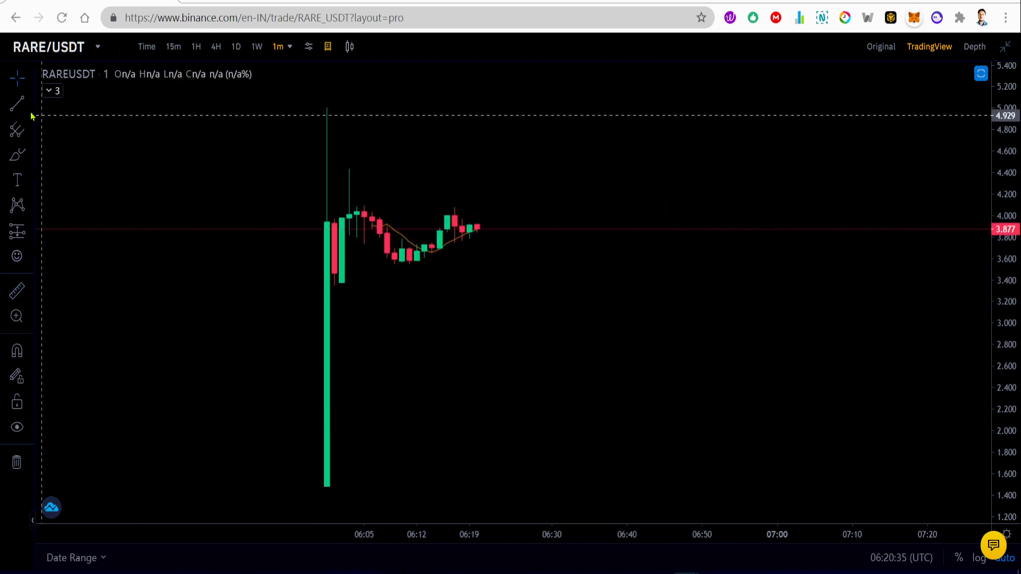
Draw an upward trend line from the latest RARE/USDT candle toward 5.17, then delete it.
{"action": "left_click", "coordinate": [15, 129]}
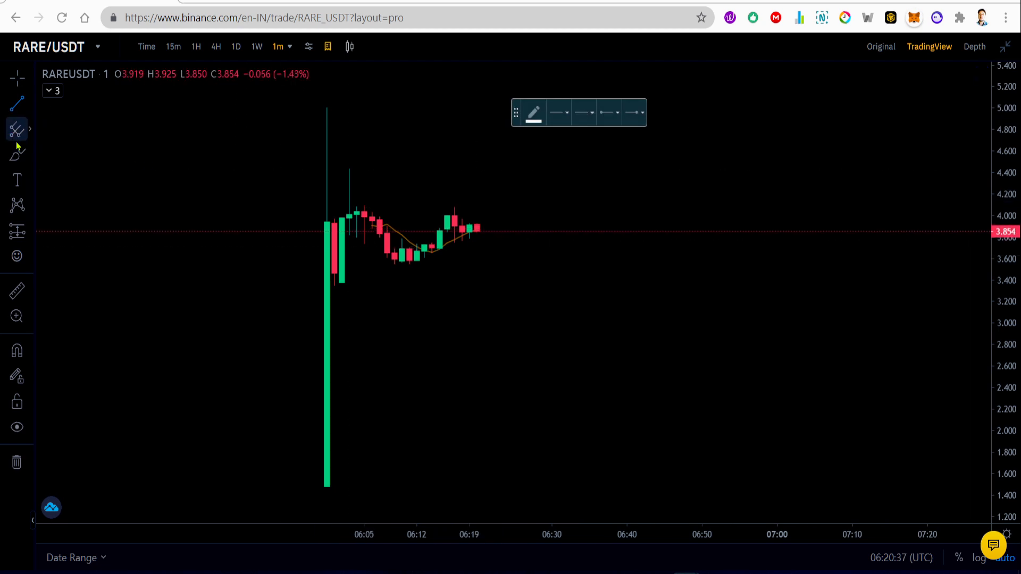
{"action": "left_click", "coordinate": [16, 128]}
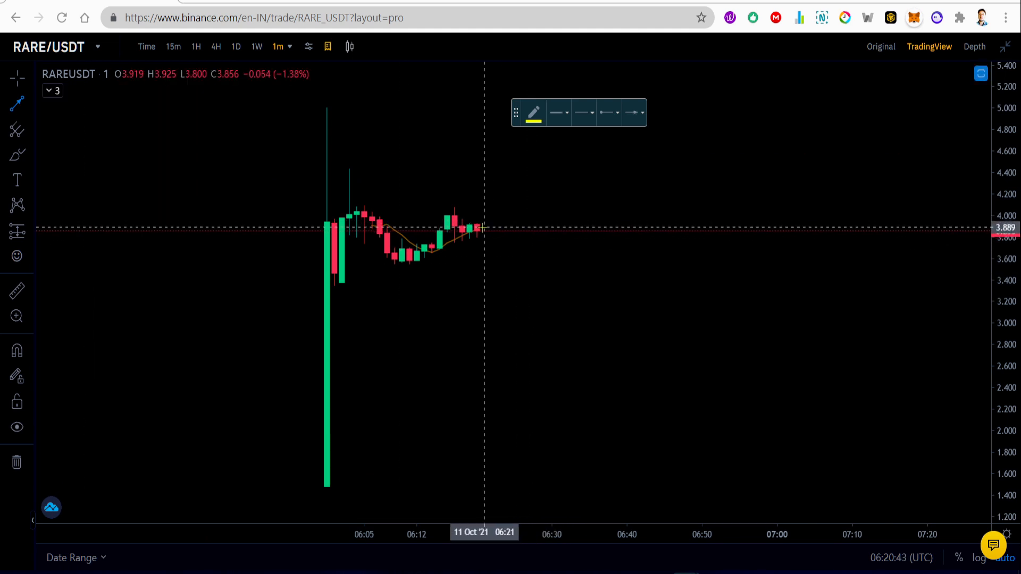
{"action": "left_click_drag", "start_coordinate": [484, 228], "coordinate": [708, 90]}
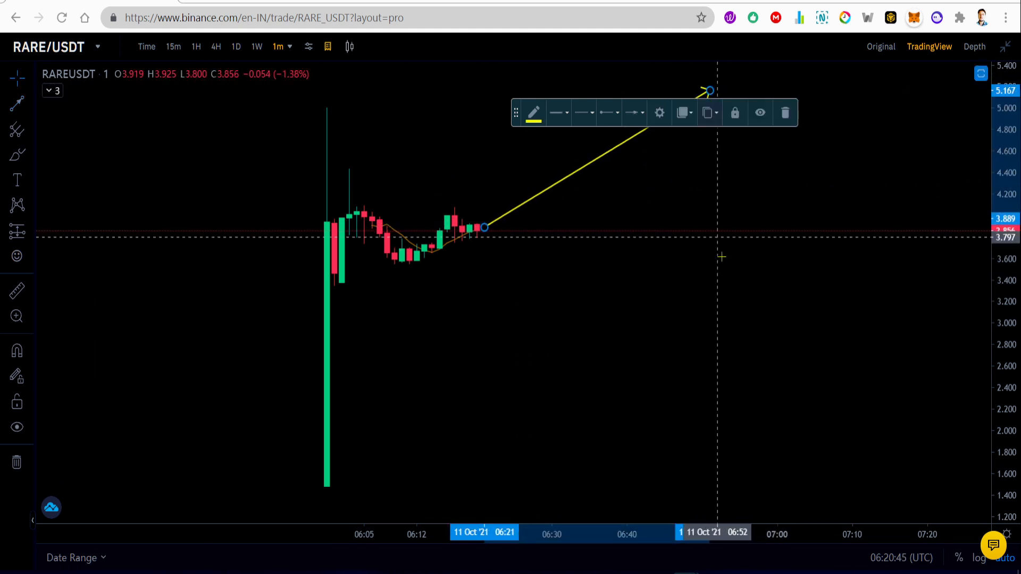
{"action": "left_click", "coordinate": [785, 113]}
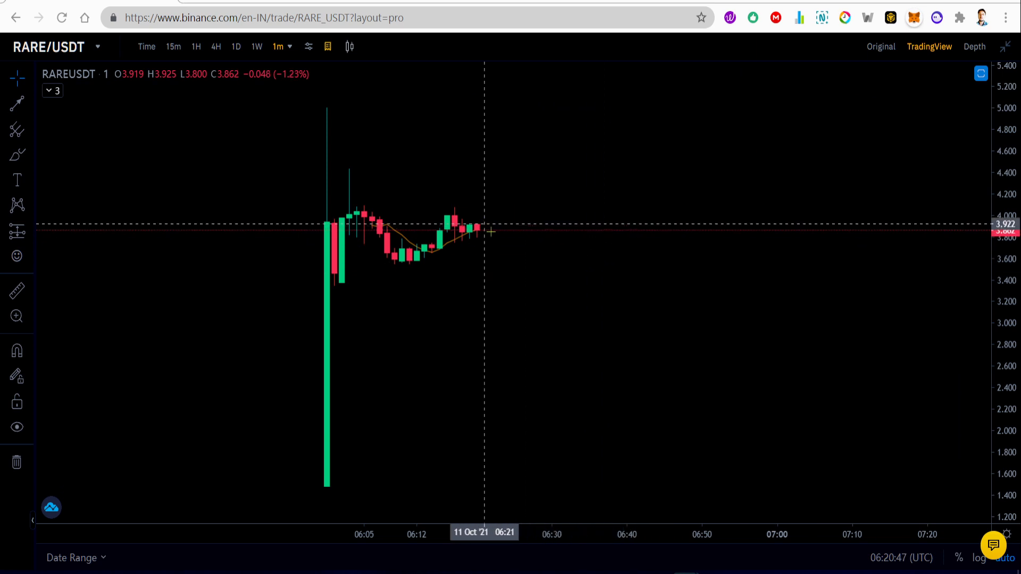
{"action": "mouse_move", "coordinate": [620, 323]}
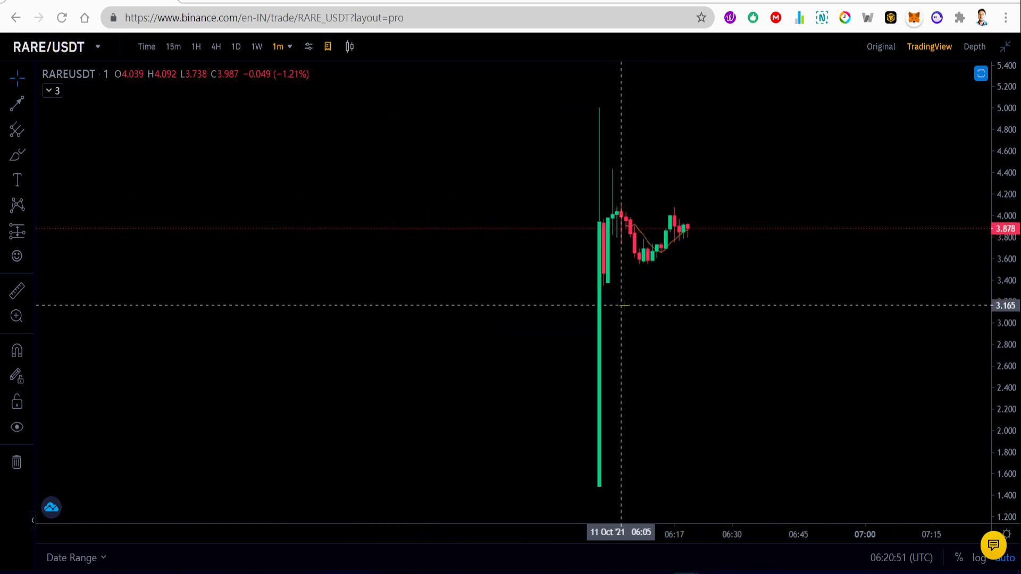
{"action": "mouse_move", "coordinate": [353, 102]}
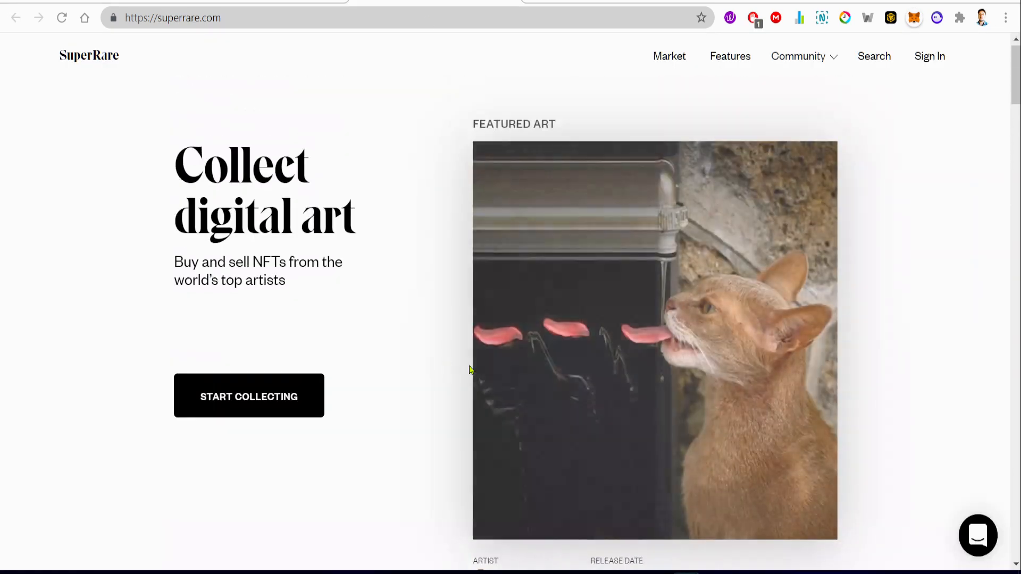
Scroll through superrare.com's featured art, then go back to CoinMarketCap's SuperRare overview.
{"action": "scroll", "scroll_direction": "down", "scroll_amount": 3}
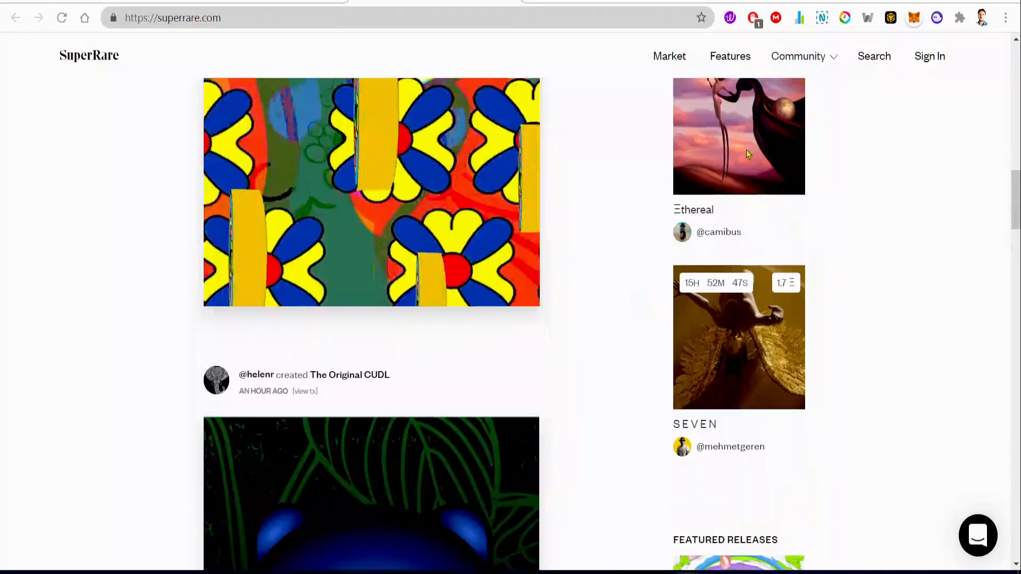
{"action": "left_click", "coordinate": [669, 56]}
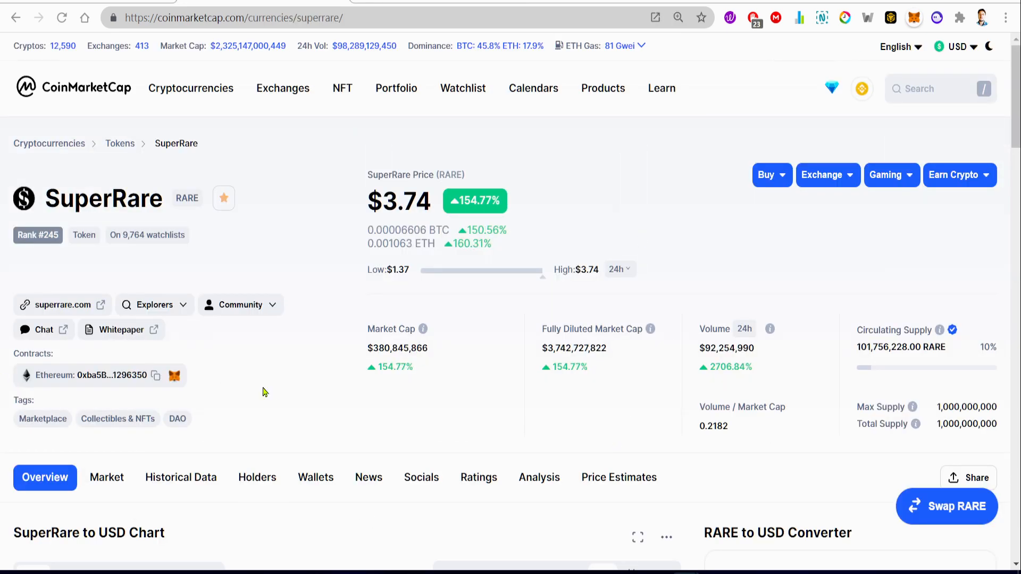
{"action": "mouse_move", "coordinate": [4, 273]}
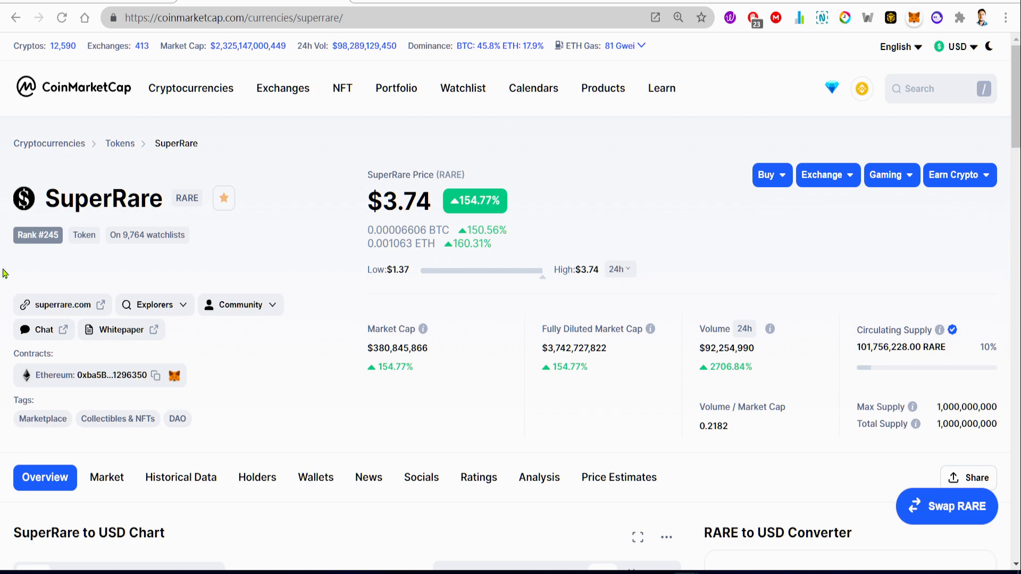
{"action": "mouse_move", "coordinate": [856, 332]}
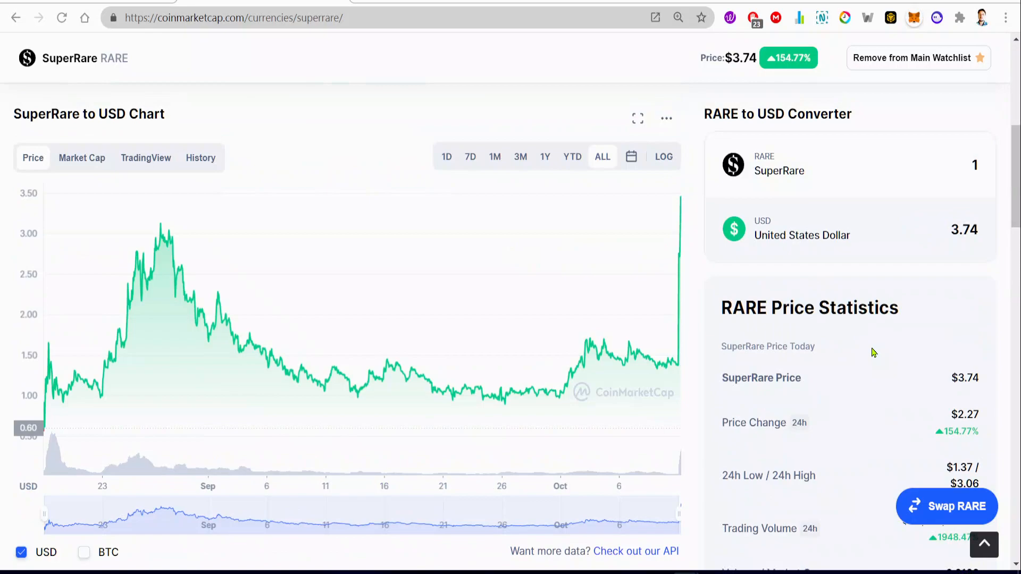
Scroll down to the RARE Price Live Data and 'What Is SuperRare (RARE)?' sections.
{"action": "scroll", "scroll_direction": "down", "scroll_amount": 3}
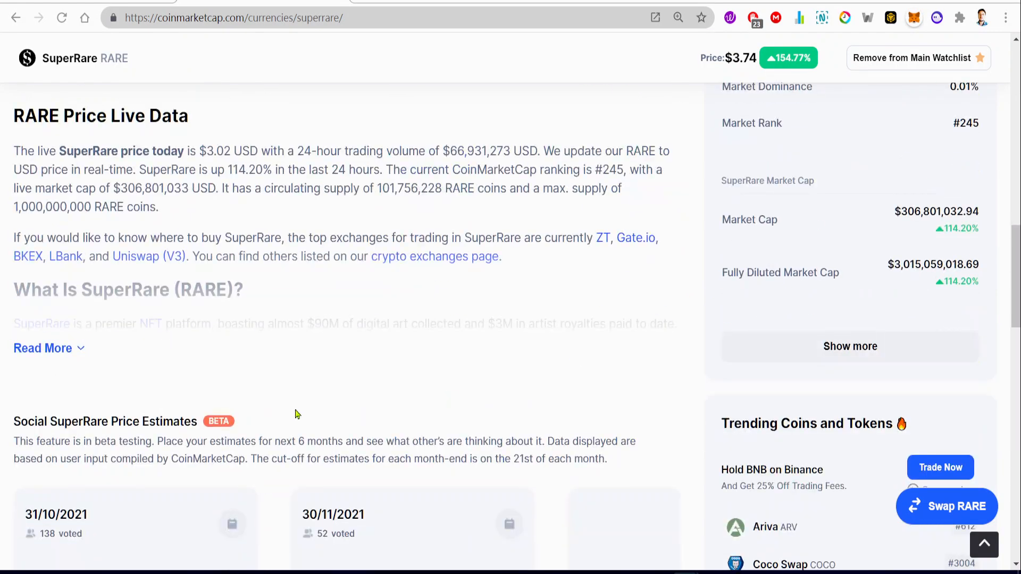
{"action": "scroll", "scroll_direction": "down", "scroll_amount": 3}
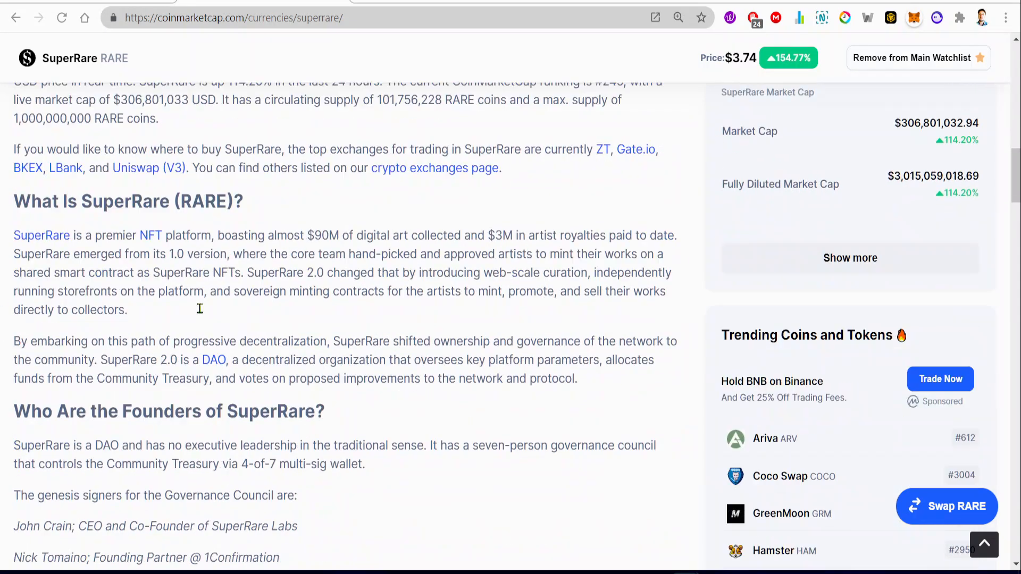
{"action": "scroll", "scroll_direction": "down", "scroll_amount": 3}
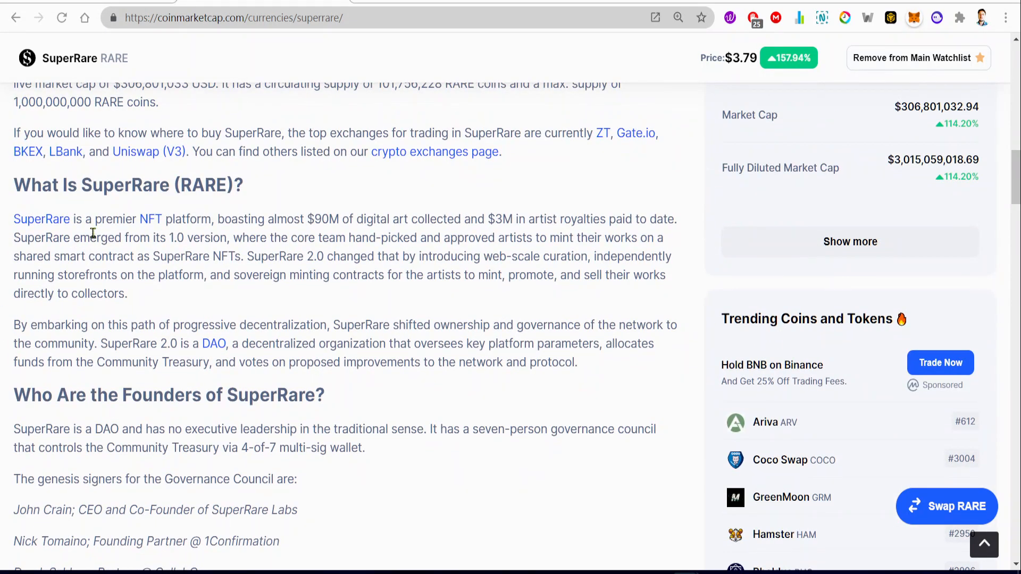
{"action": "mouse_move", "coordinate": [230, 220]}
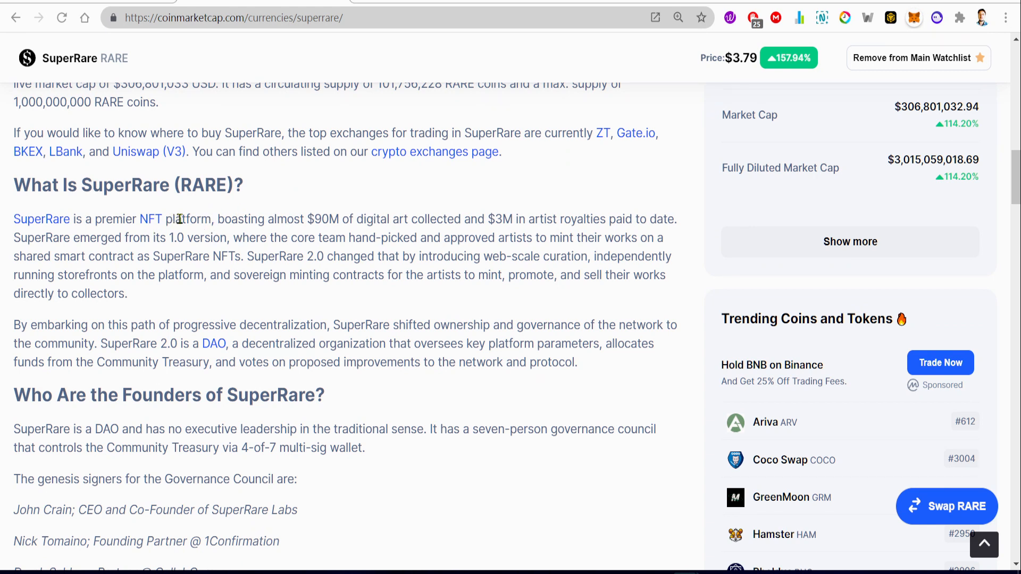
{"action": "mouse_move", "coordinate": [319, 224]}
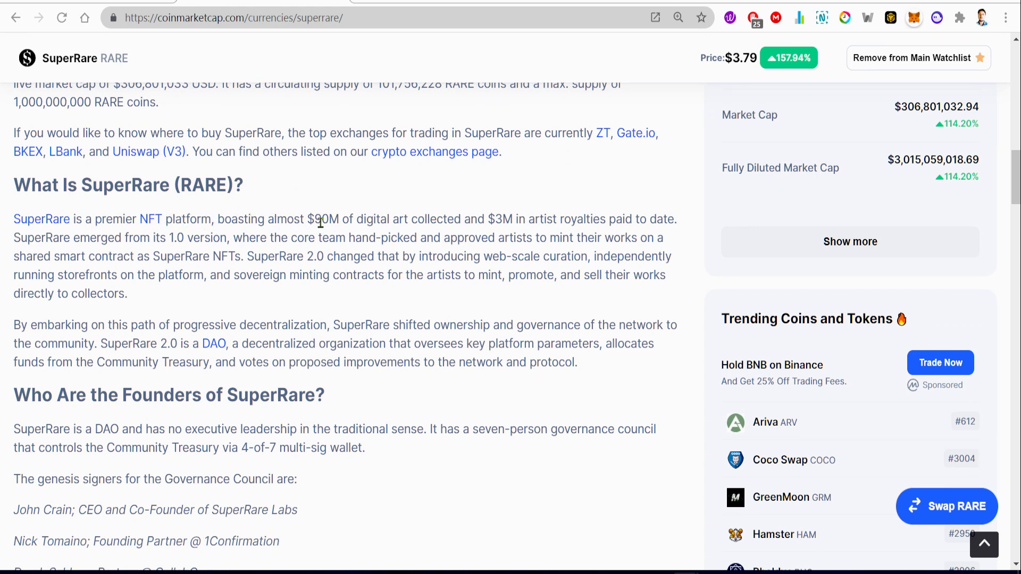
{"action": "mouse_move", "coordinate": [495, 218]}
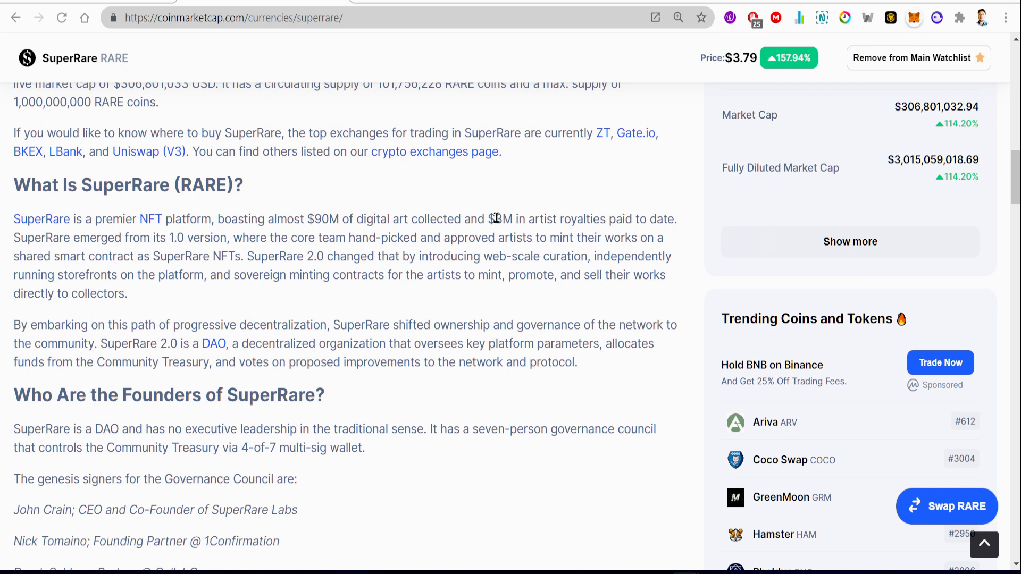
{"action": "mouse_move", "coordinate": [587, 229]}
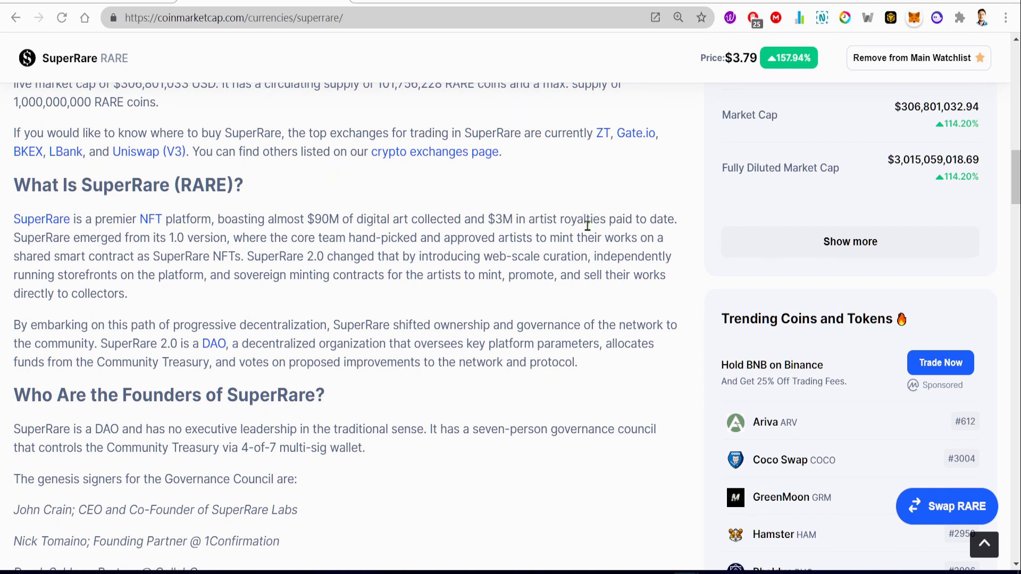
{"action": "mouse_move", "coordinate": [125, 270]}
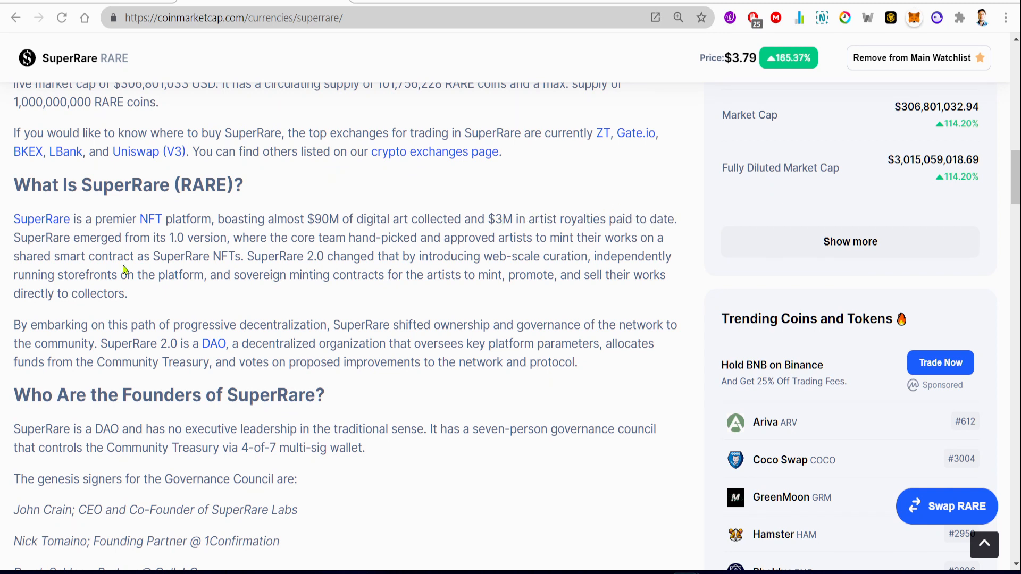
{"action": "mouse_move", "coordinate": [148, 237]}
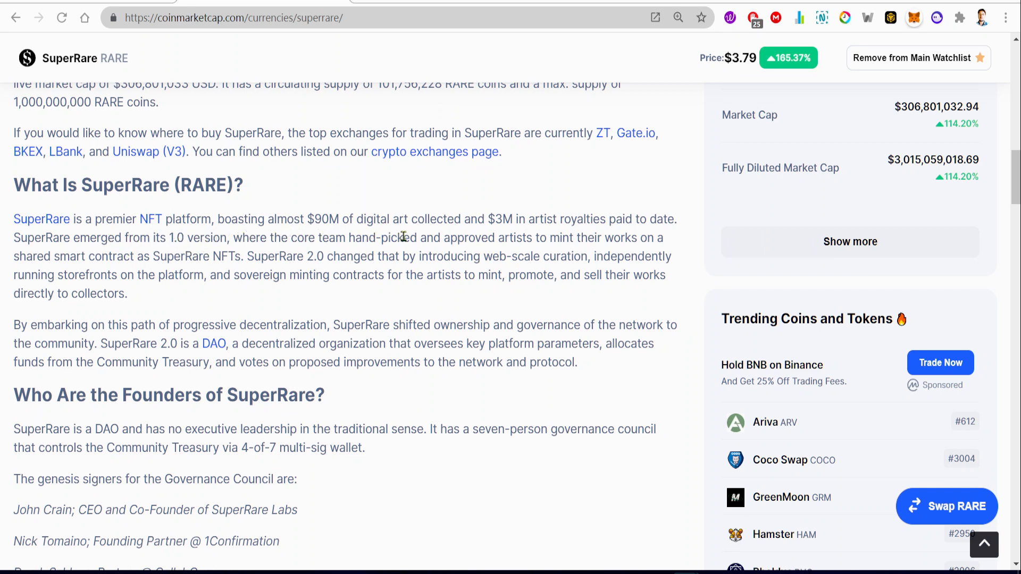
{"action": "mouse_move", "coordinate": [530, 239]}
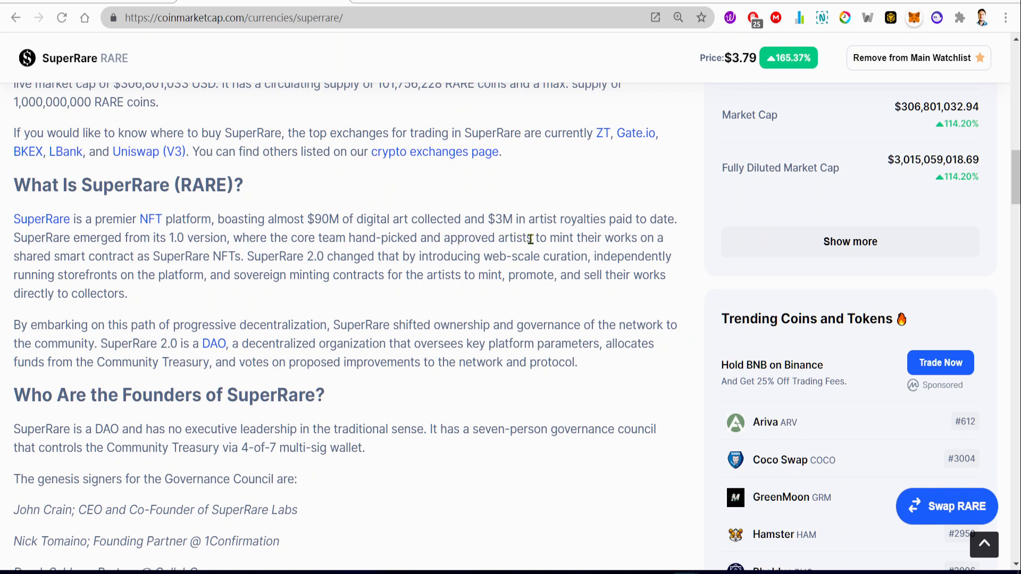
{"action": "mouse_move", "coordinate": [78, 256]}
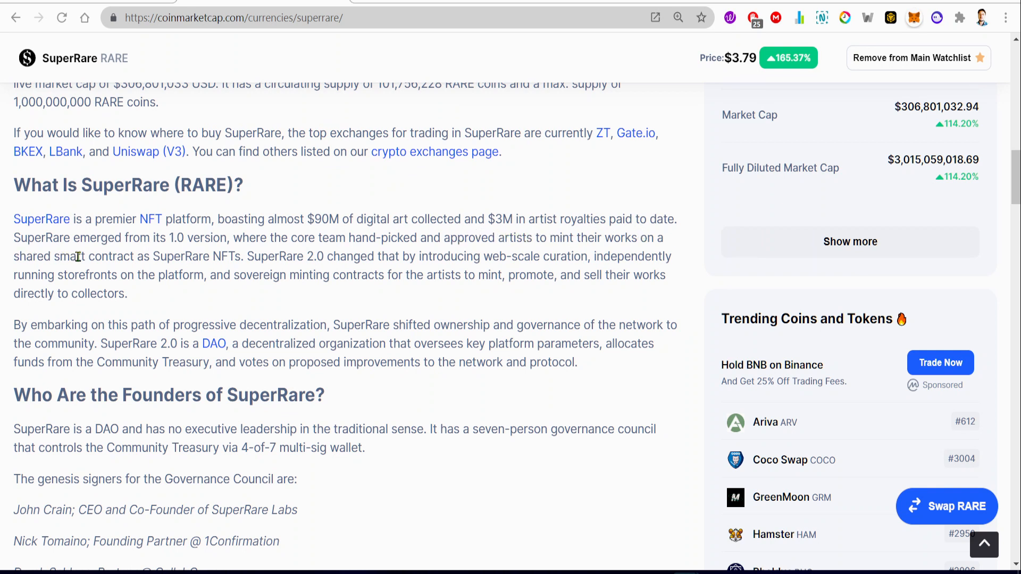
{"action": "mouse_move", "coordinate": [189, 257]}
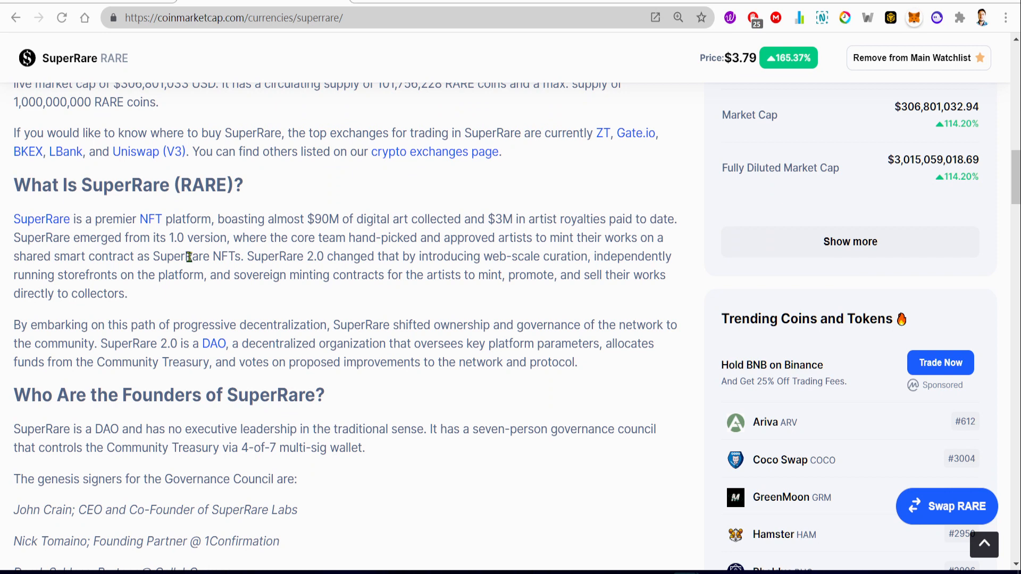
{"action": "mouse_move", "coordinate": [291, 272]}
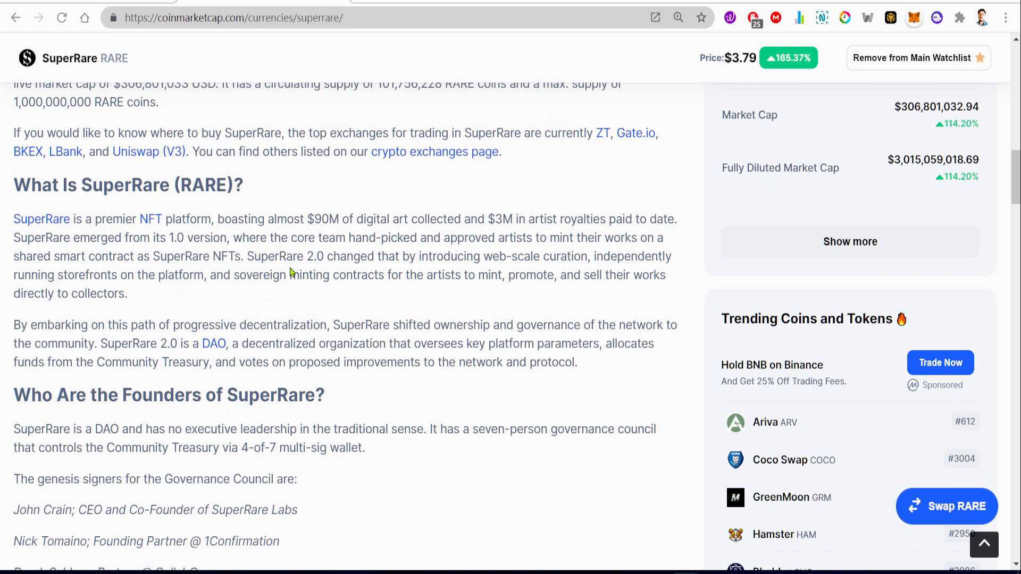
{"action": "mouse_move", "coordinate": [401, 269]}
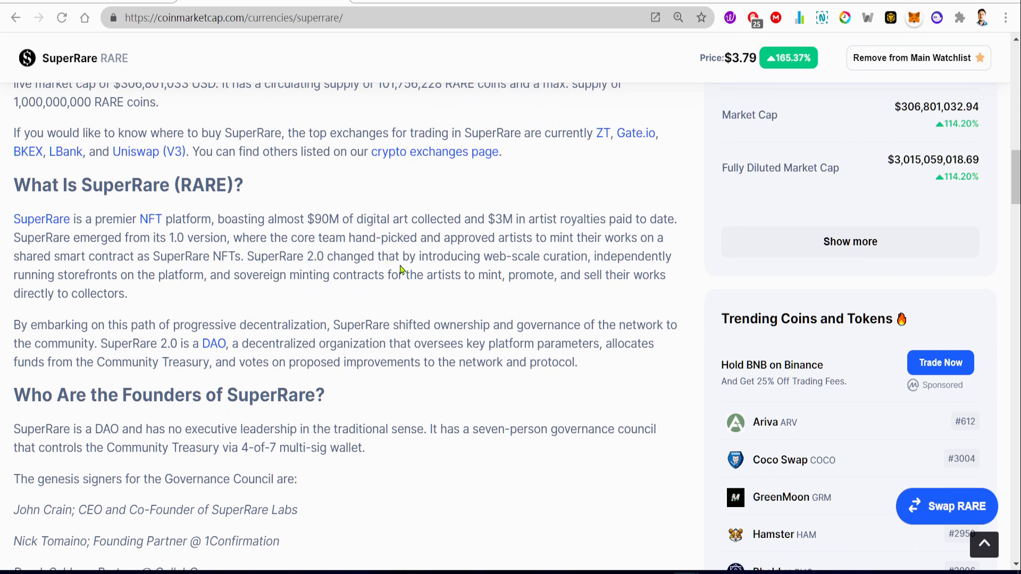
{"action": "mouse_move", "coordinate": [540, 256]}
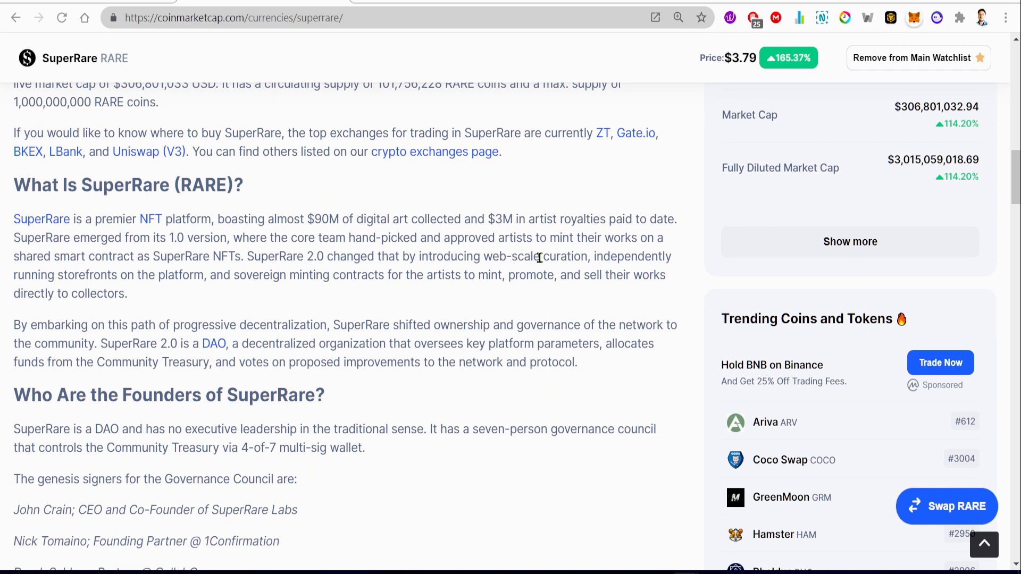
{"action": "mouse_move", "coordinate": [55, 315]}
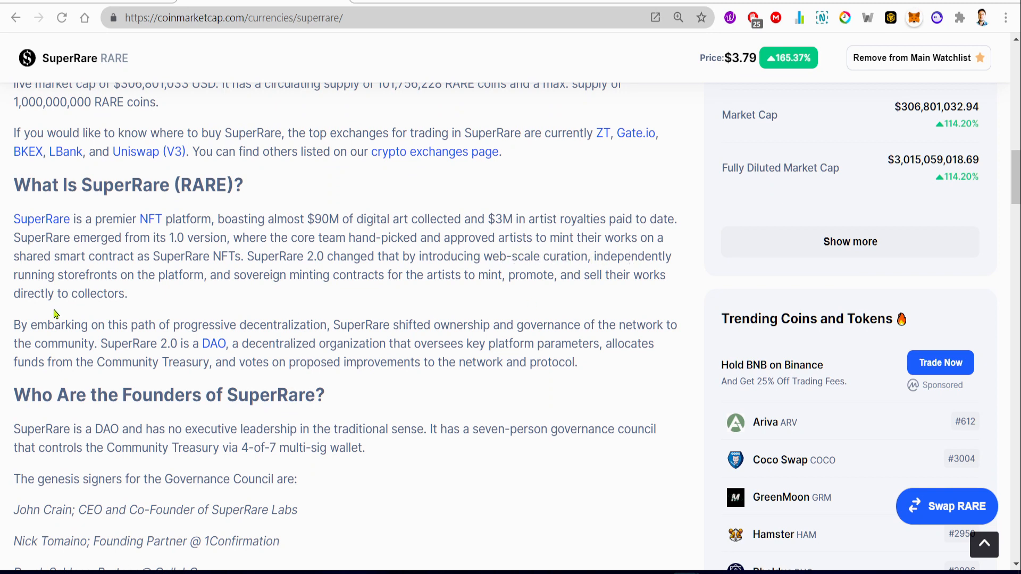
{"action": "mouse_move", "coordinate": [204, 281]}
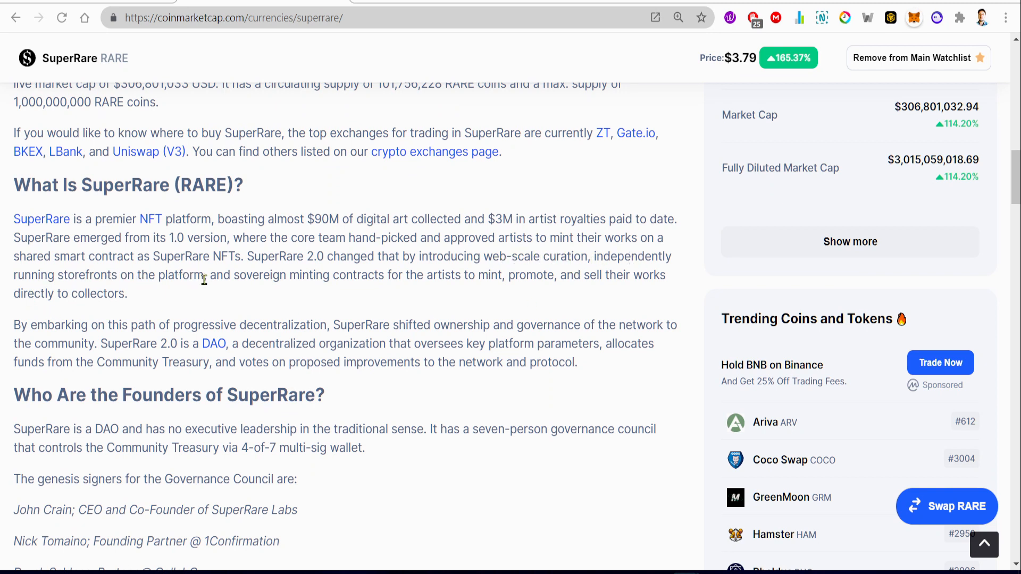
{"action": "mouse_move", "coordinate": [408, 275]}
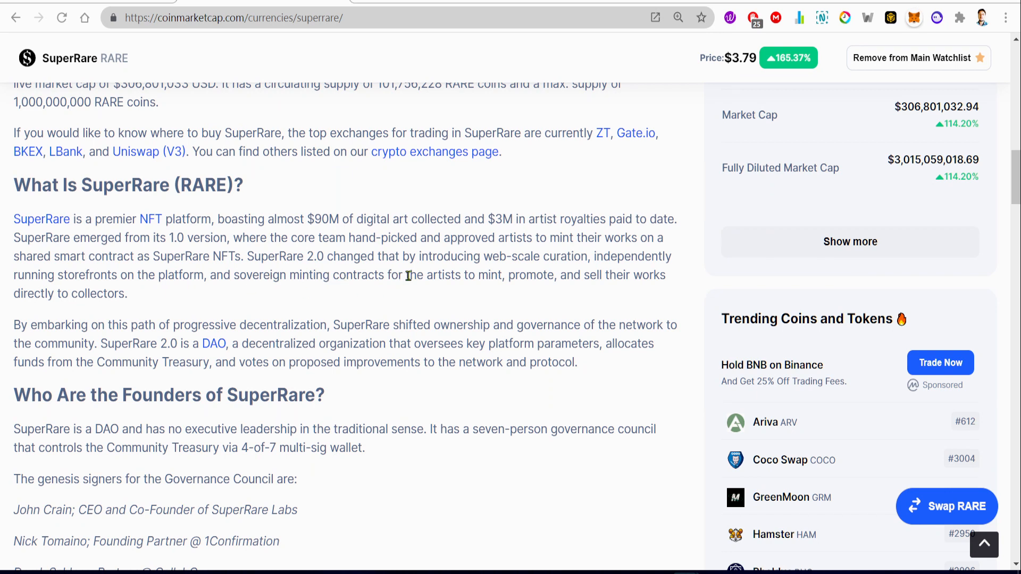
{"action": "mouse_move", "coordinate": [134, 341]}
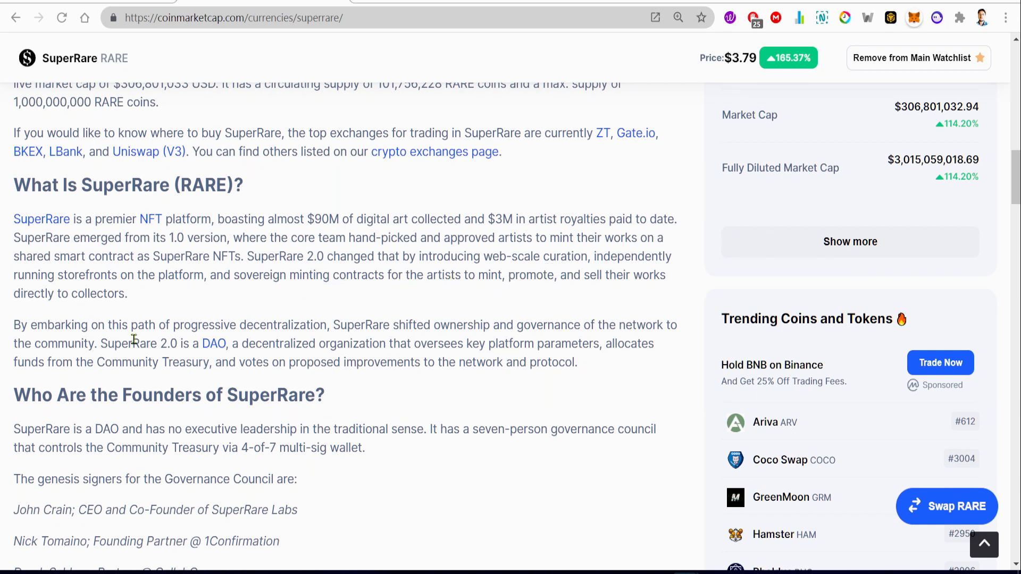
{"action": "mouse_move", "coordinate": [346, 422]}
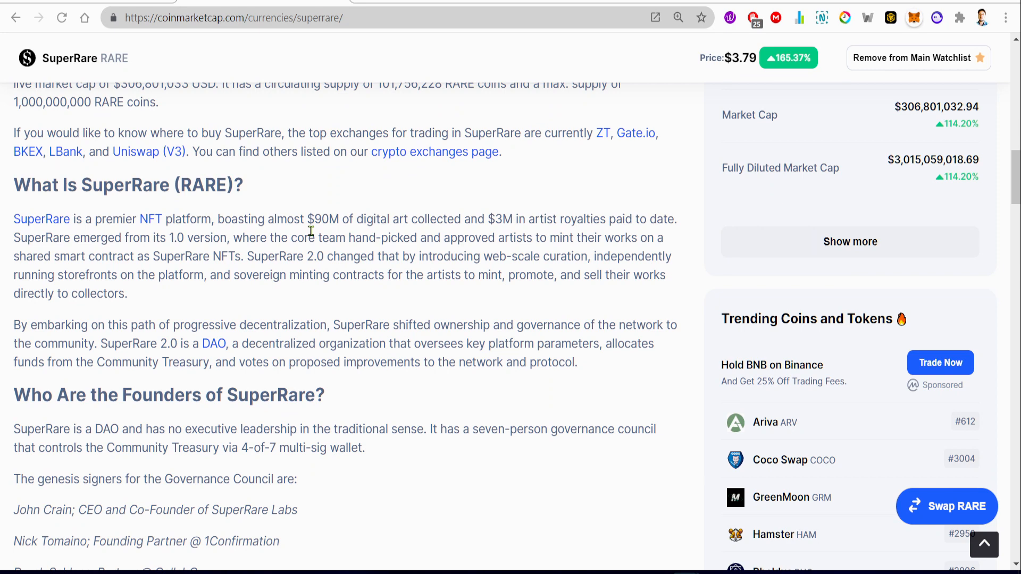
Scroll through the SuperRare founders list and the 'What Makes SuperRare Unique?' section.
{"action": "scroll", "scroll_direction": "down", "scroll_amount": 3}
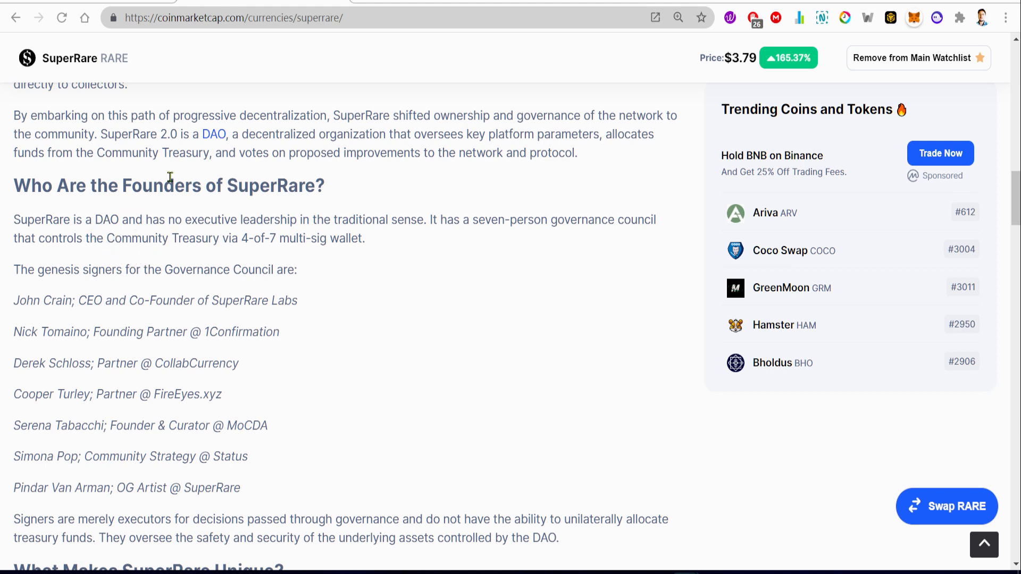
{"action": "mouse_move", "coordinate": [357, 215]}
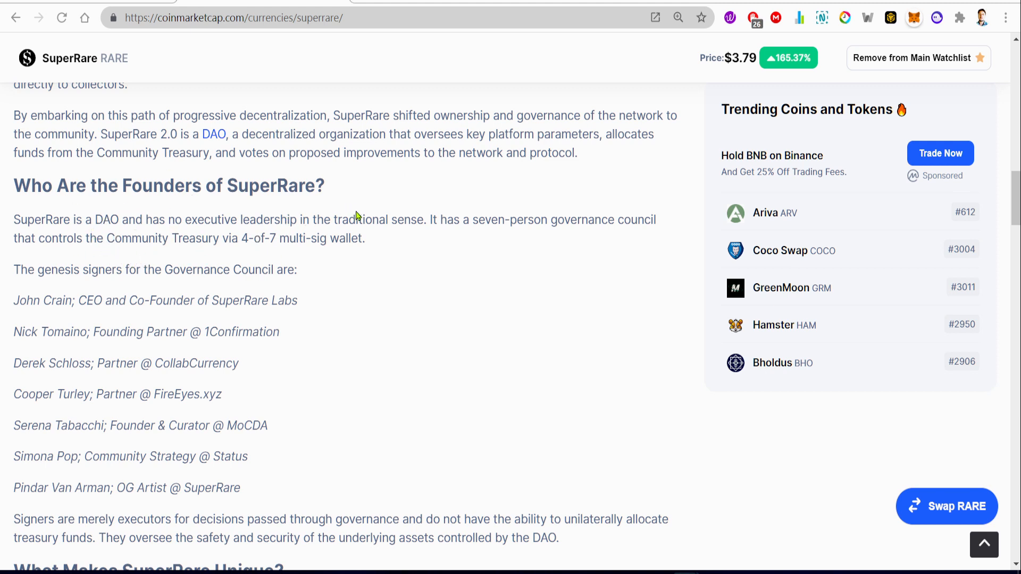
{"action": "mouse_move", "coordinate": [452, 225]}
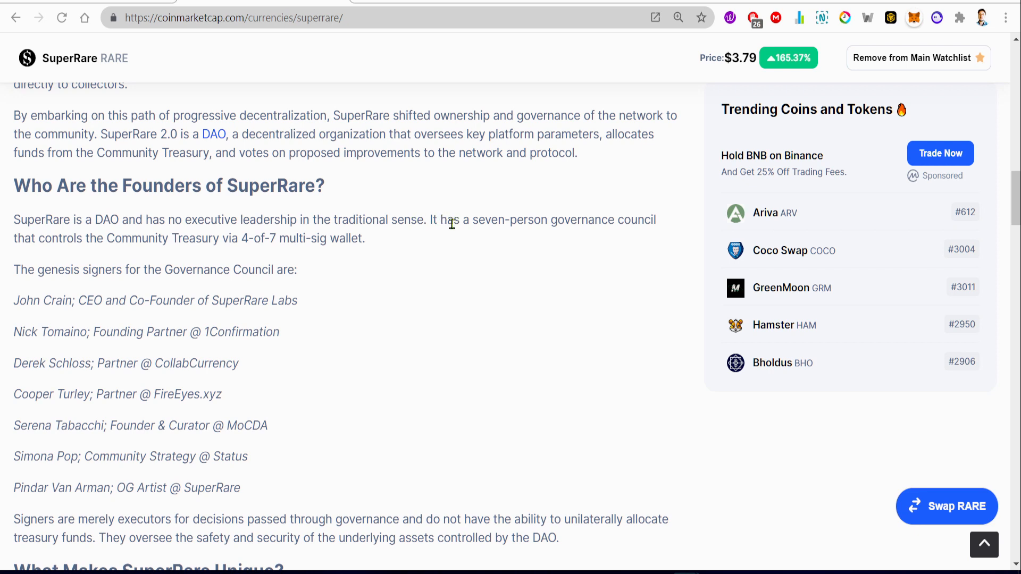
{"action": "mouse_move", "coordinate": [296, 245]}
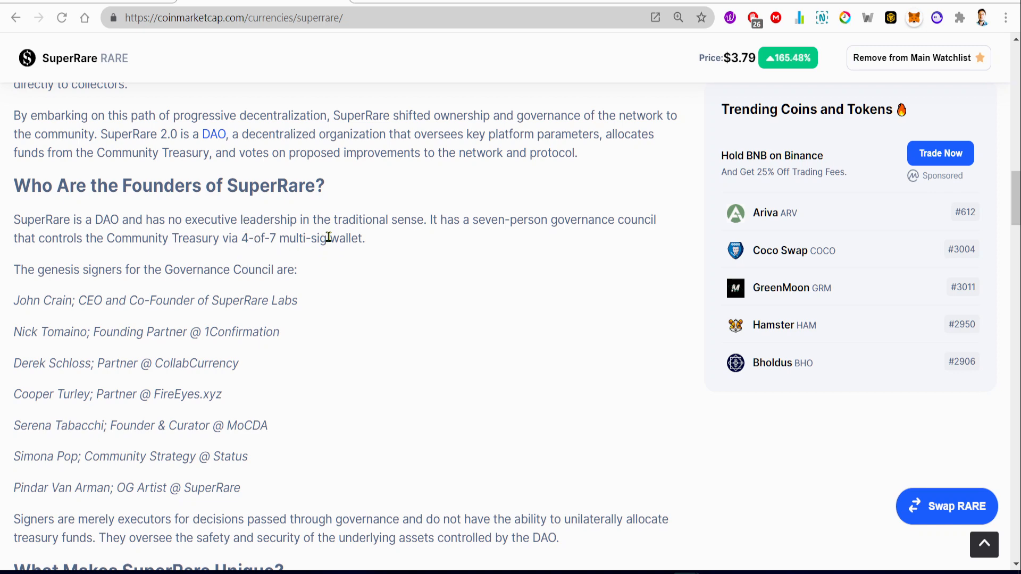
{"action": "scroll", "scroll_direction": "down", "scroll_amount": 3}
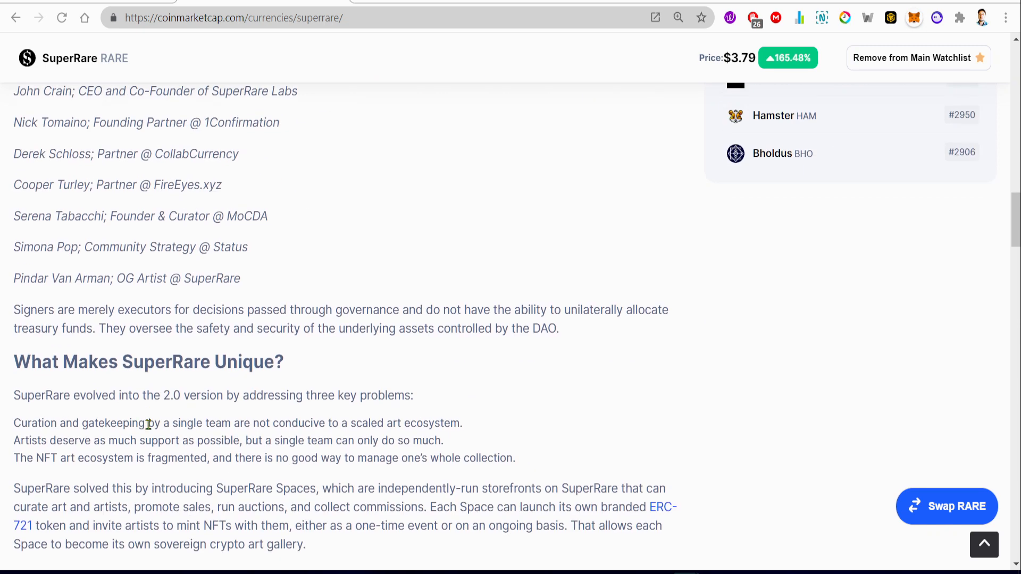
{"action": "scroll", "scroll_direction": "up", "scroll_amount": 3}
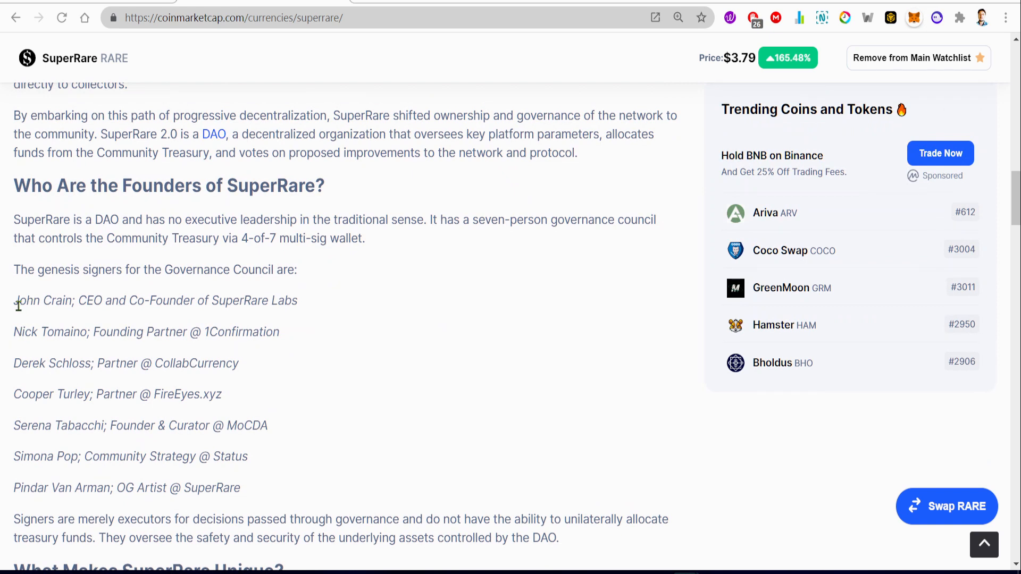
{"action": "mouse_move", "coordinate": [300, 292]}
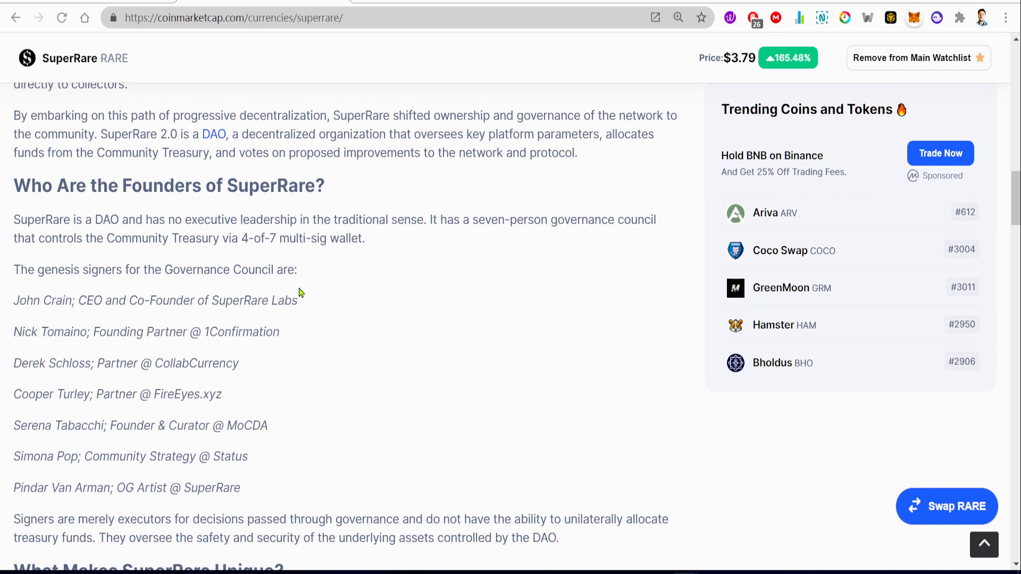
{"action": "mouse_move", "coordinate": [51, 327]}
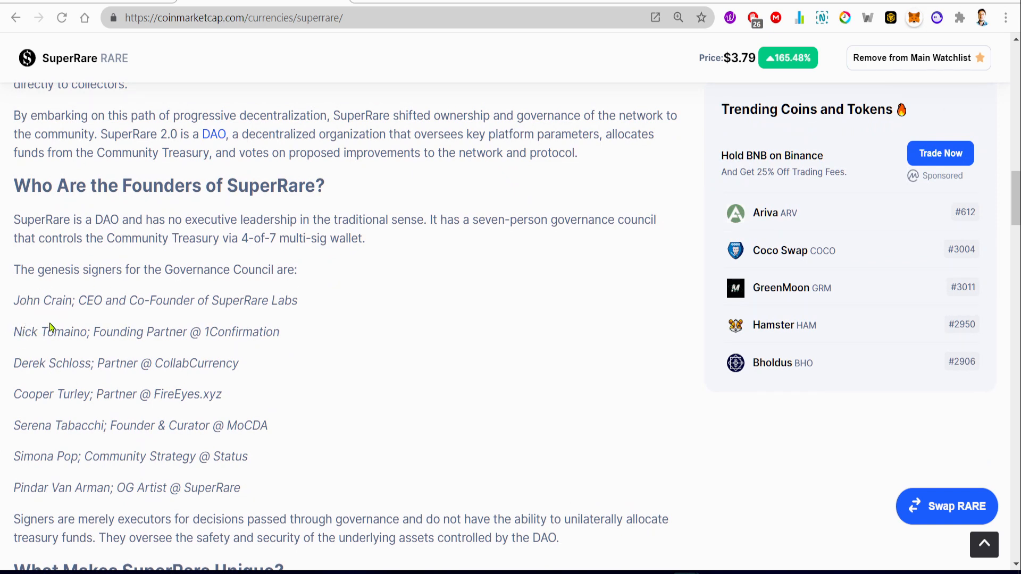
{"action": "mouse_move", "coordinate": [28, 317]}
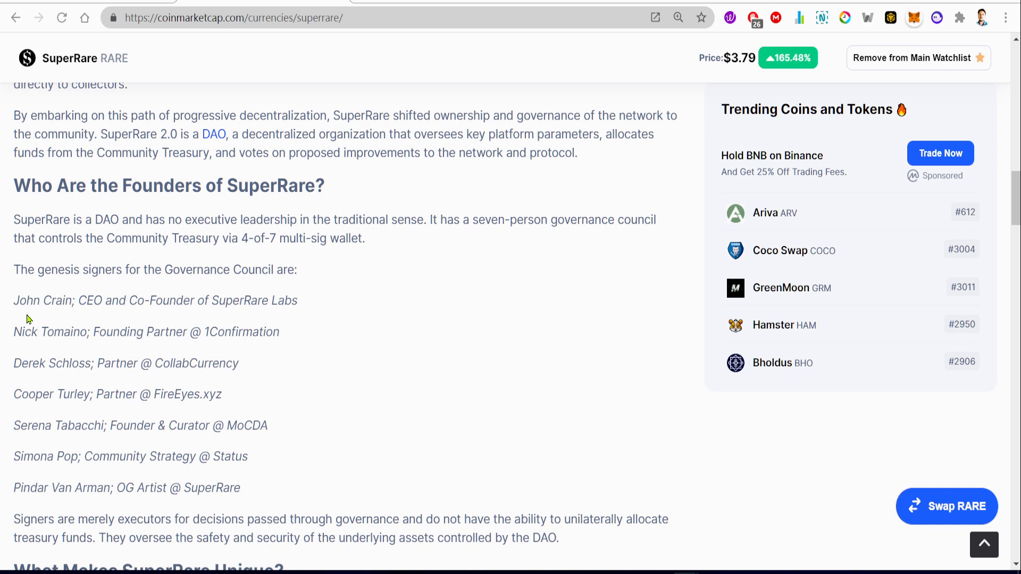
{"action": "scroll", "scroll_direction": "down", "scroll_amount": 3}
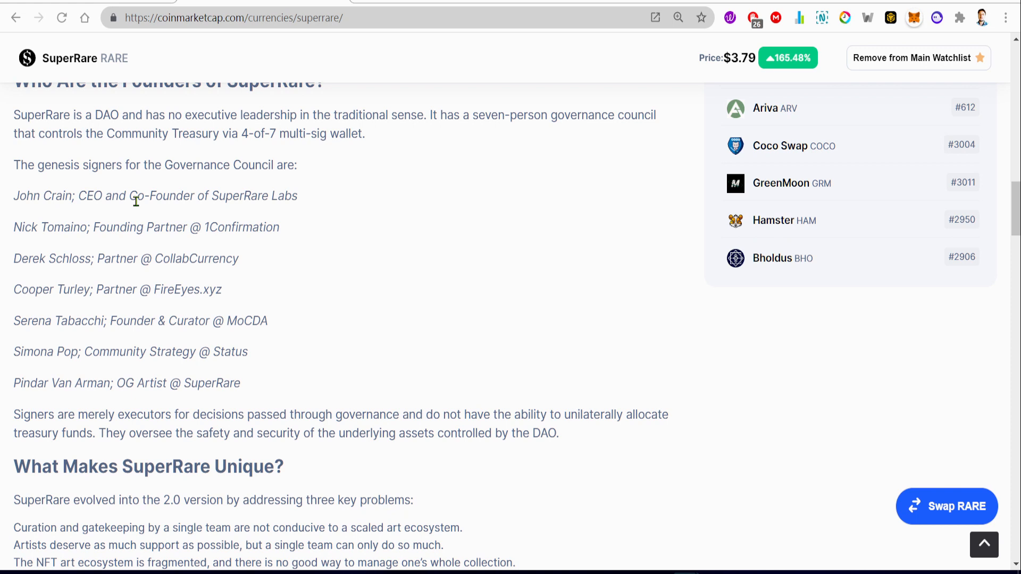
{"action": "mouse_move", "coordinate": [214, 222]}
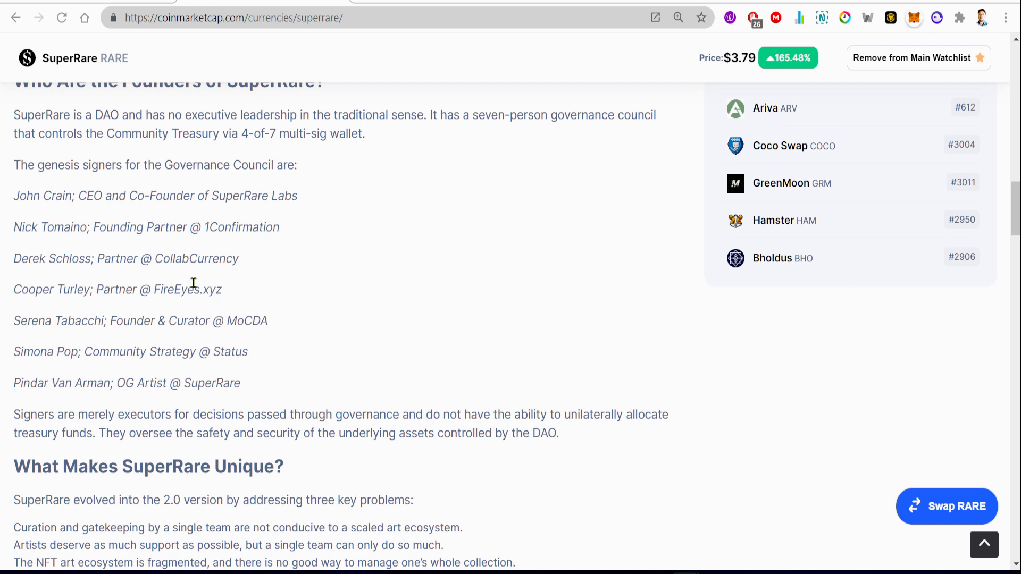
{"action": "mouse_move", "coordinate": [24, 289]}
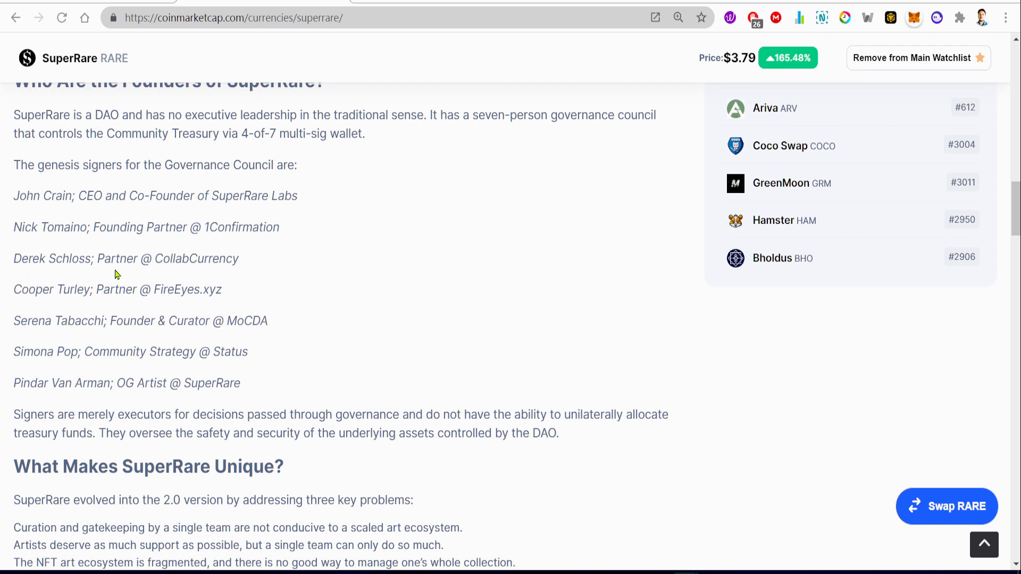
{"action": "mouse_move", "coordinate": [182, 277]}
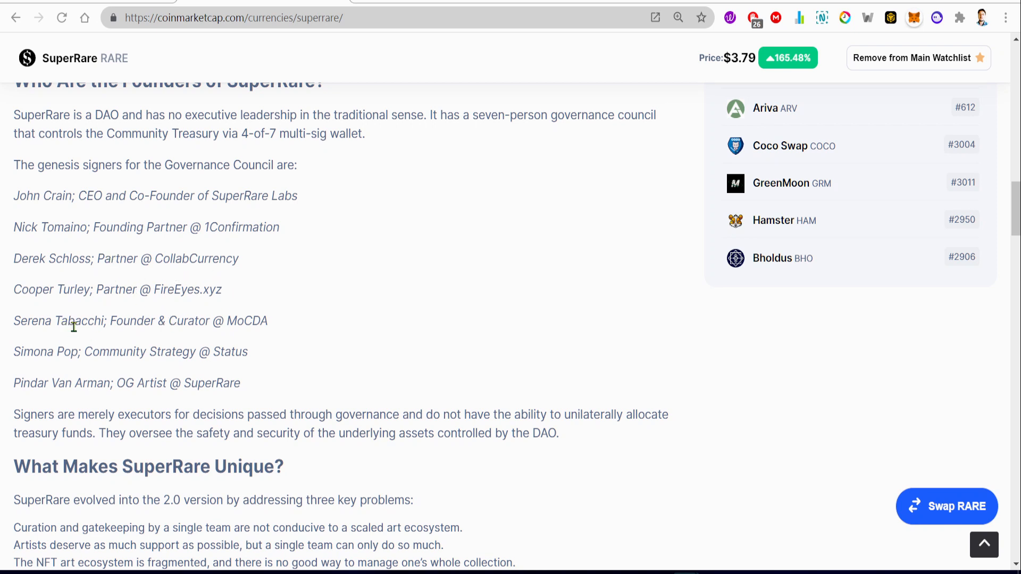
{"action": "mouse_move", "coordinate": [78, 335]}
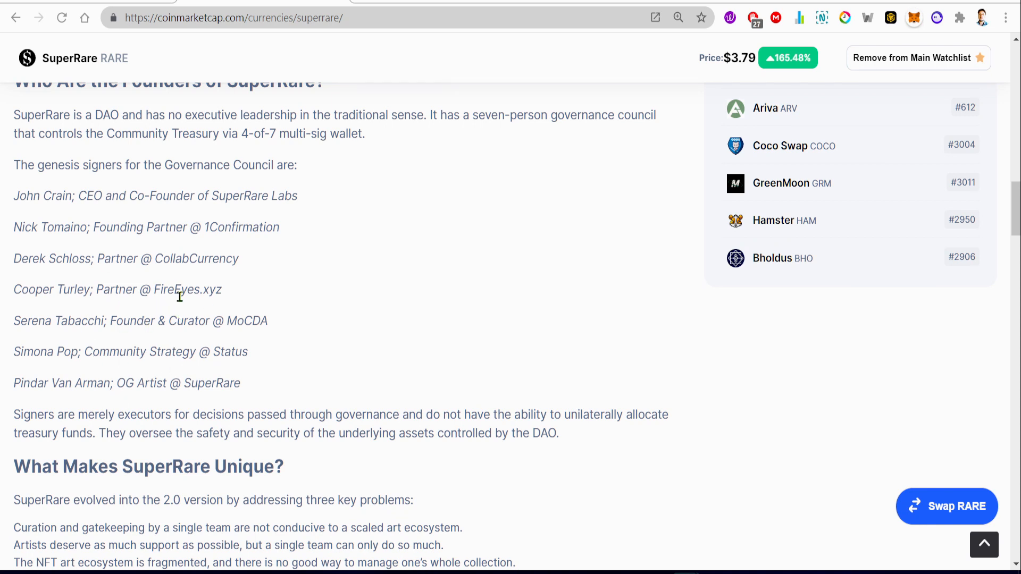
{"action": "mouse_move", "coordinate": [38, 315]}
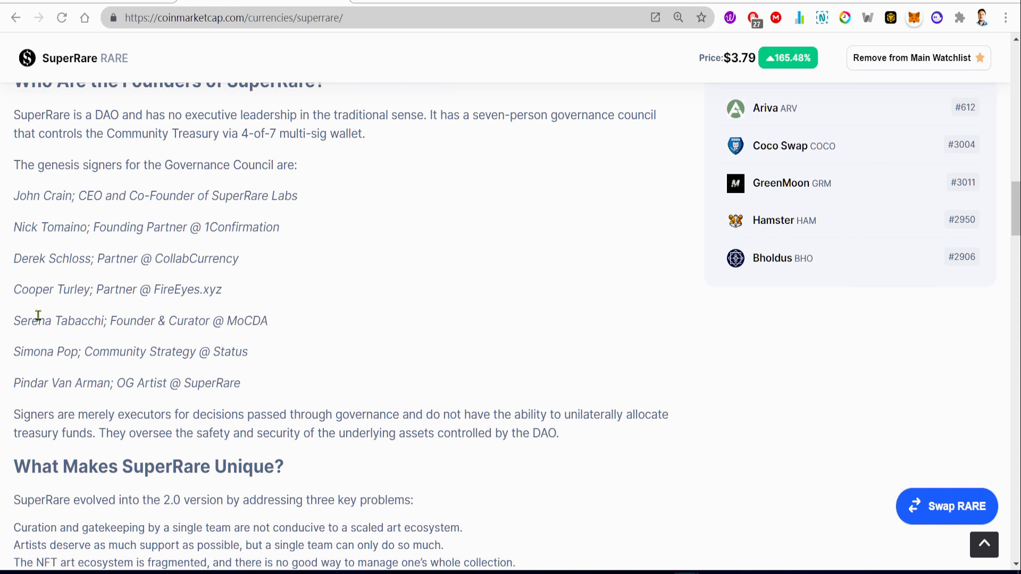
{"action": "mouse_move", "coordinate": [128, 328]}
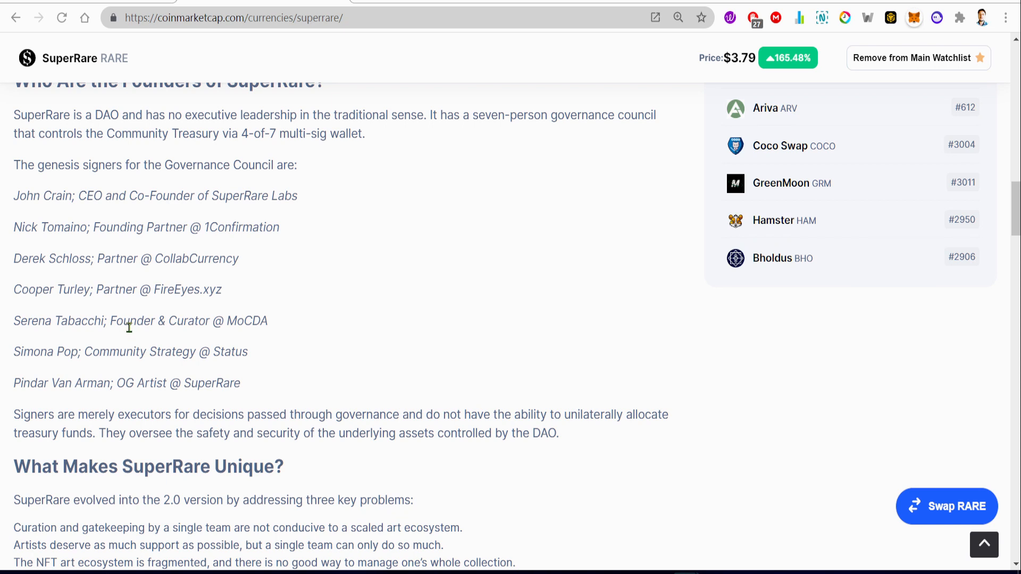
{"action": "mouse_move", "coordinate": [171, 371]}
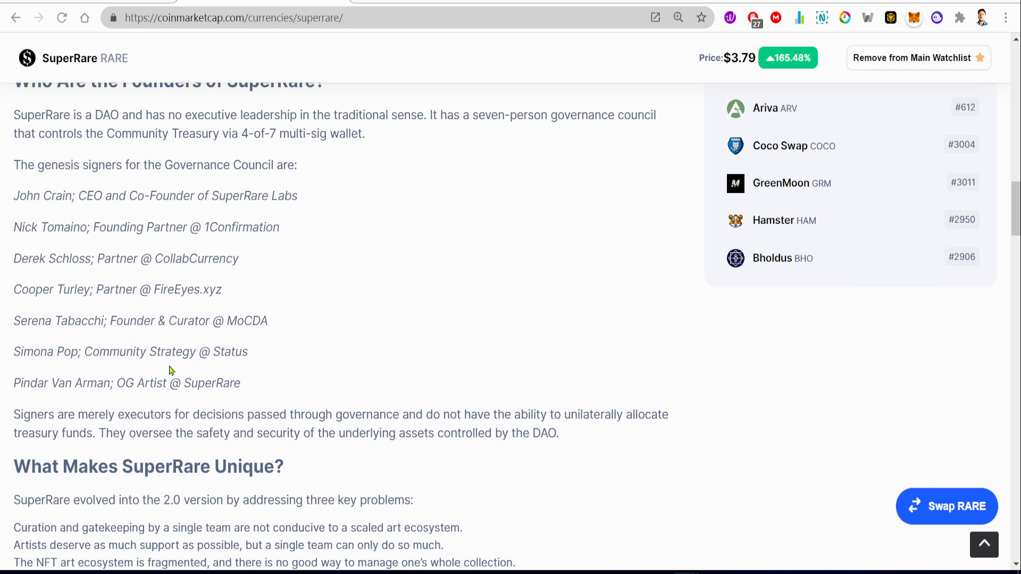
{"action": "mouse_move", "coordinate": [241, 358]}
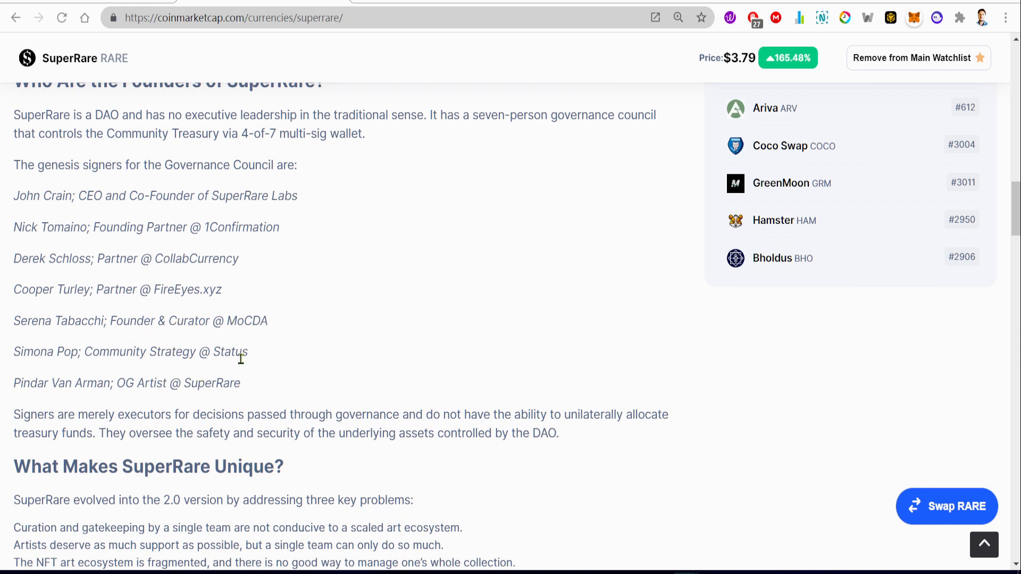
{"action": "mouse_move", "coordinate": [74, 367]}
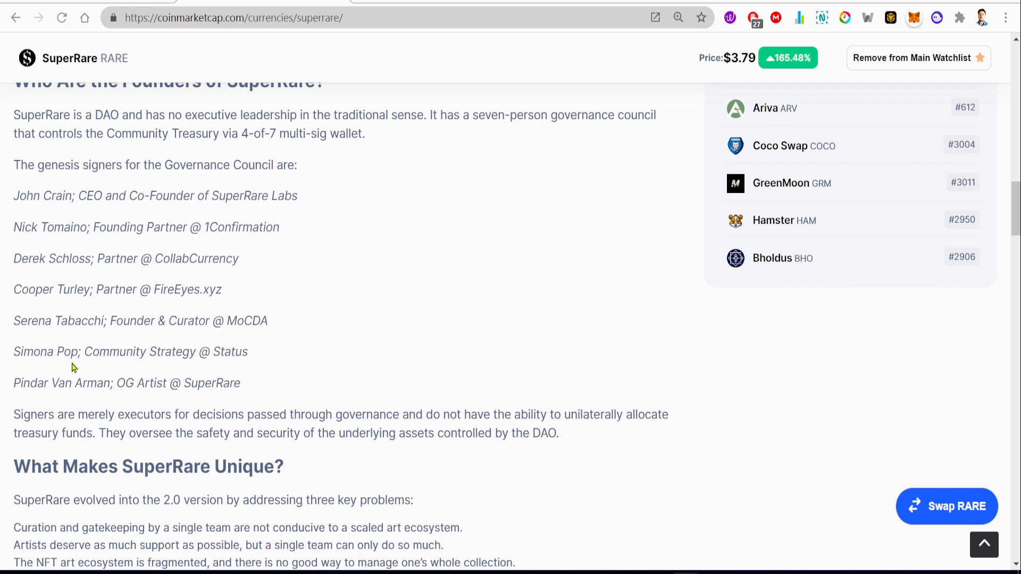
{"action": "mouse_move", "coordinate": [148, 377]}
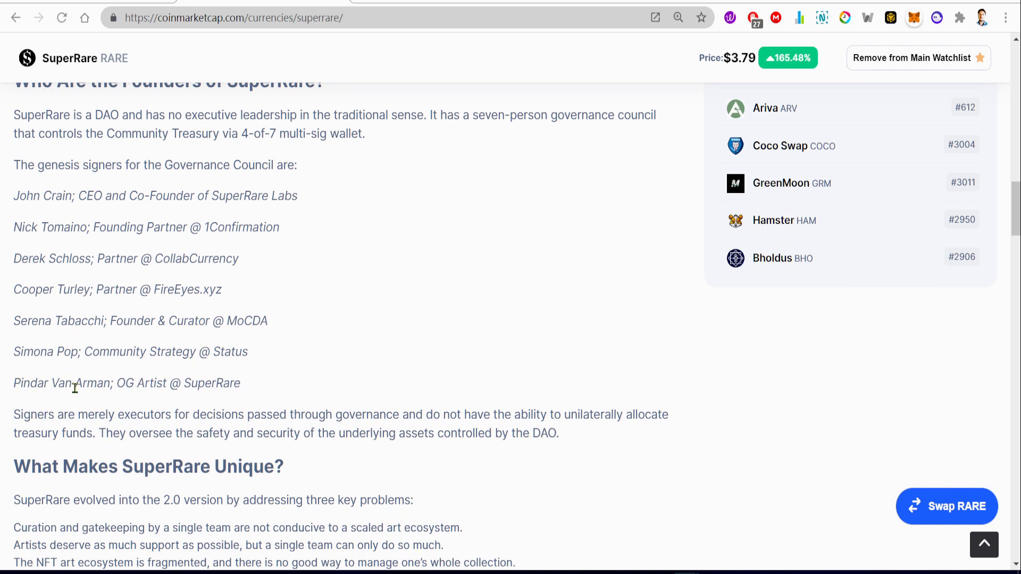
{"action": "mouse_move", "coordinate": [243, 394]}
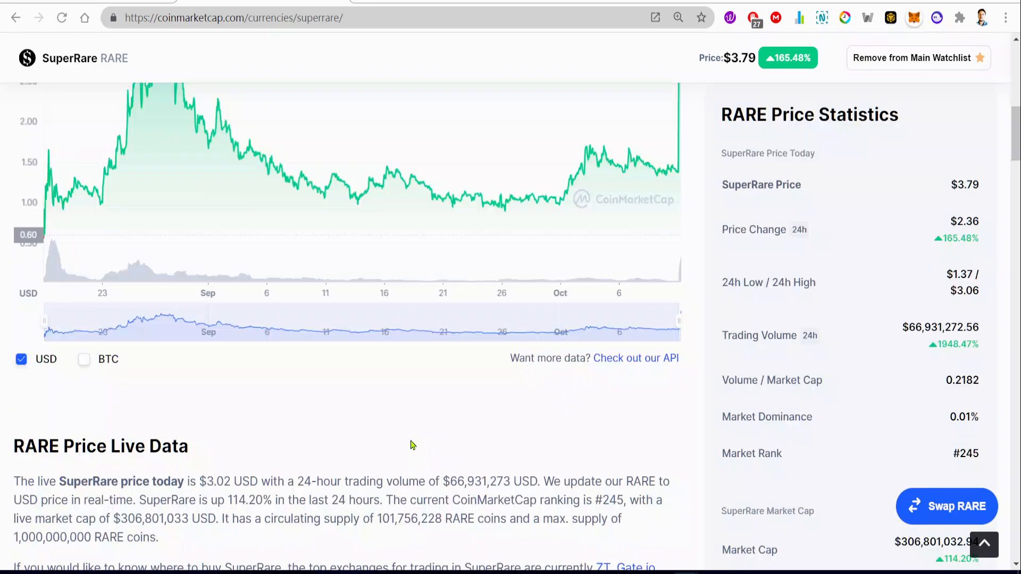
Return to Binance's RARE/USDT one-minute chart, priced around 3.749 USDT.
{"action": "scroll", "scroll_direction": "up", "scroll_amount": 3}
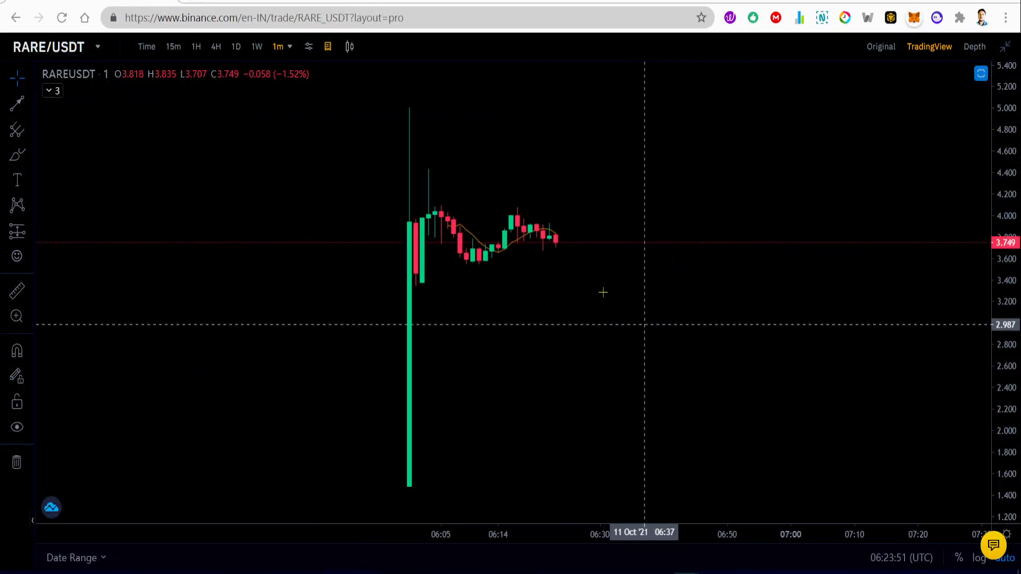
{"action": "mouse_move", "coordinate": [736, 354]}
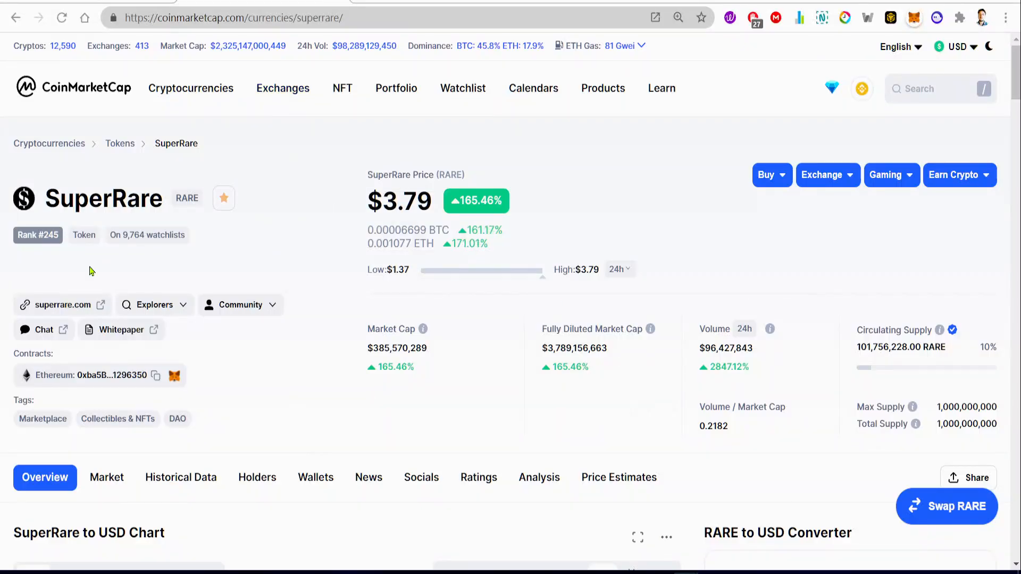
{"action": "mouse_move", "coordinate": [2, 263]}
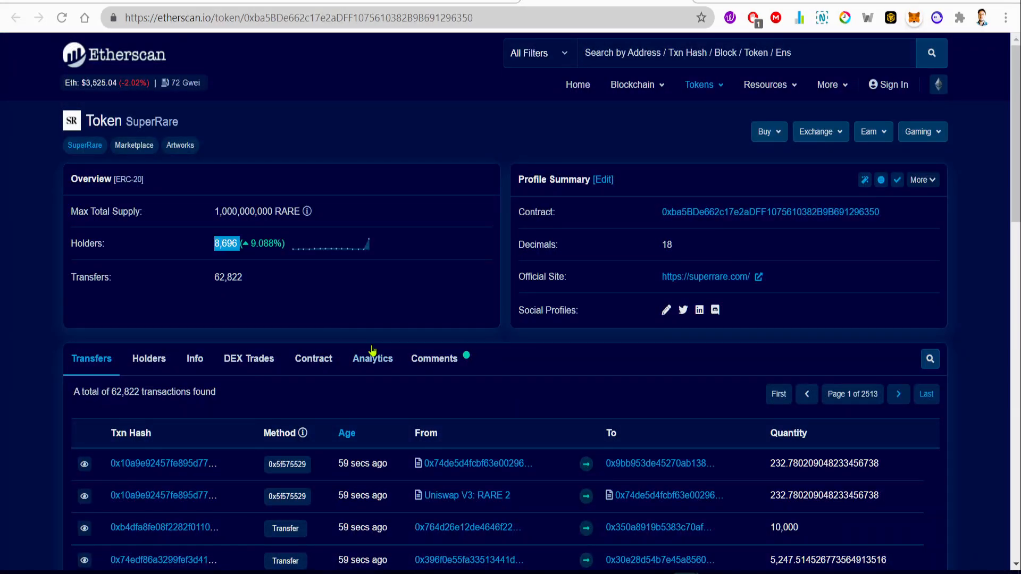
{"action": "mouse_move", "coordinate": [380, 44]}
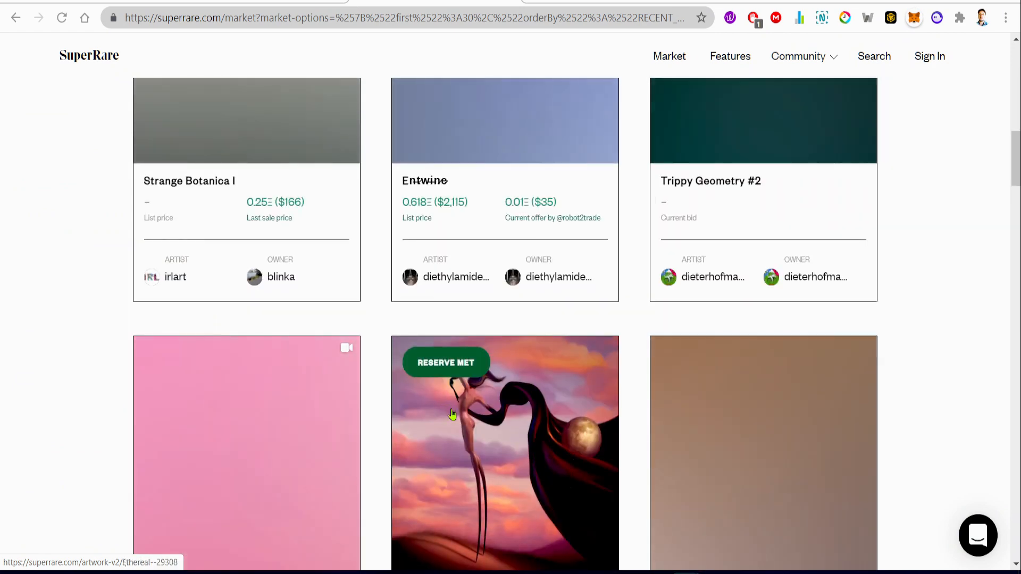
Scroll the SuperRare page down to RARE Price Statistics showing $3.72, up 160.58%.
{"action": "scroll", "scroll_direction": "down", "scroll_amount": 3}
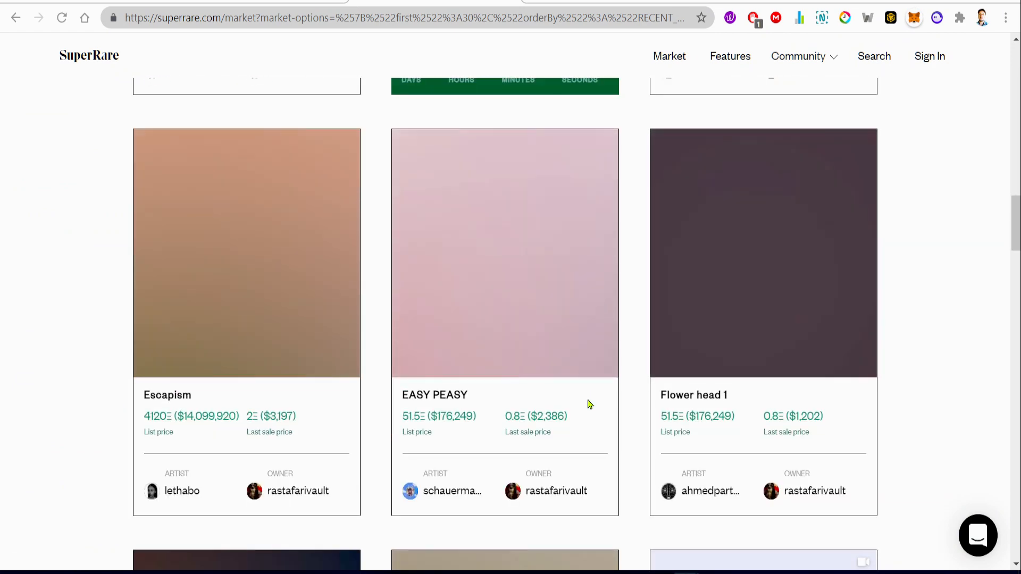
{"action": "scroll", "scroll_direction": "down", "scroll_amount": 3}
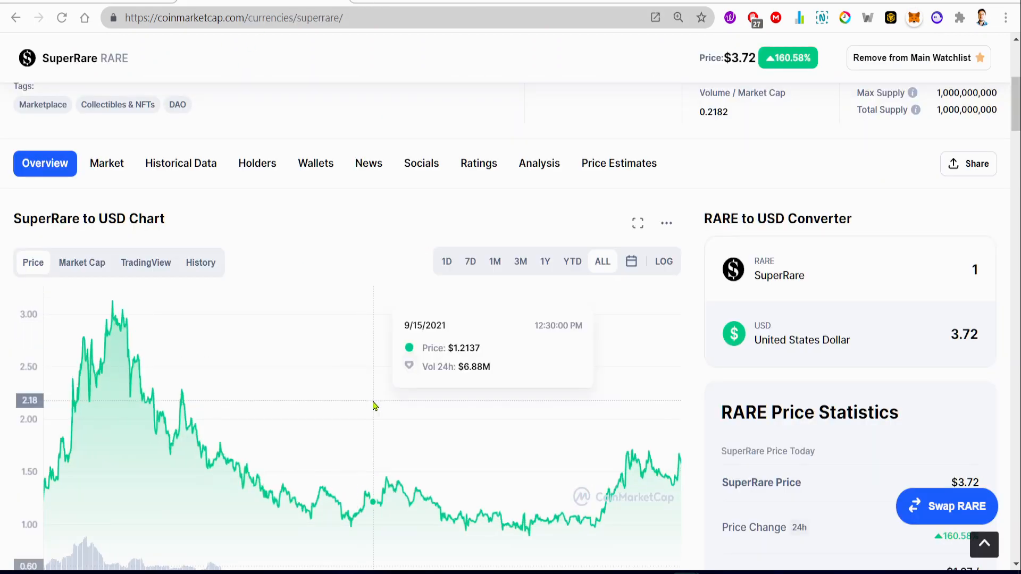
{"action": "scroll", "scroll_direction": "down", "scroll_amount": 3}
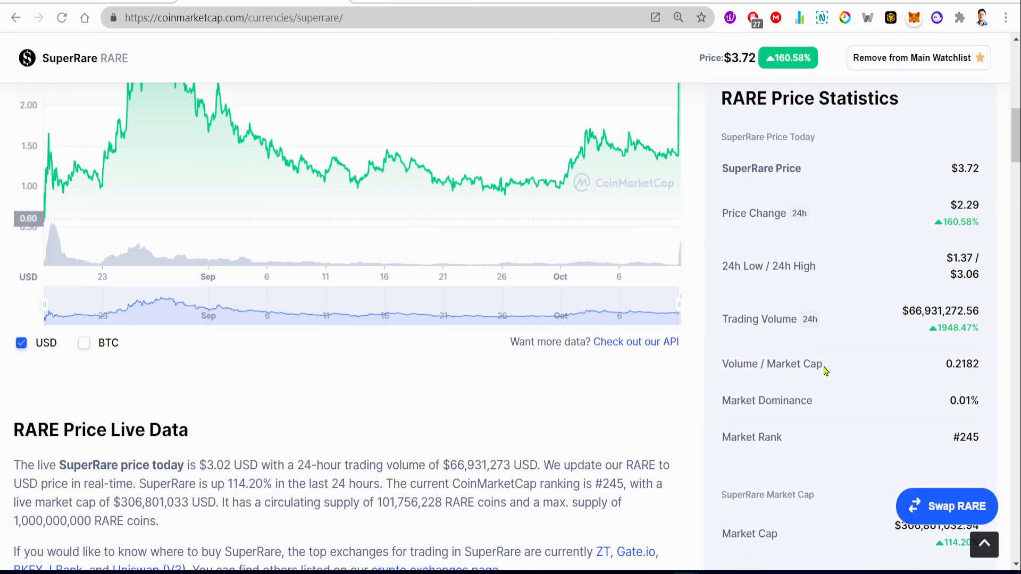